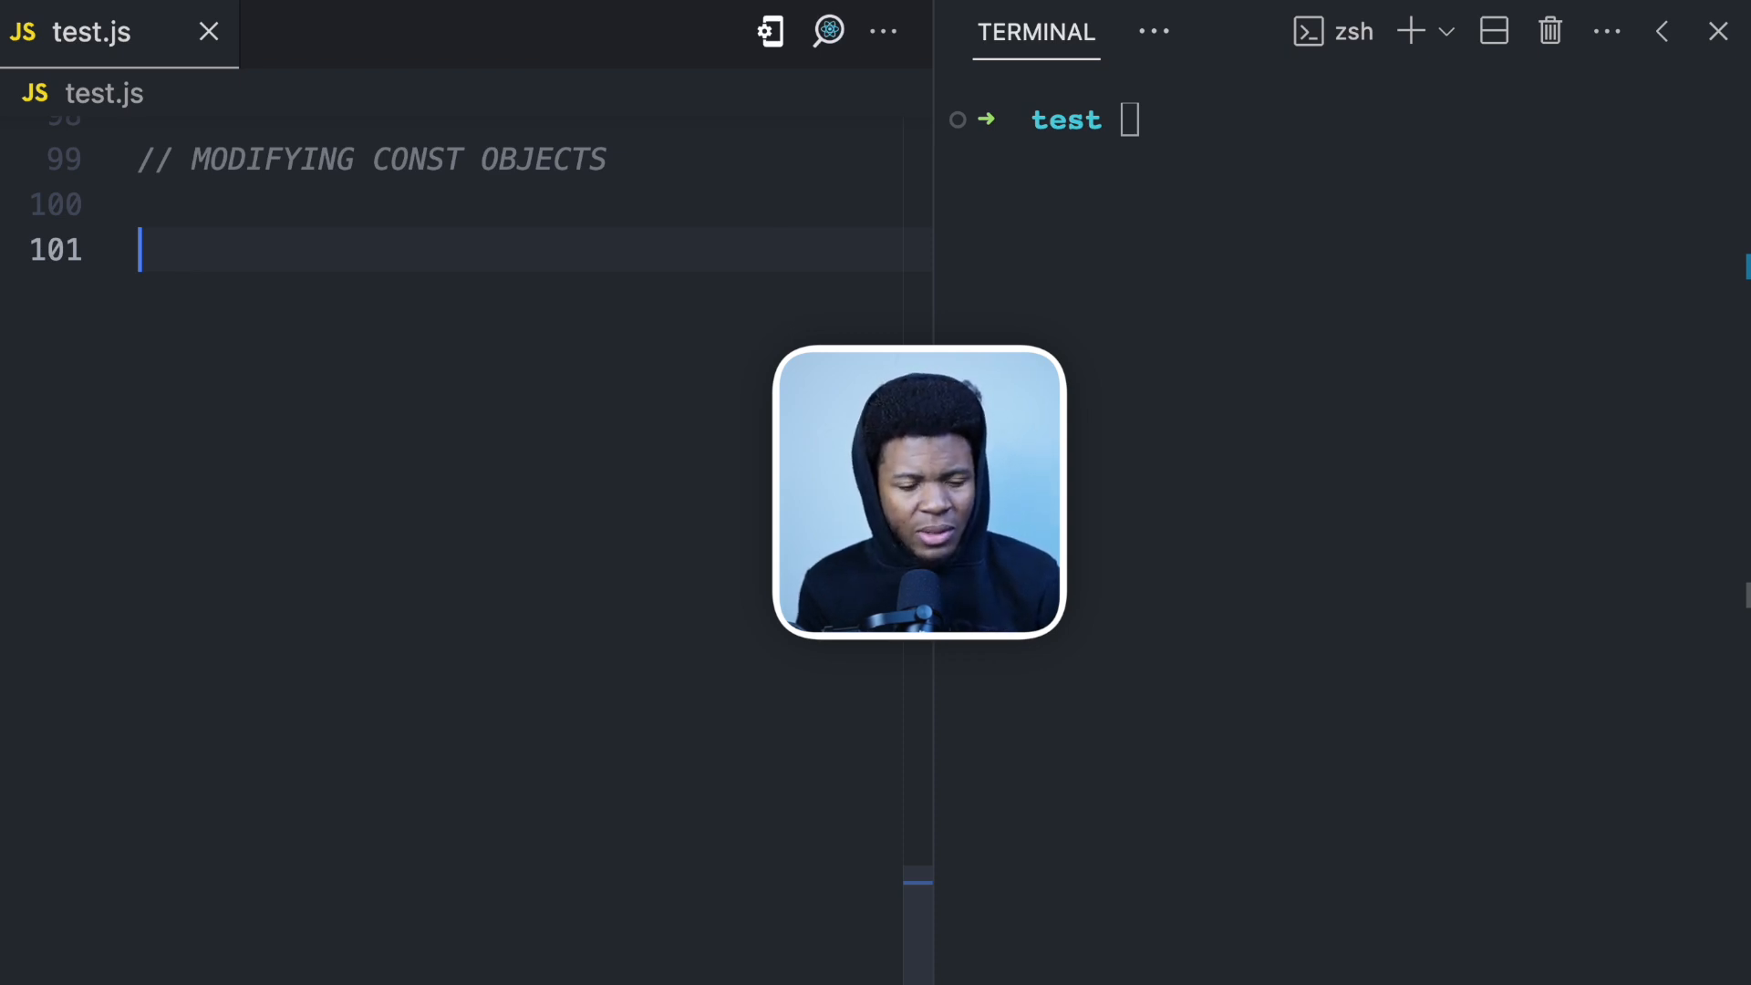
Declare const channel = "deeecode" below the MODIFYING CONST OBJECTS comment
type("c")
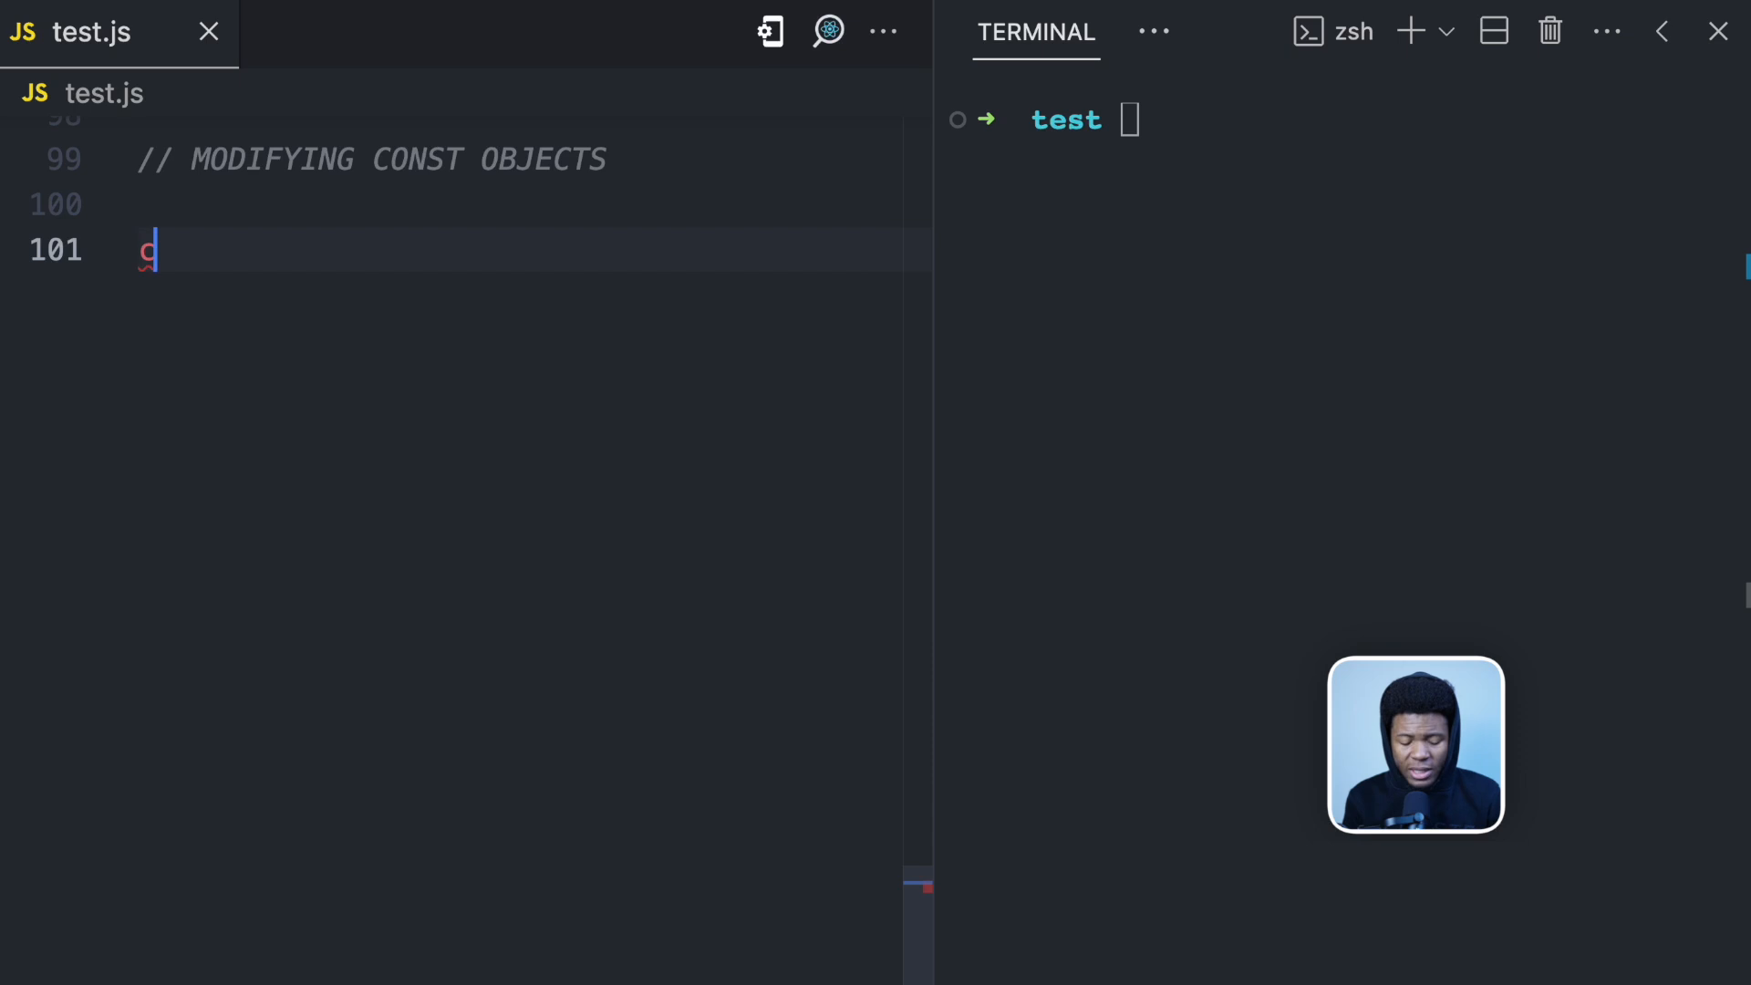
type("const channel = \"de\"")
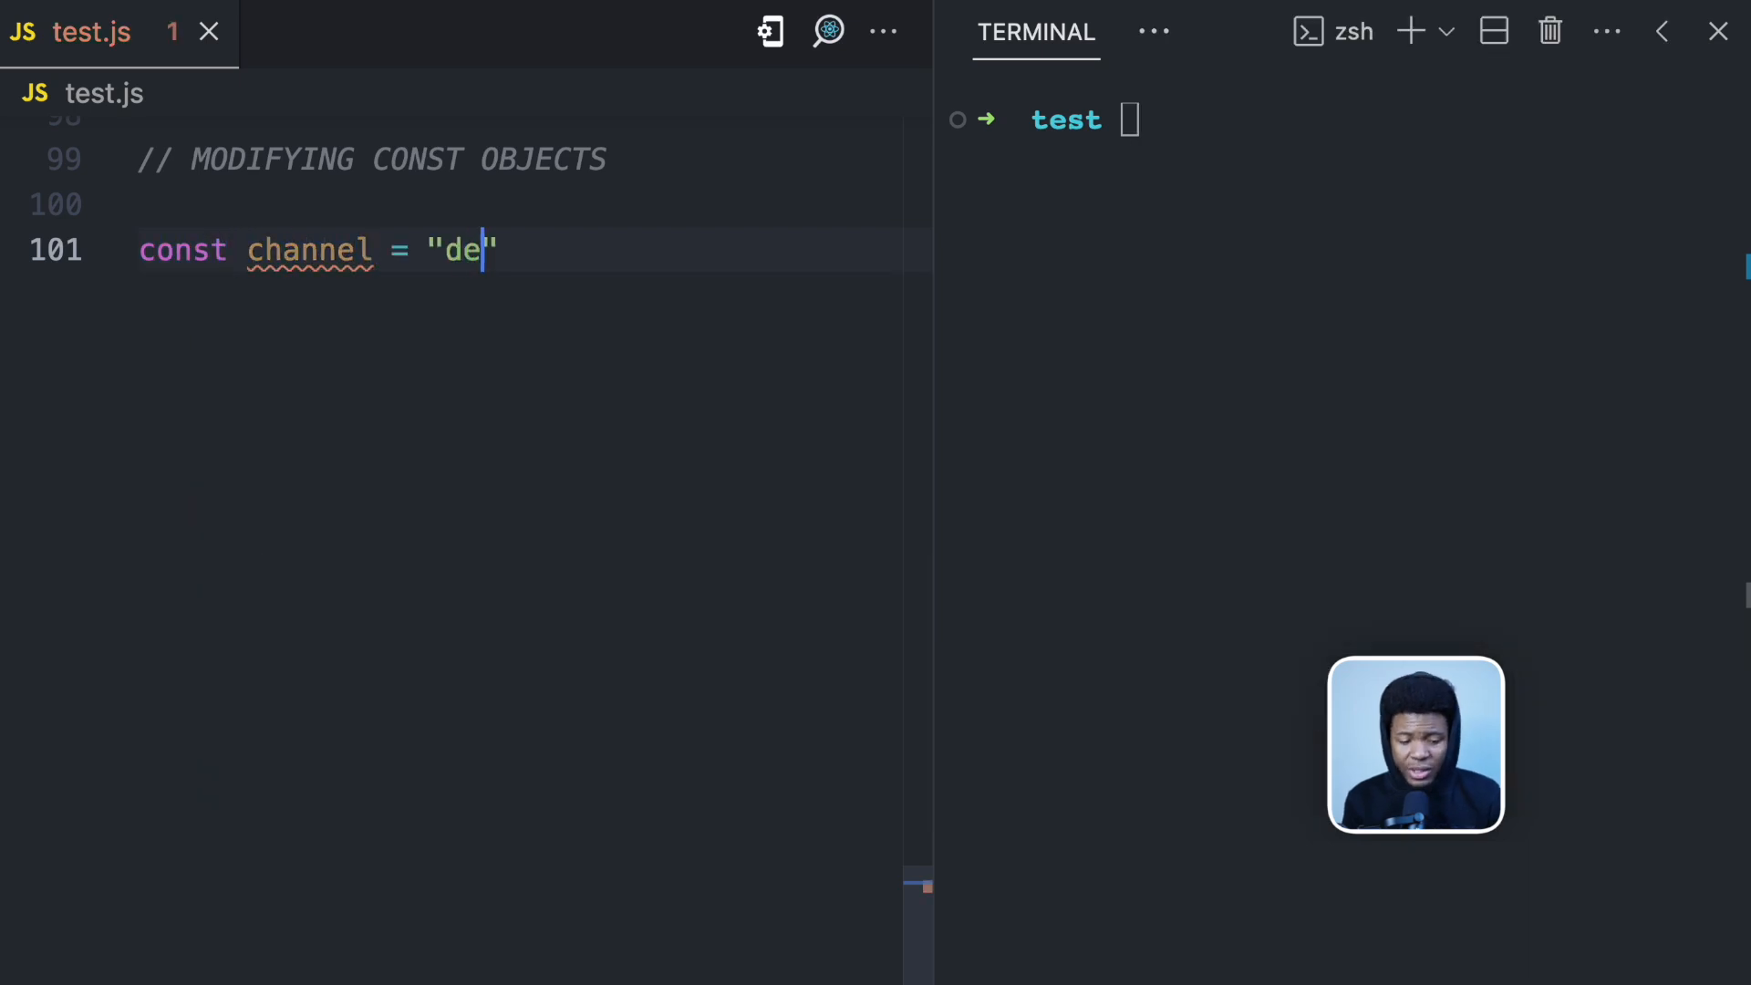
type("eecode")
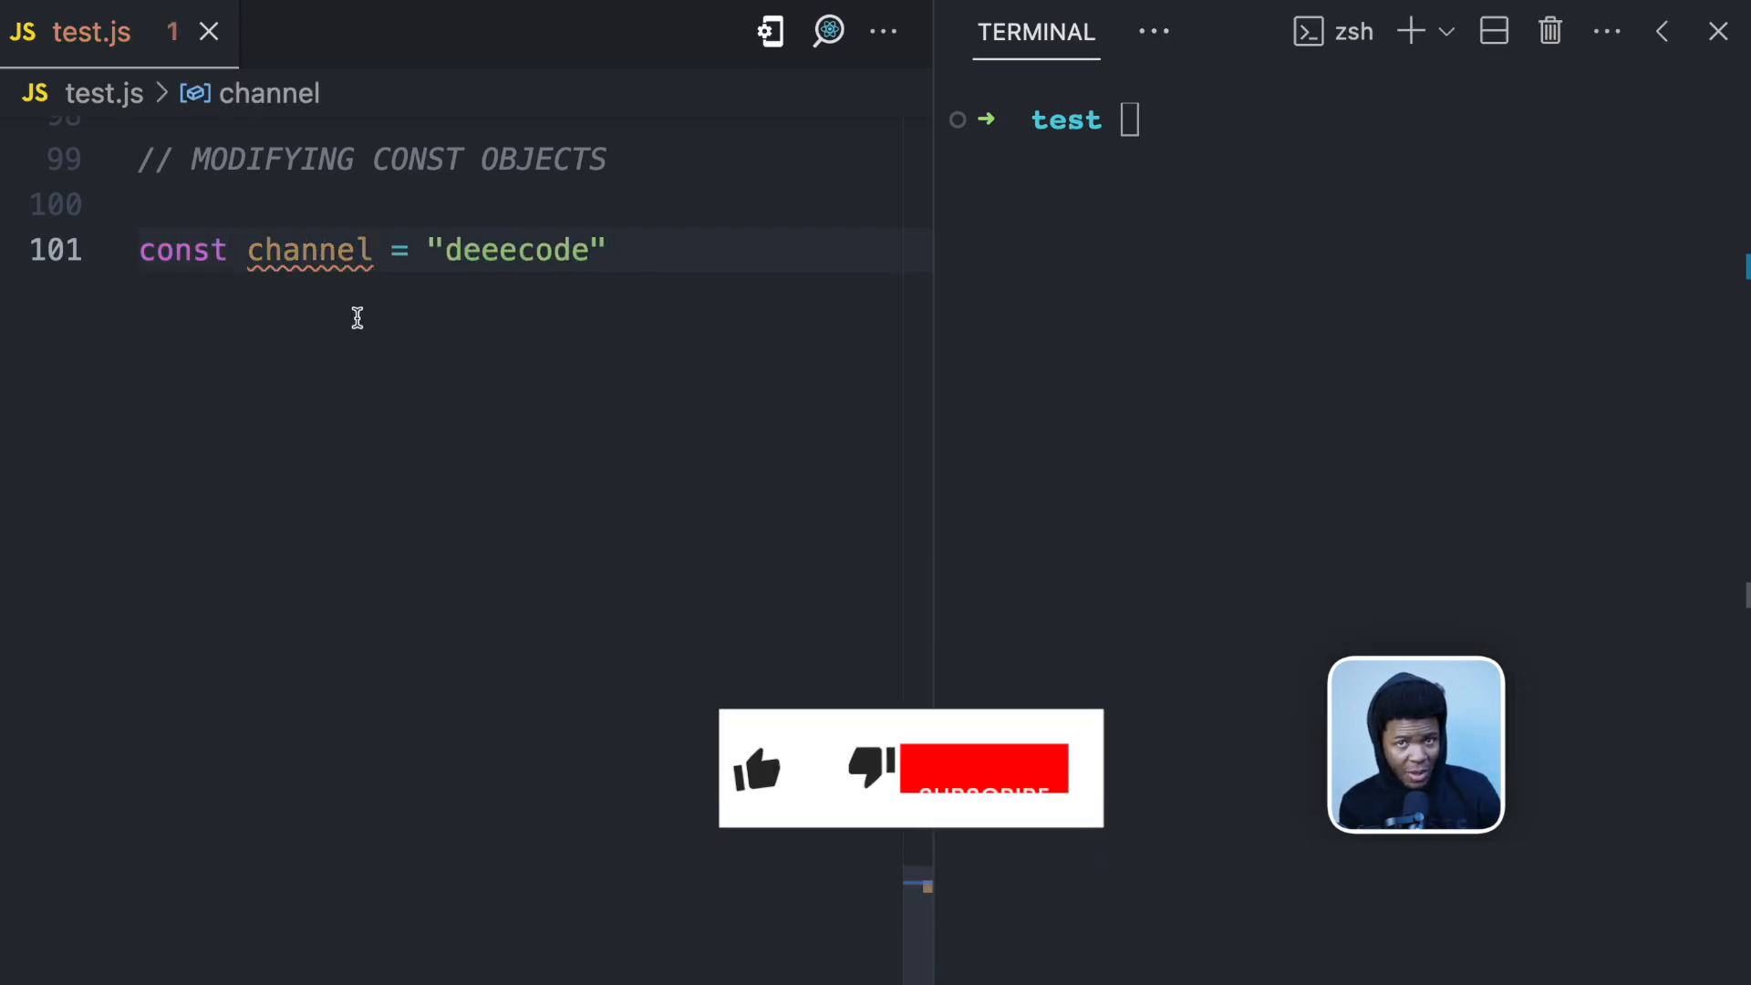
key("Enter")
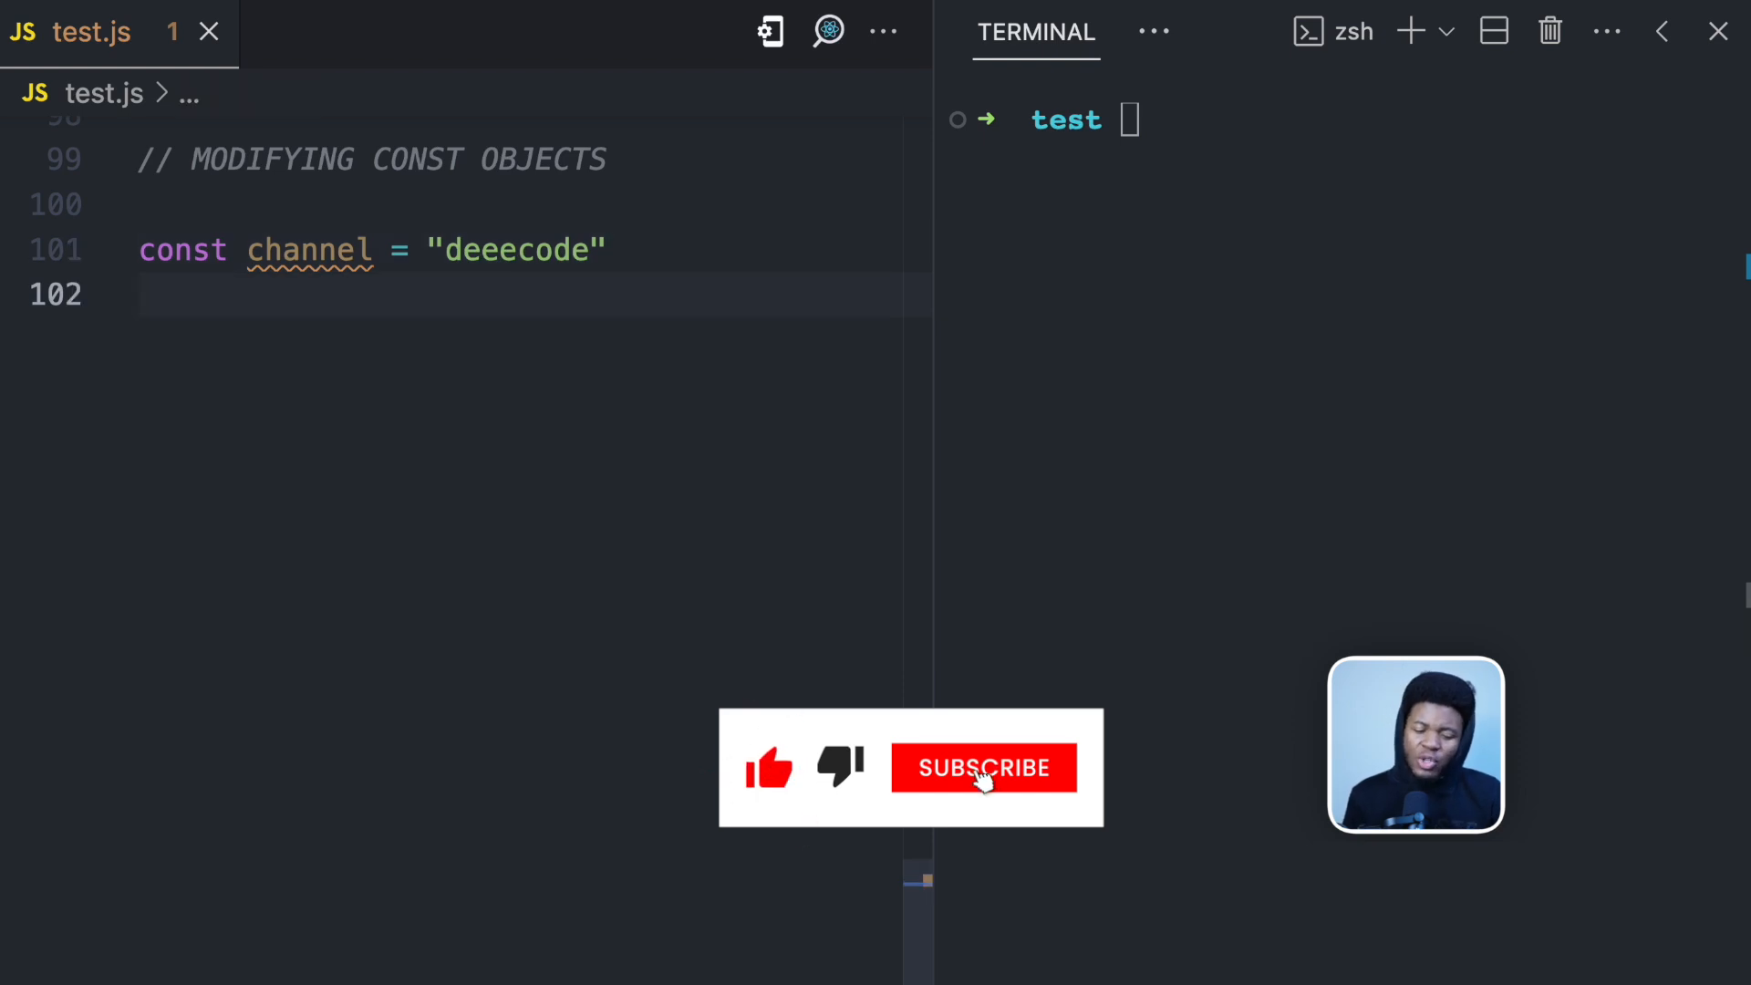
Begin reassigning channel on the next line with channel = "some..."
left_click(983, 767)
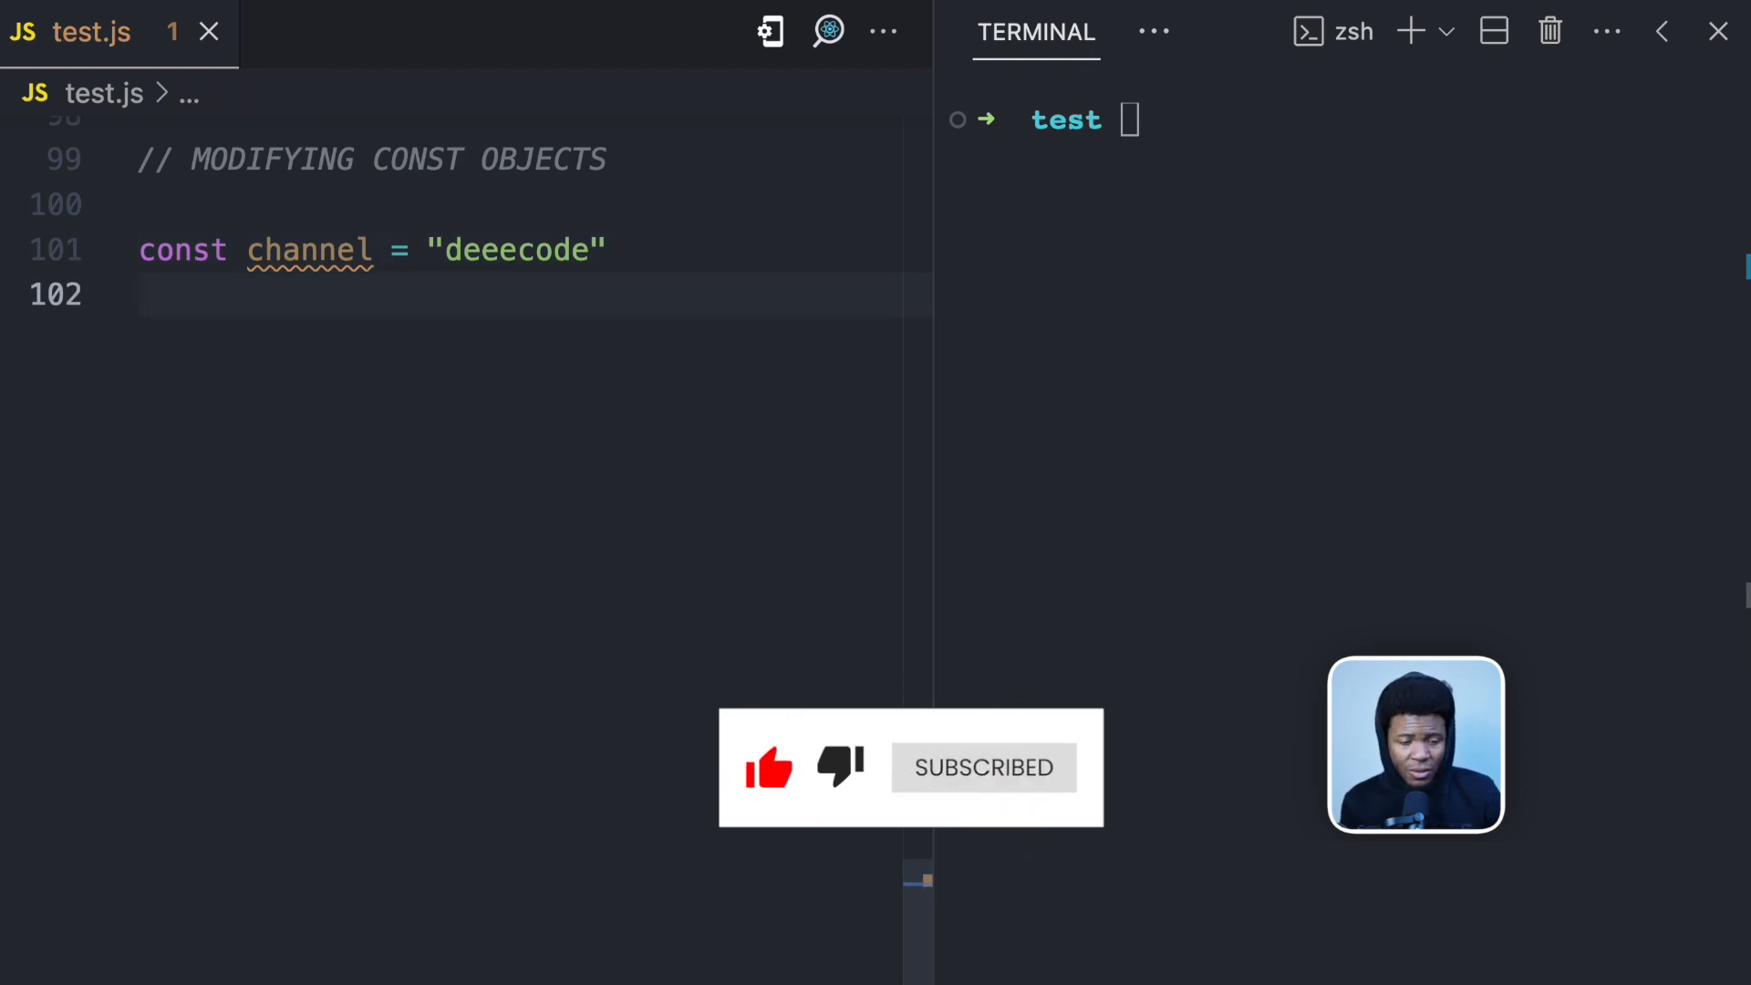
type("channel = \"some\"")
type("console.log(channel)")
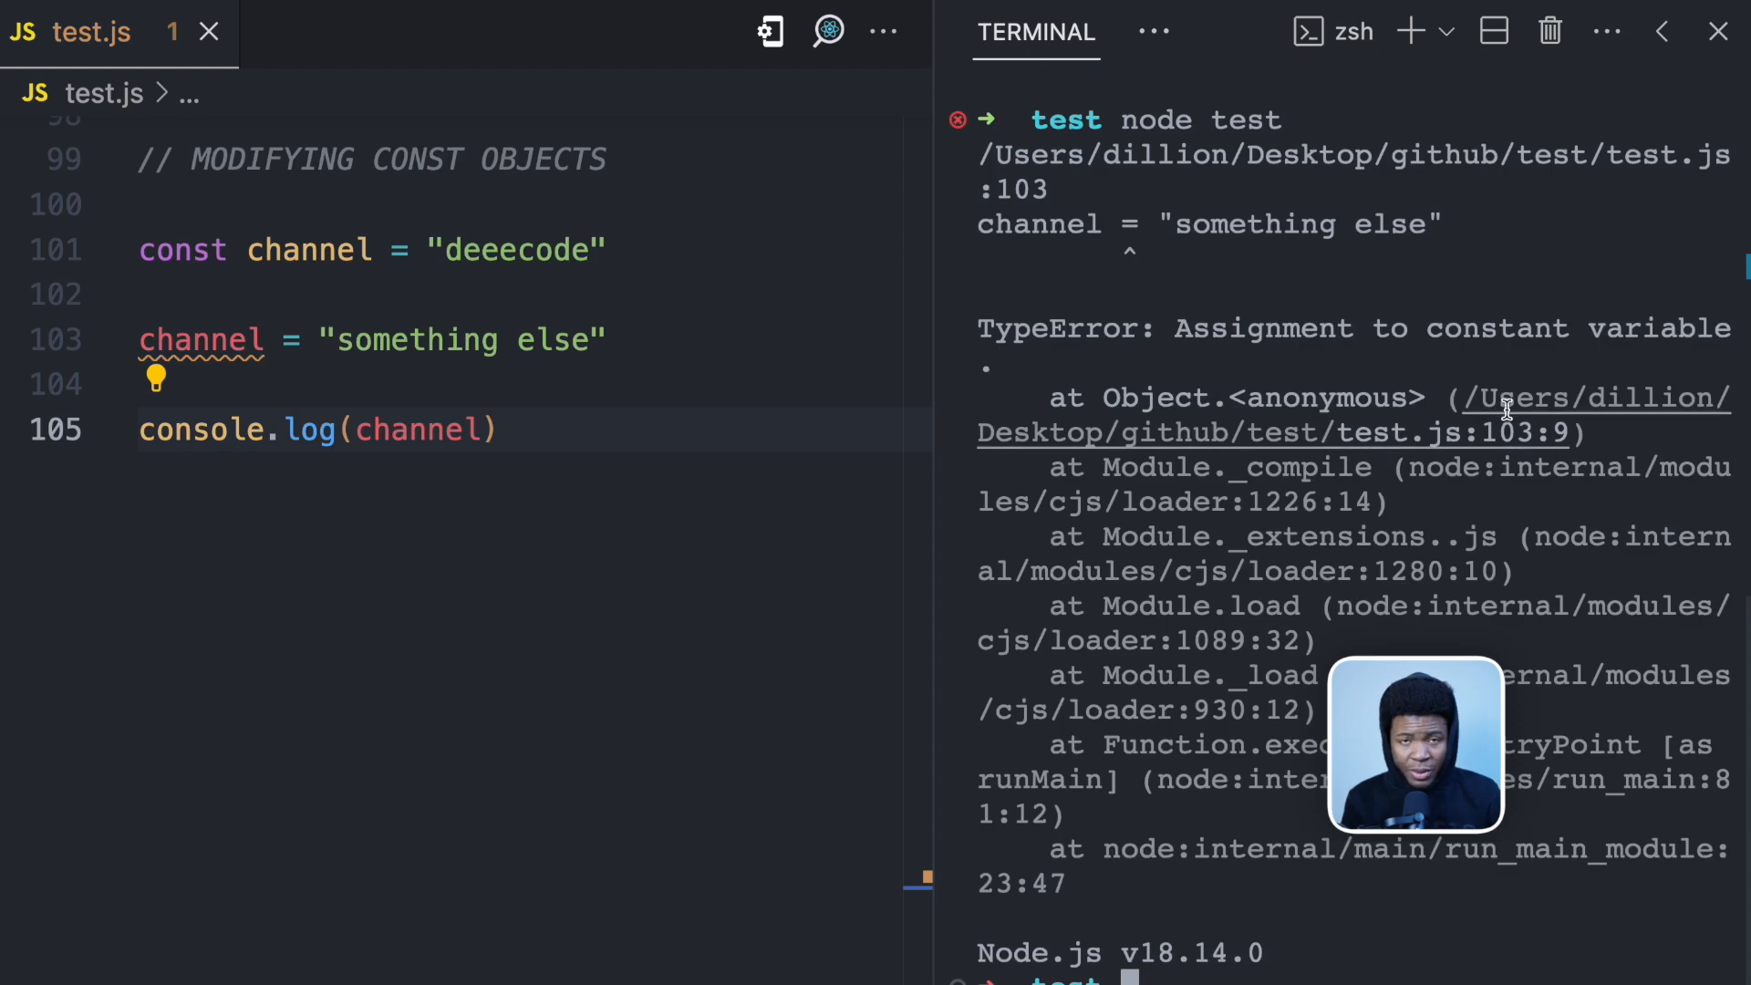
Highlight the 'Assignment to constant variable' error, then select channel's string value for replacement
left_click_drag(1174, 328, 1575, 327)
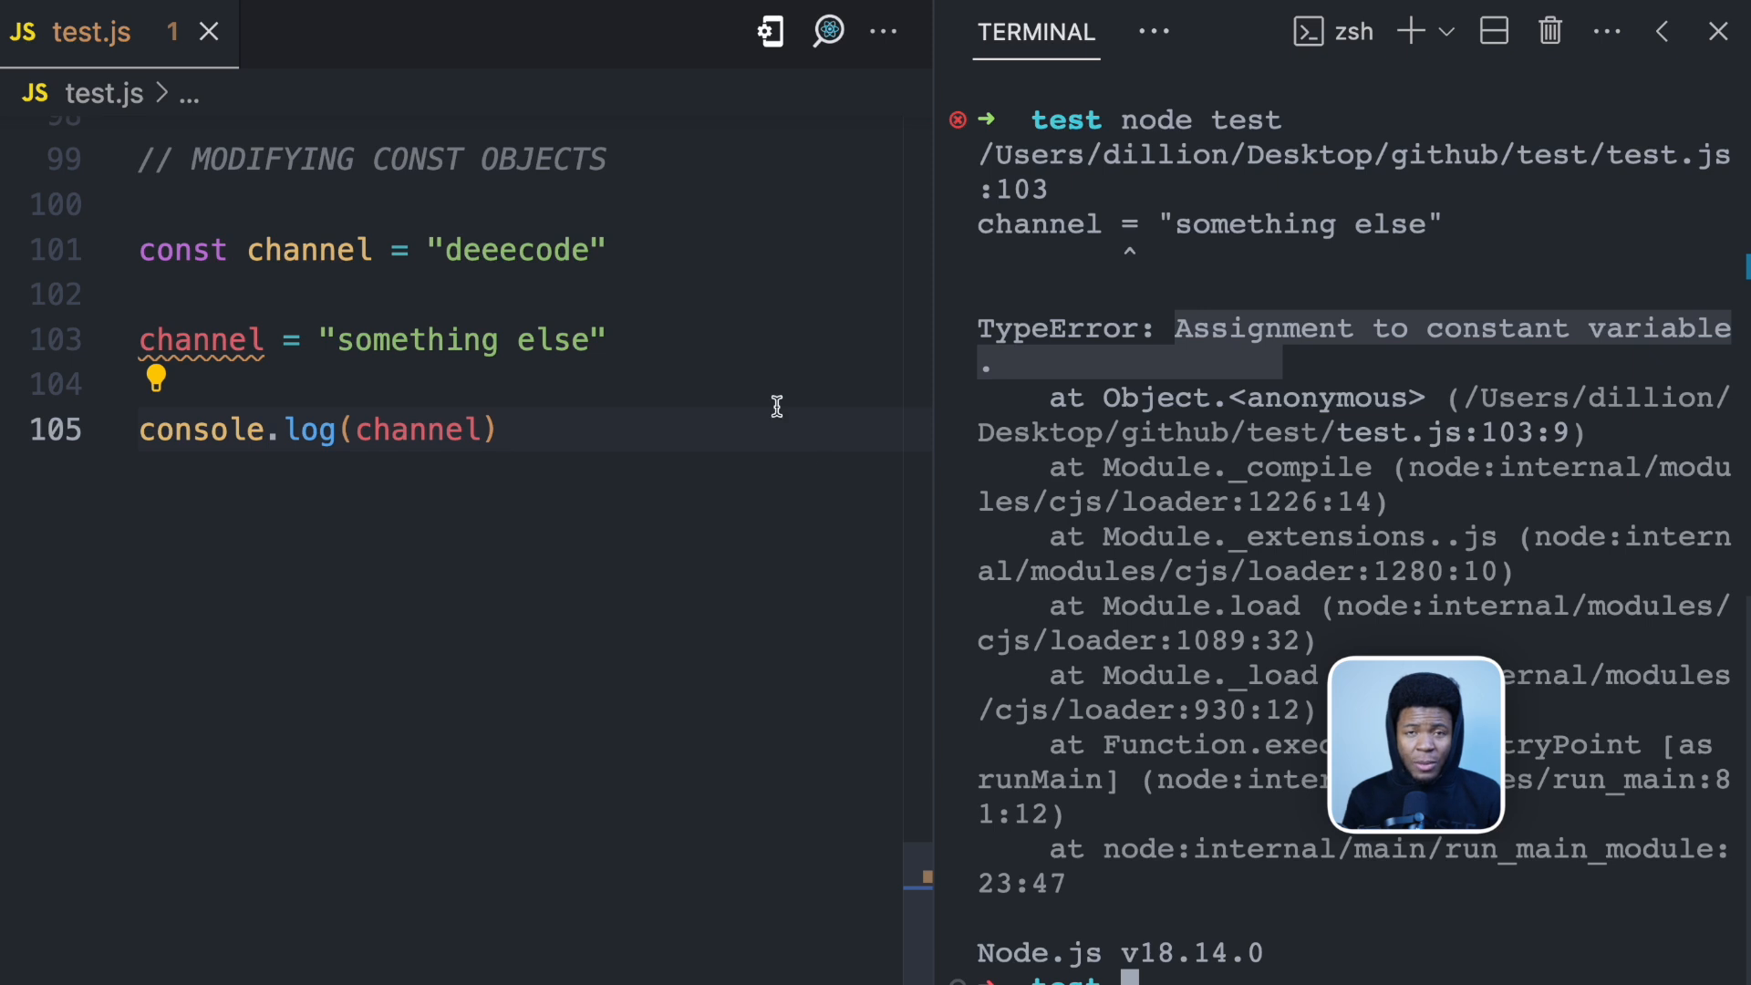
mouse_move(823, 473)
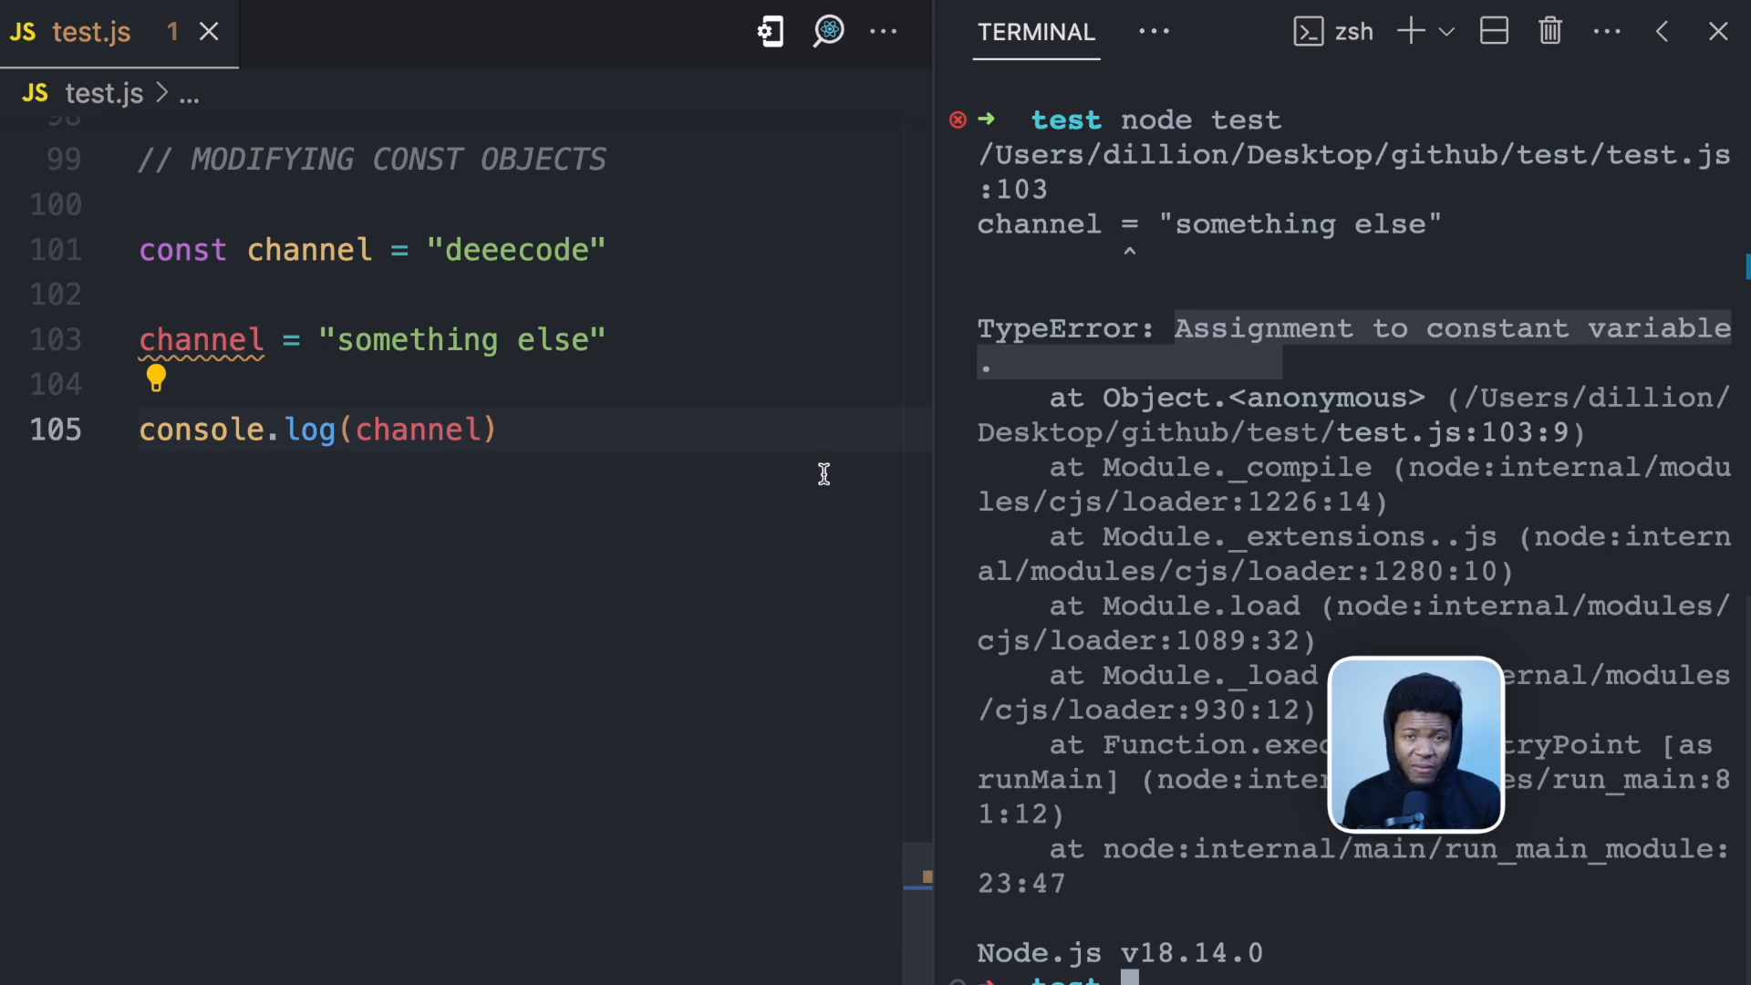
mouse_move(473, 412)
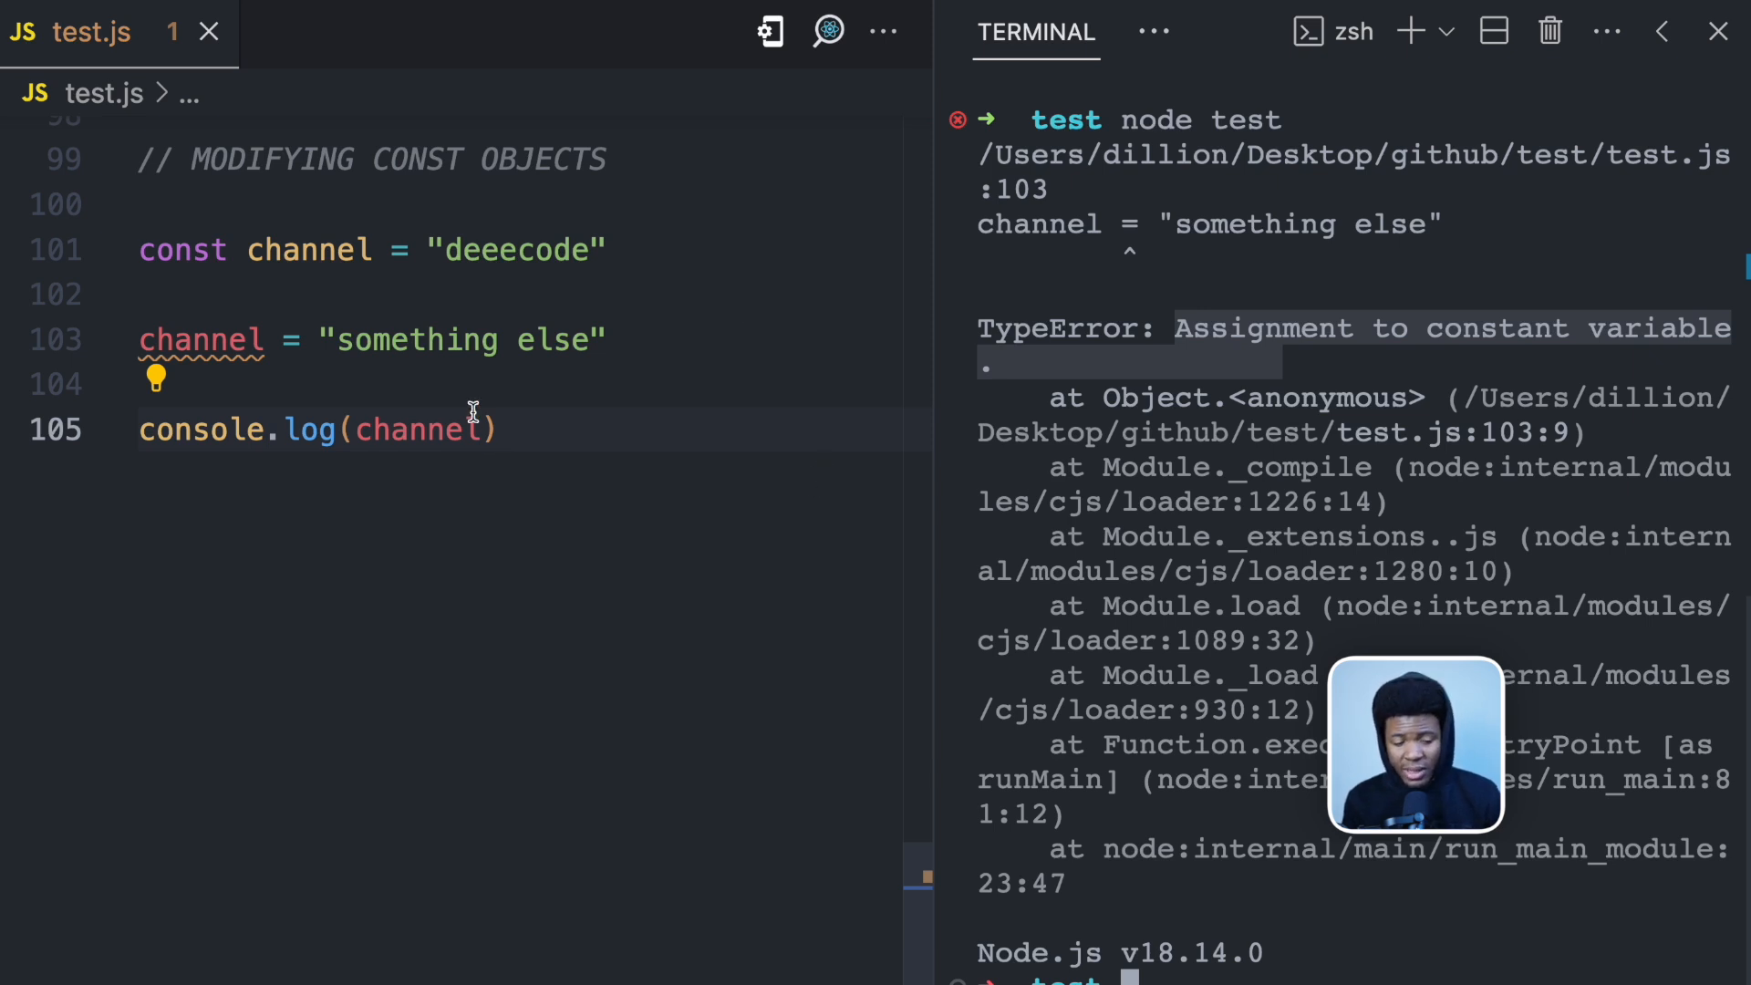
double_click(516, 249)
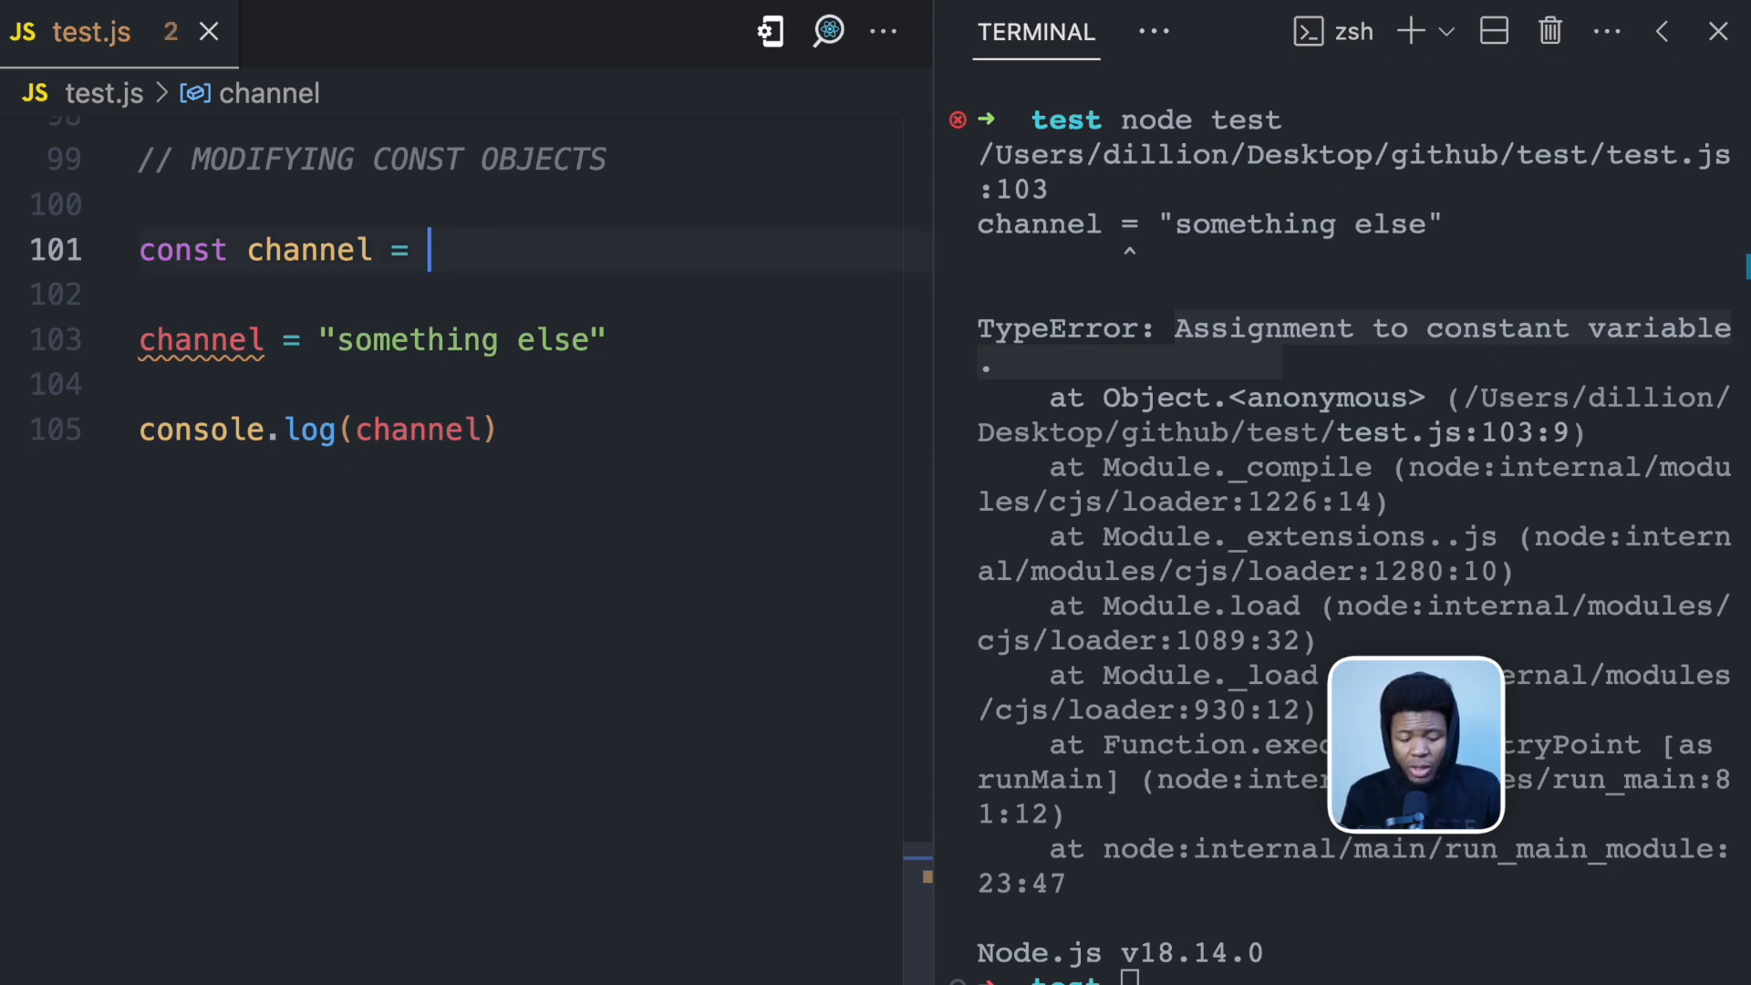
Make channel start as false and be reassigned true, then rerun node test for the same TypeError
type("false")
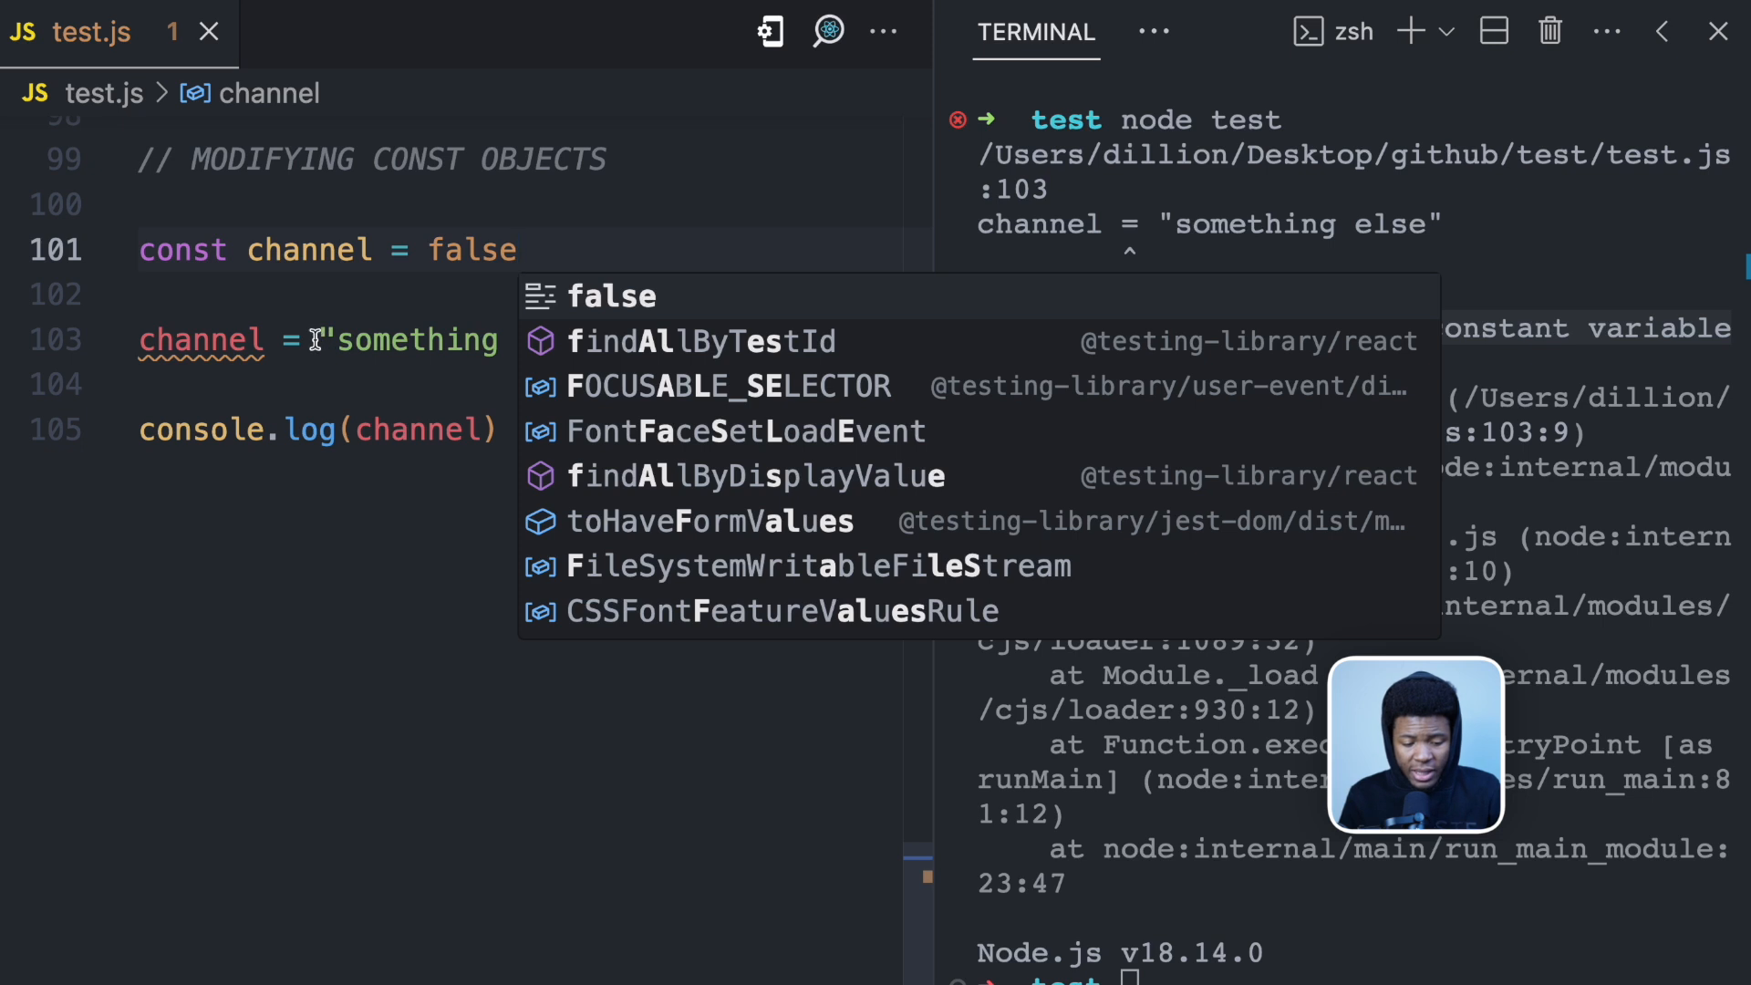
type("true")
left_click(1347, 974)
type("node tes")
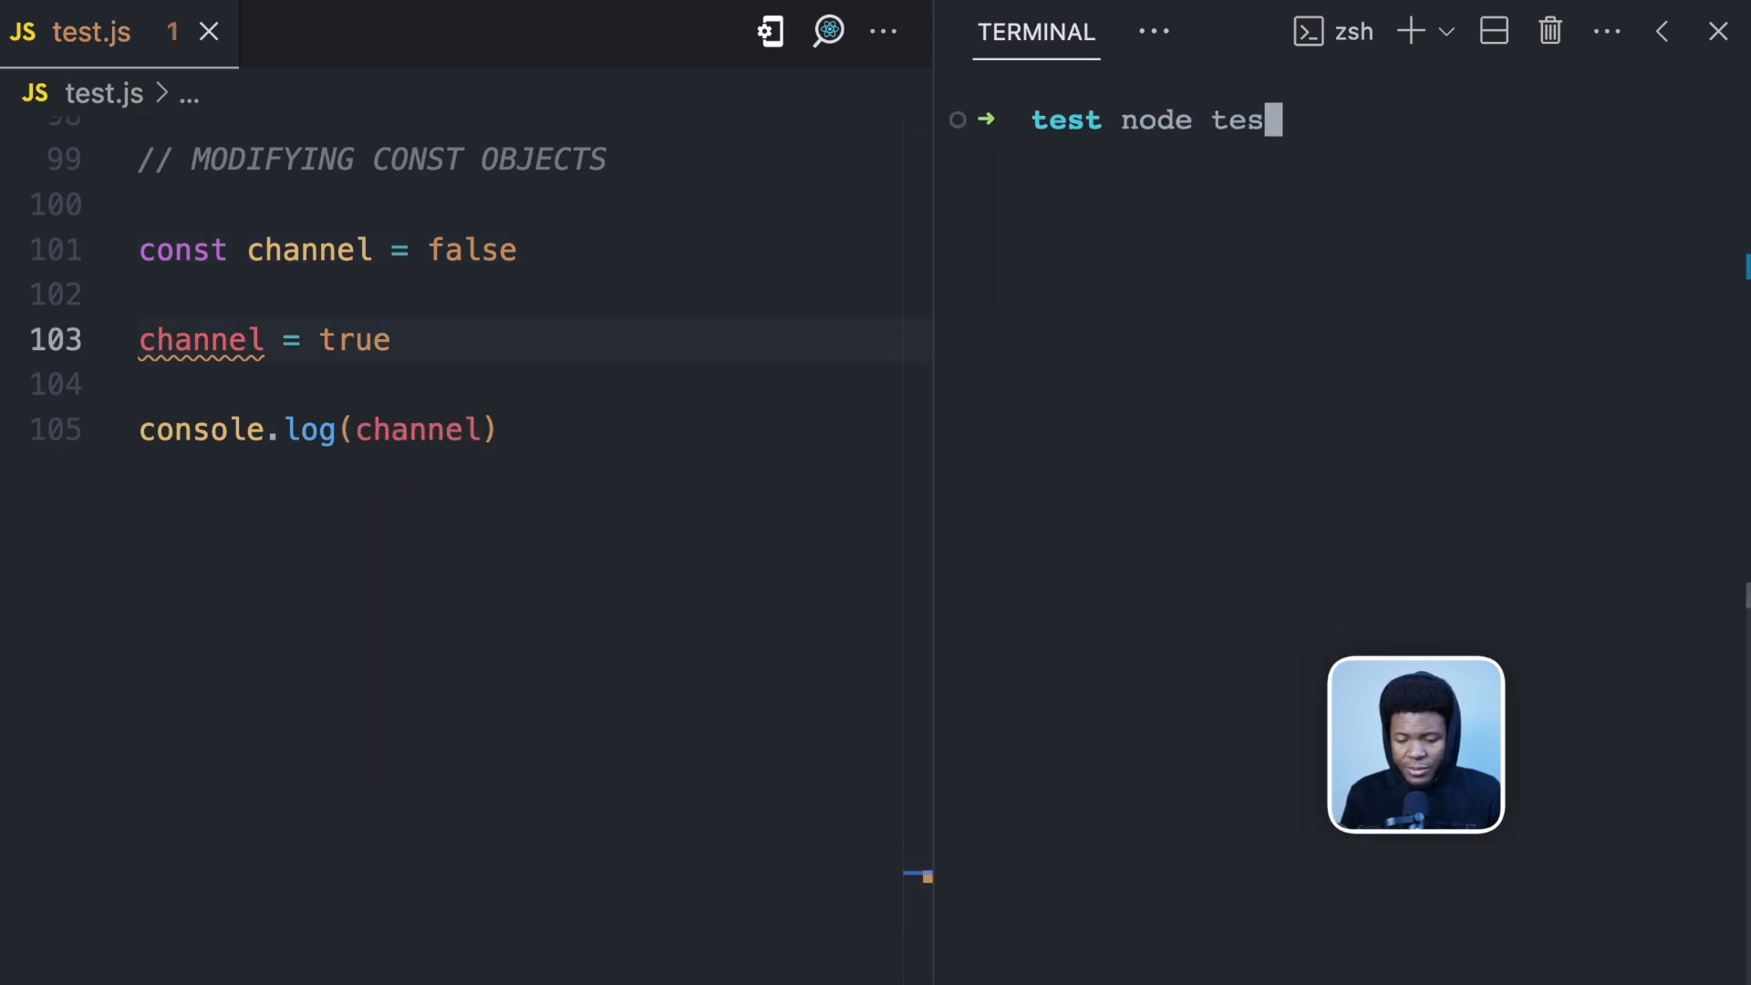
key("Enter")
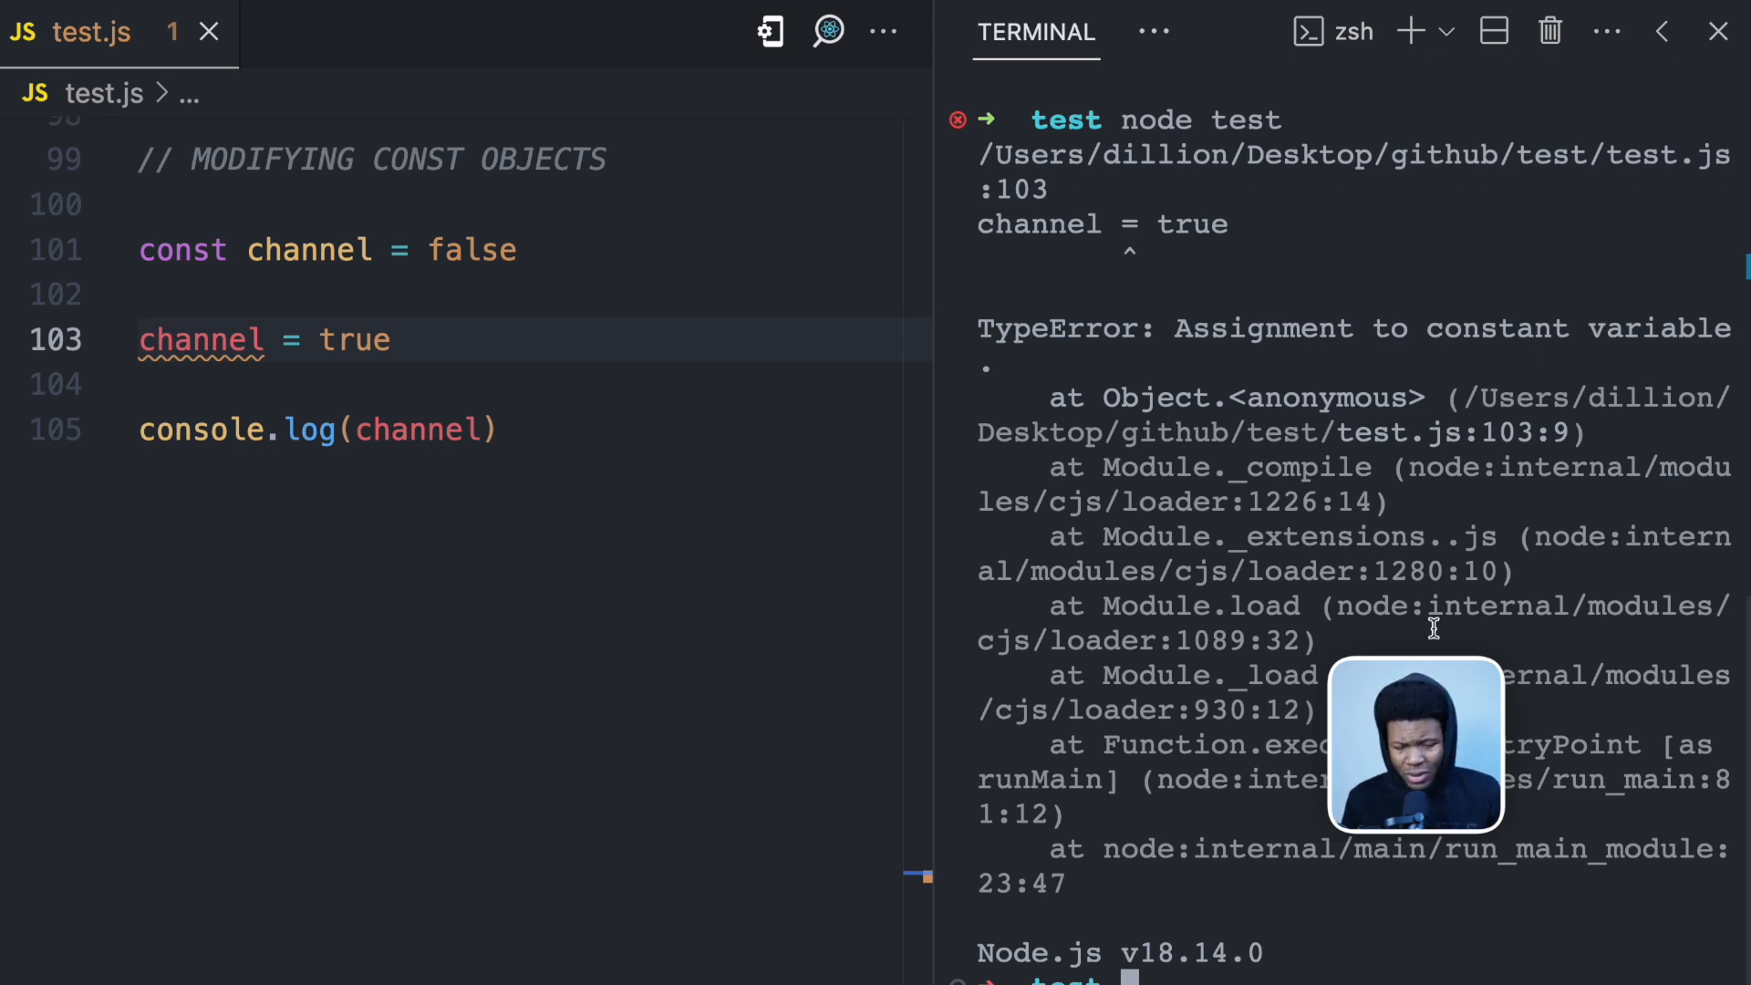
Add const data = { channel: "deeecode" }, set data.language = "javascript" and log data
type("channel")
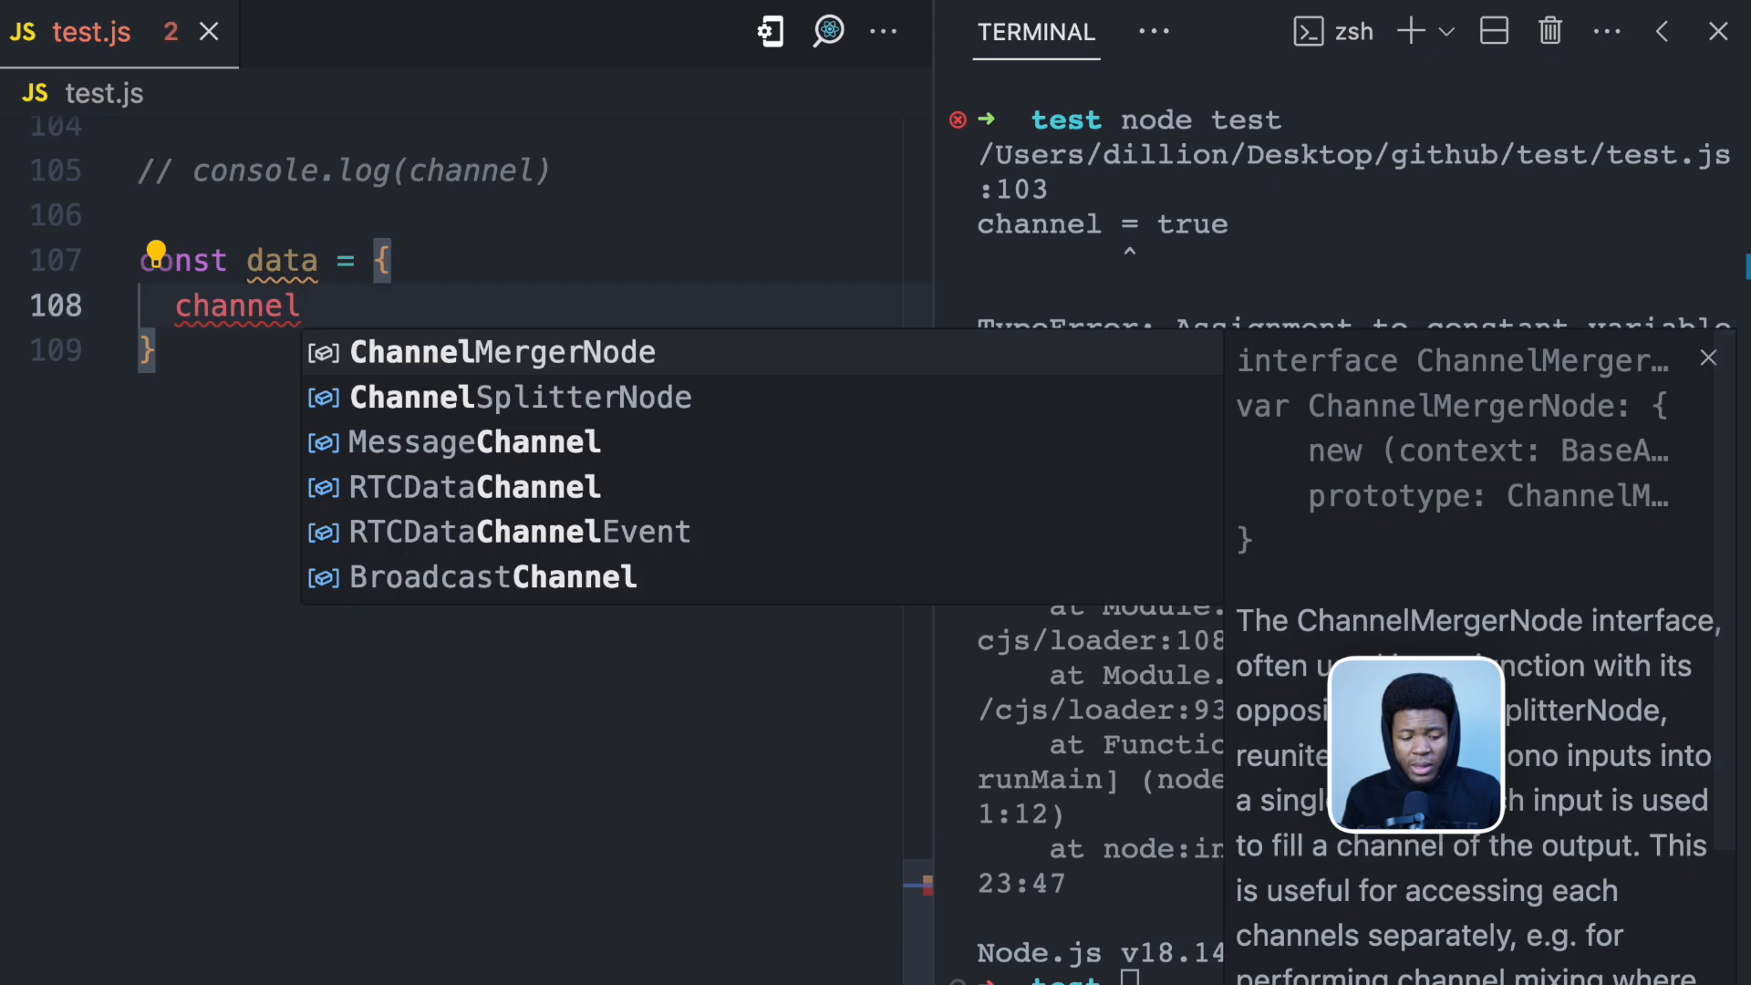
type(": \"deee\"")
type("da")
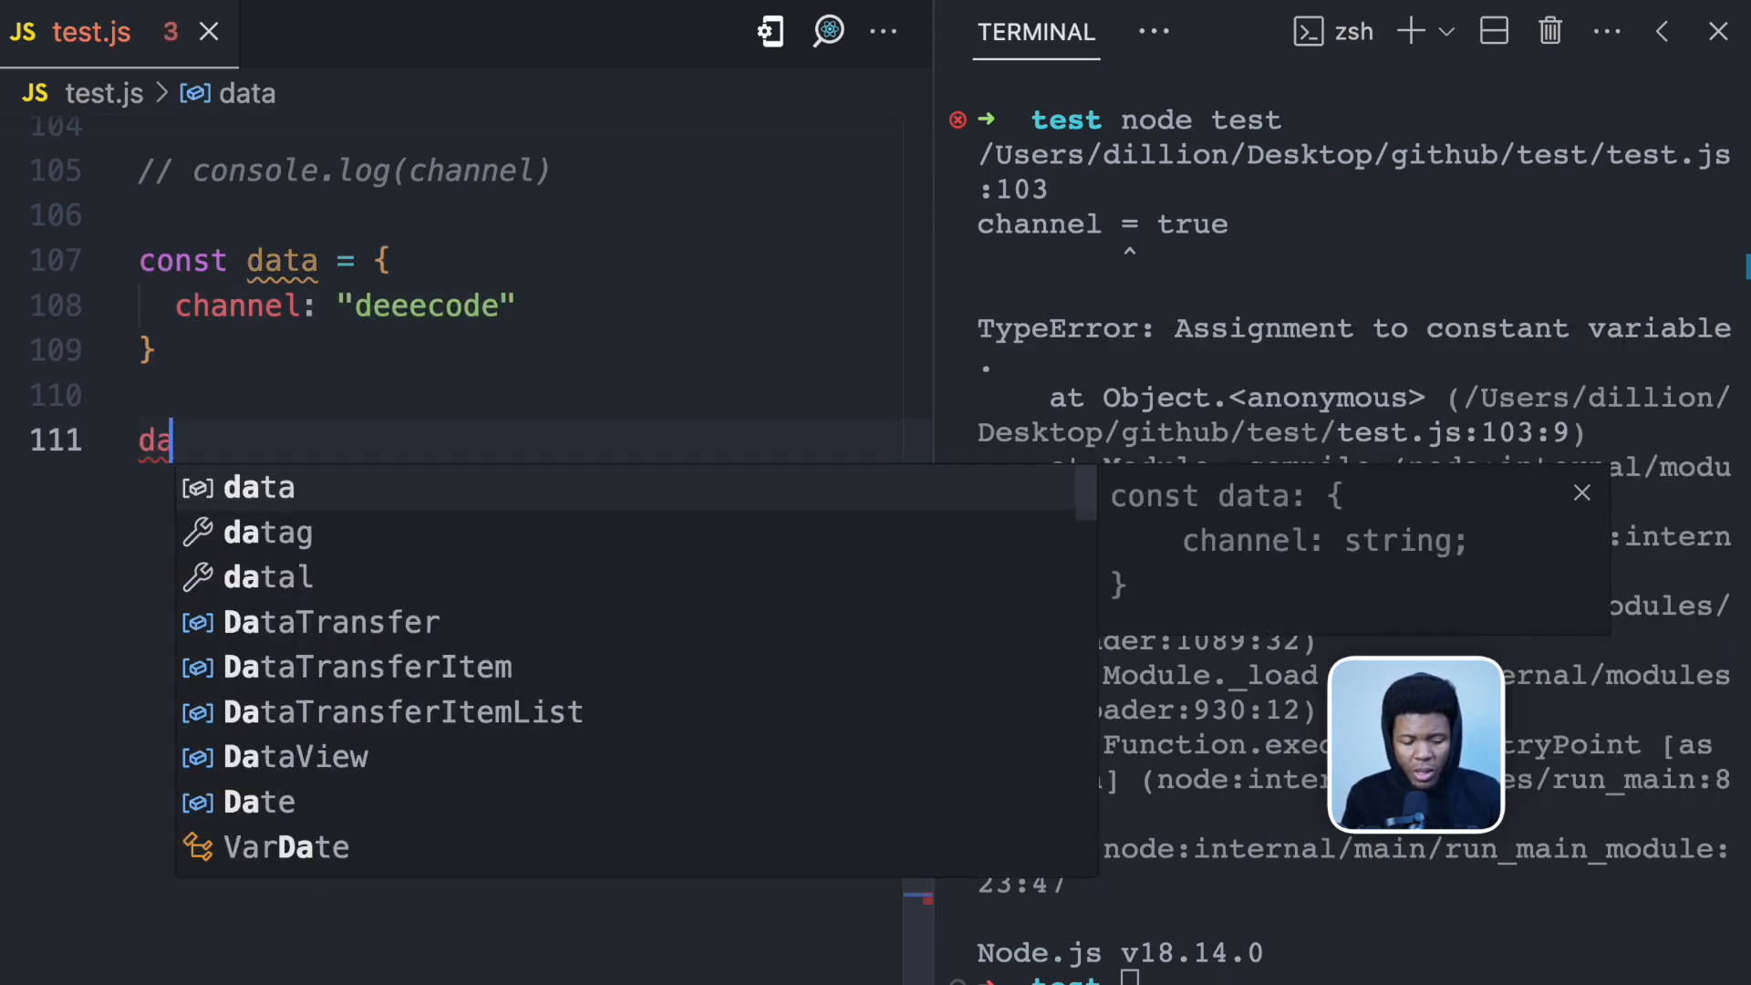
type("ta")
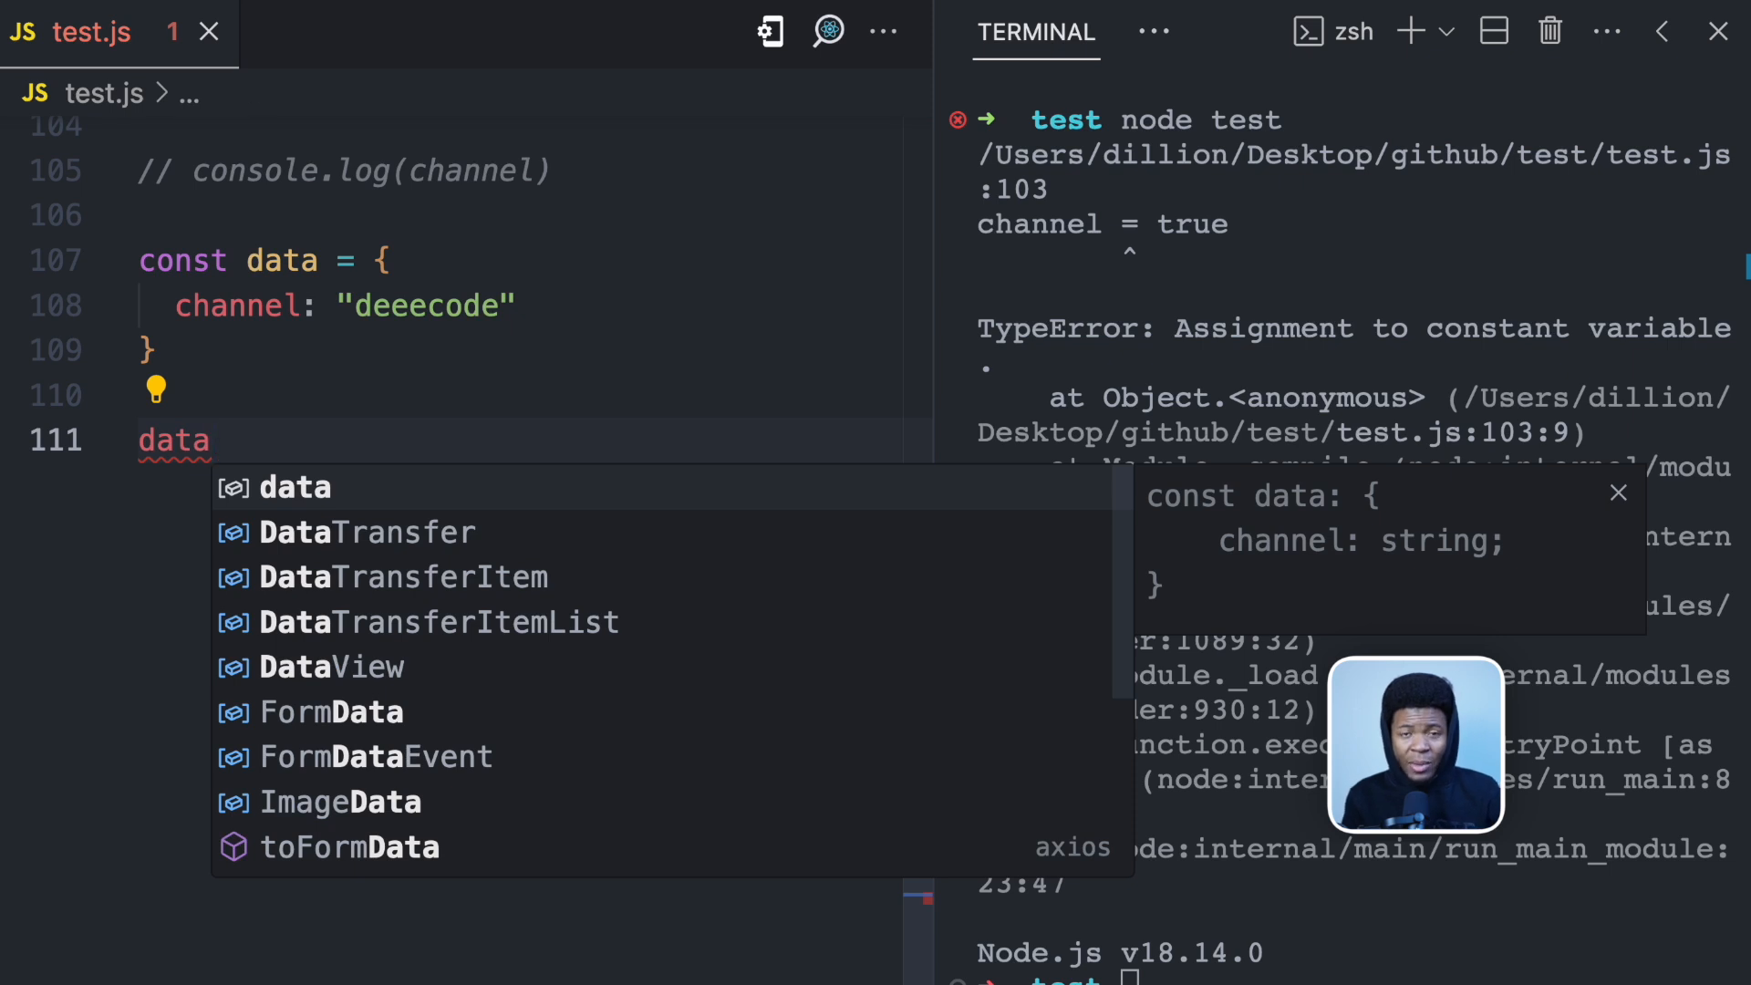
type(".")
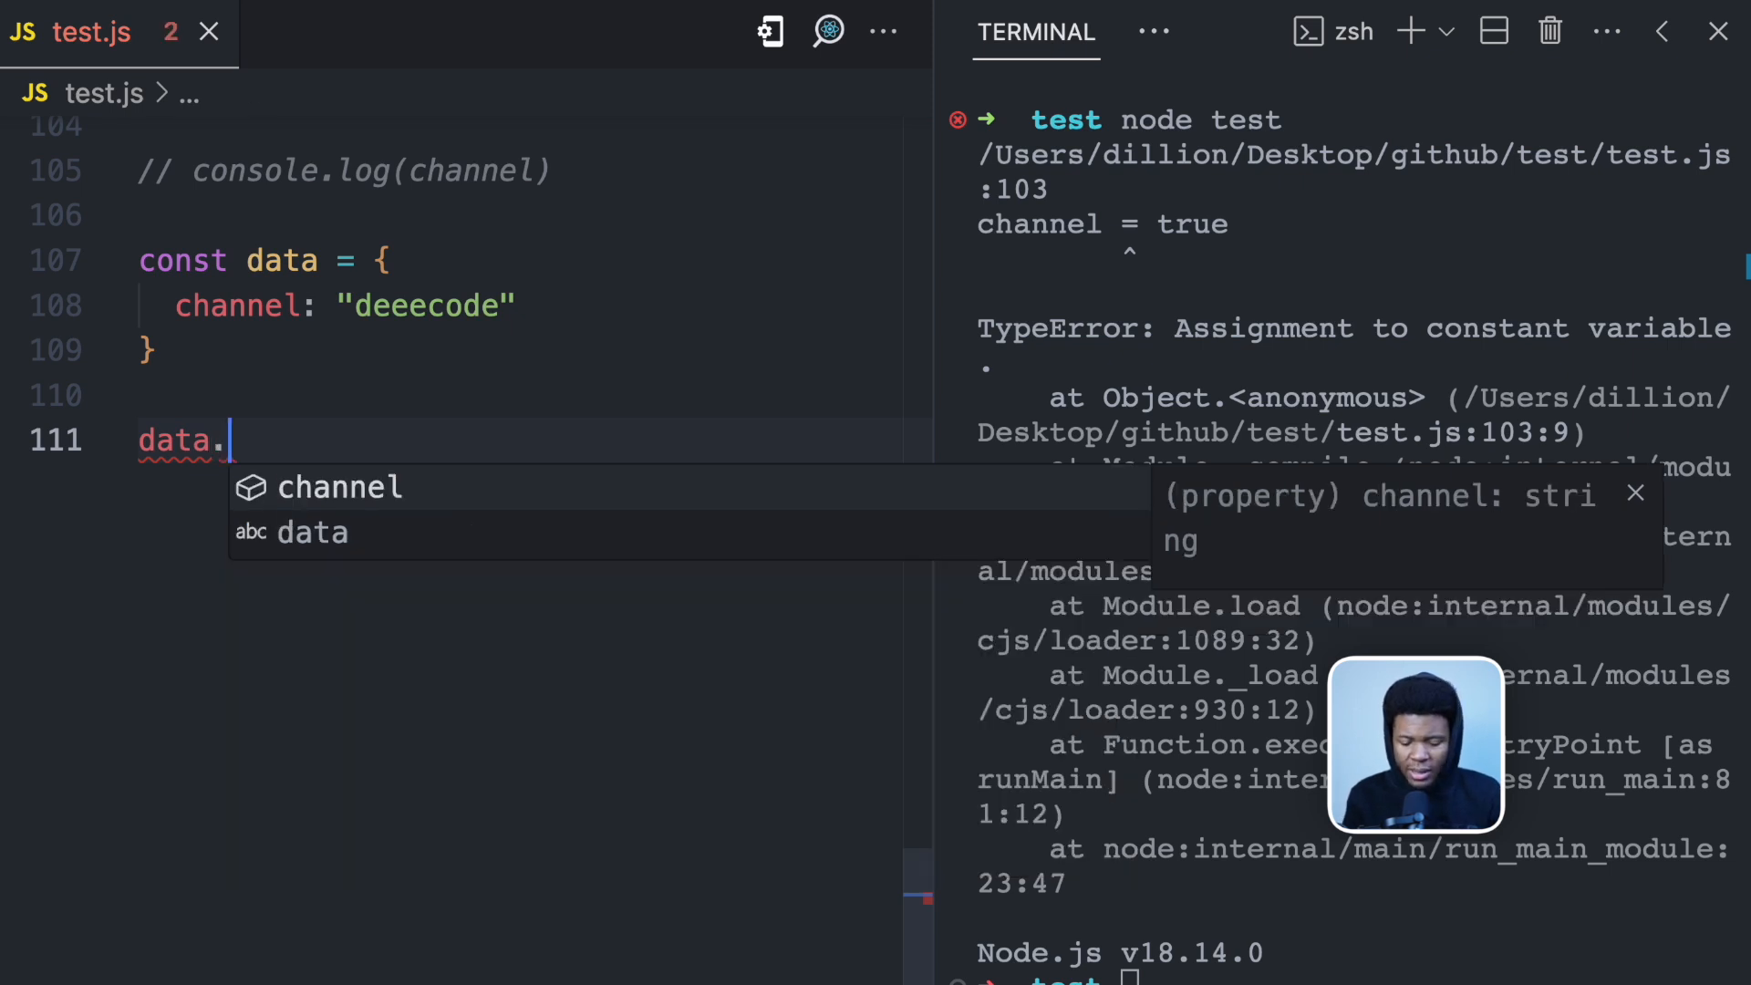
type("language = \"java\"")
type("console.log")
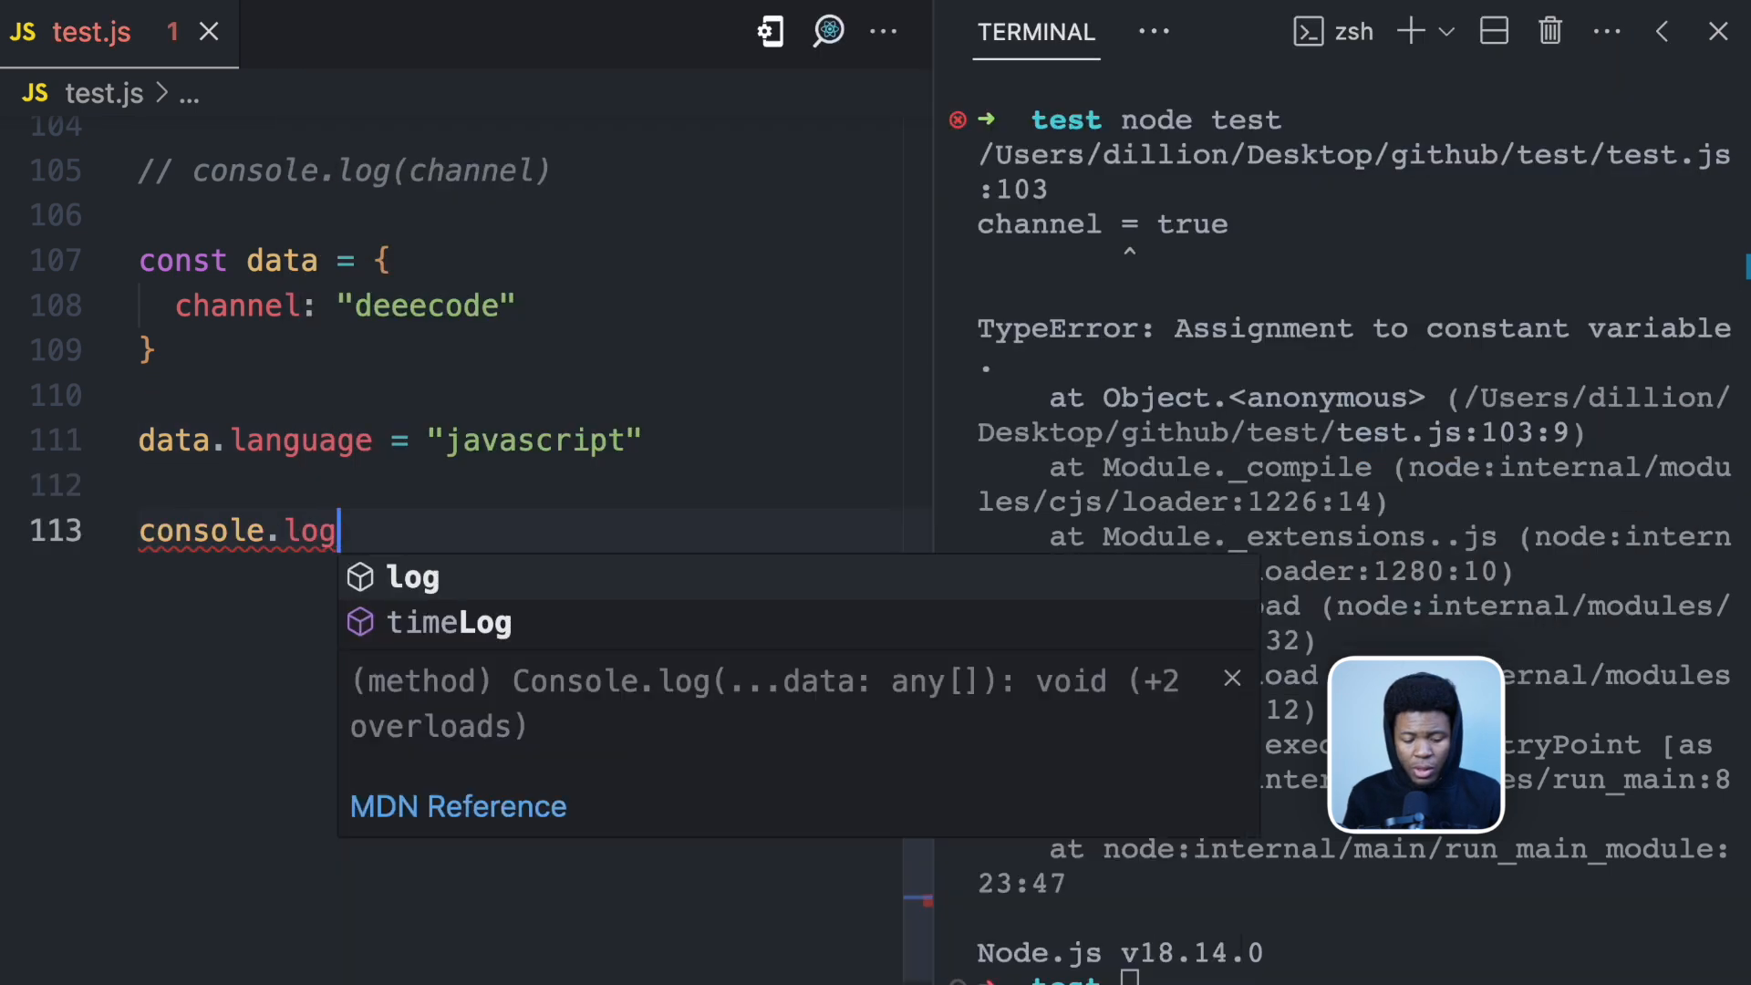
type("(data)")
left_click(1357, 975)
type("node test")
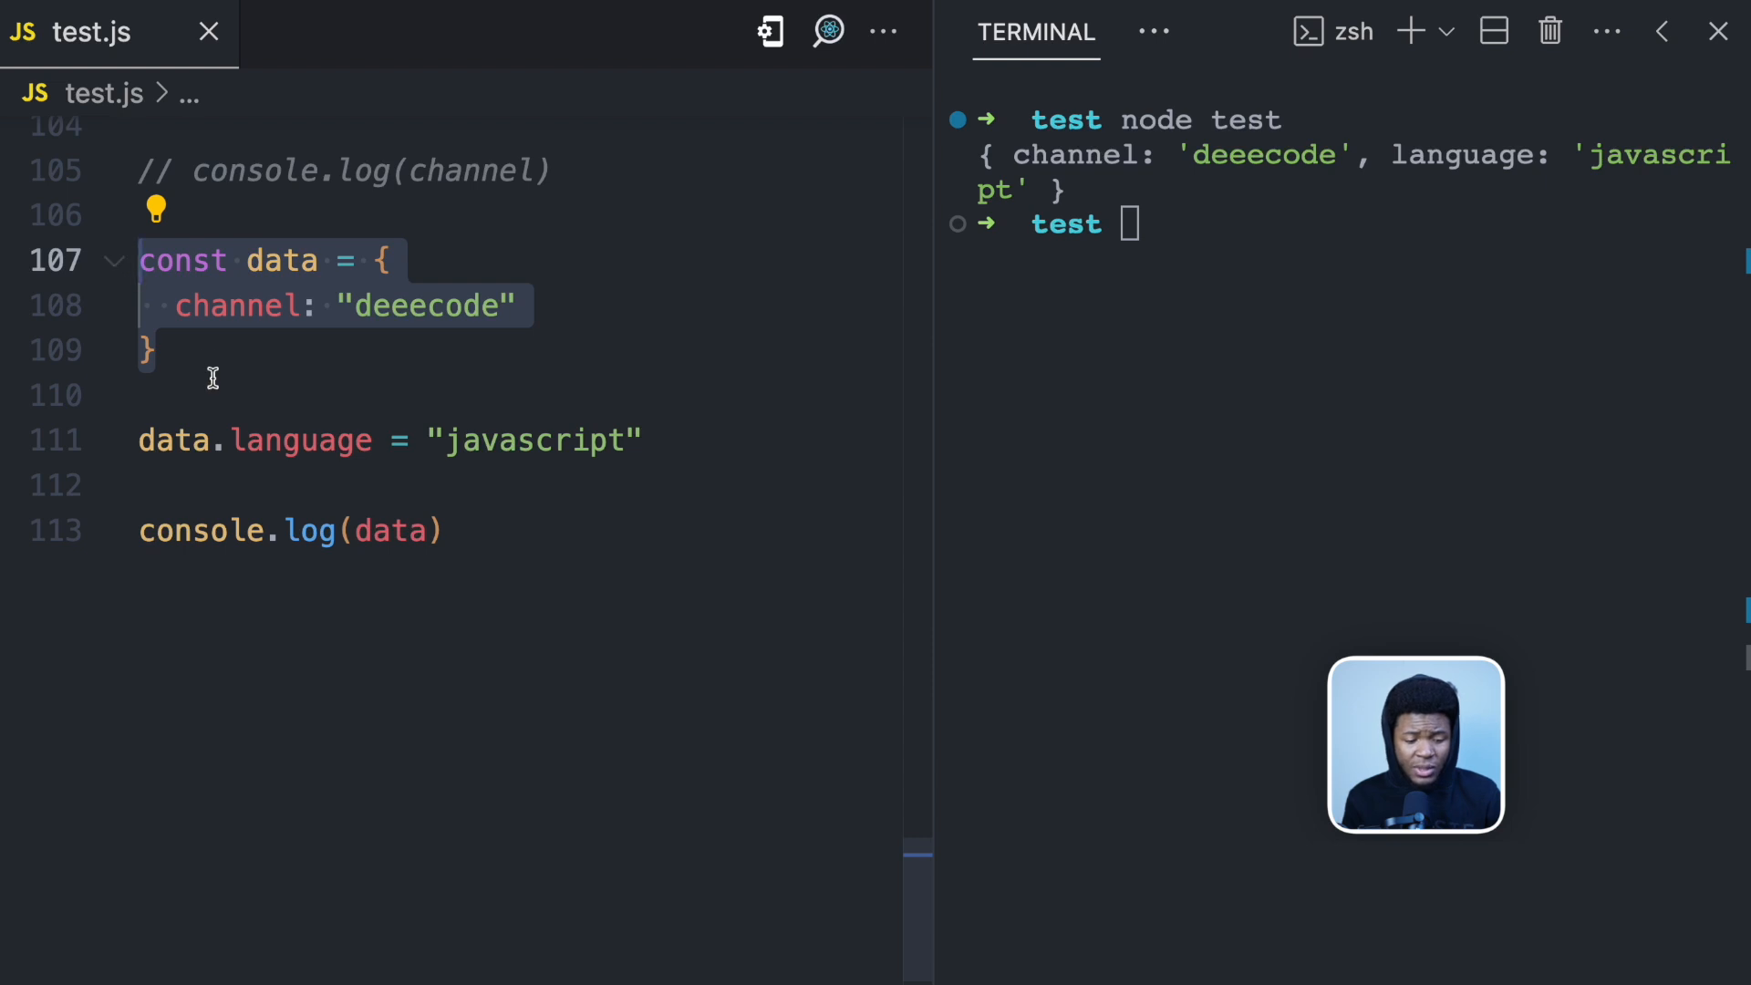
Comment out the channel reassignment and open blank lines after the data object
left_click(376, 260)
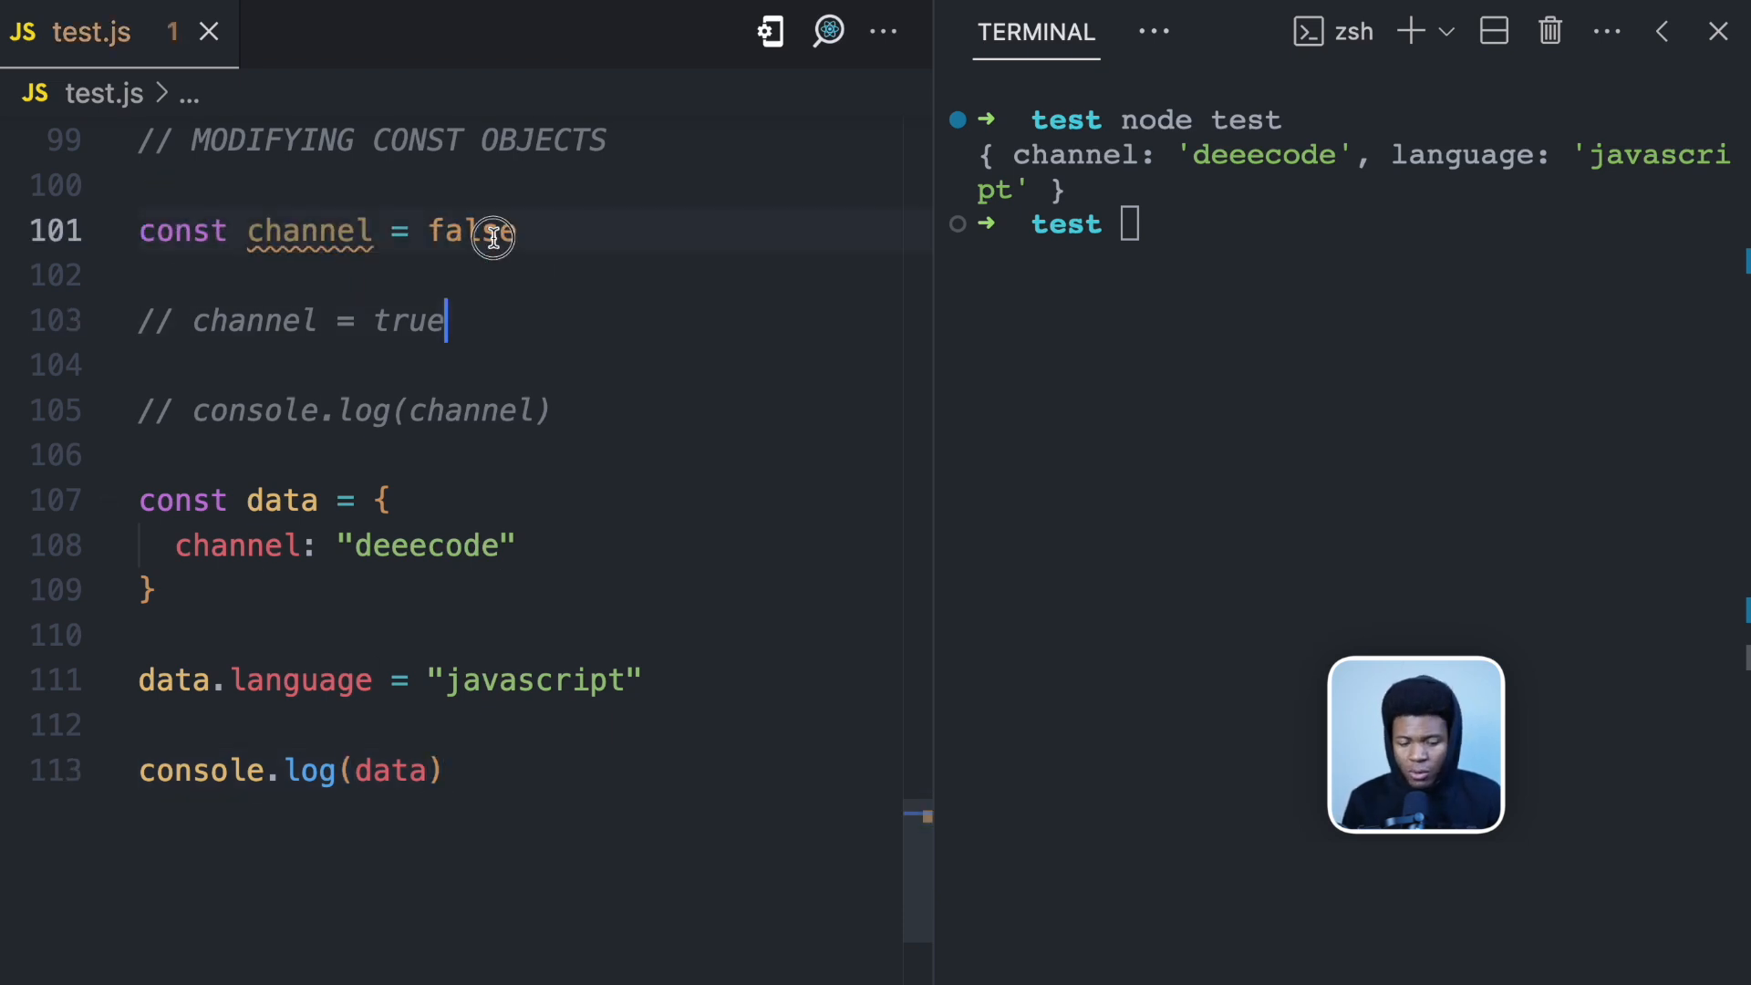
type("50")
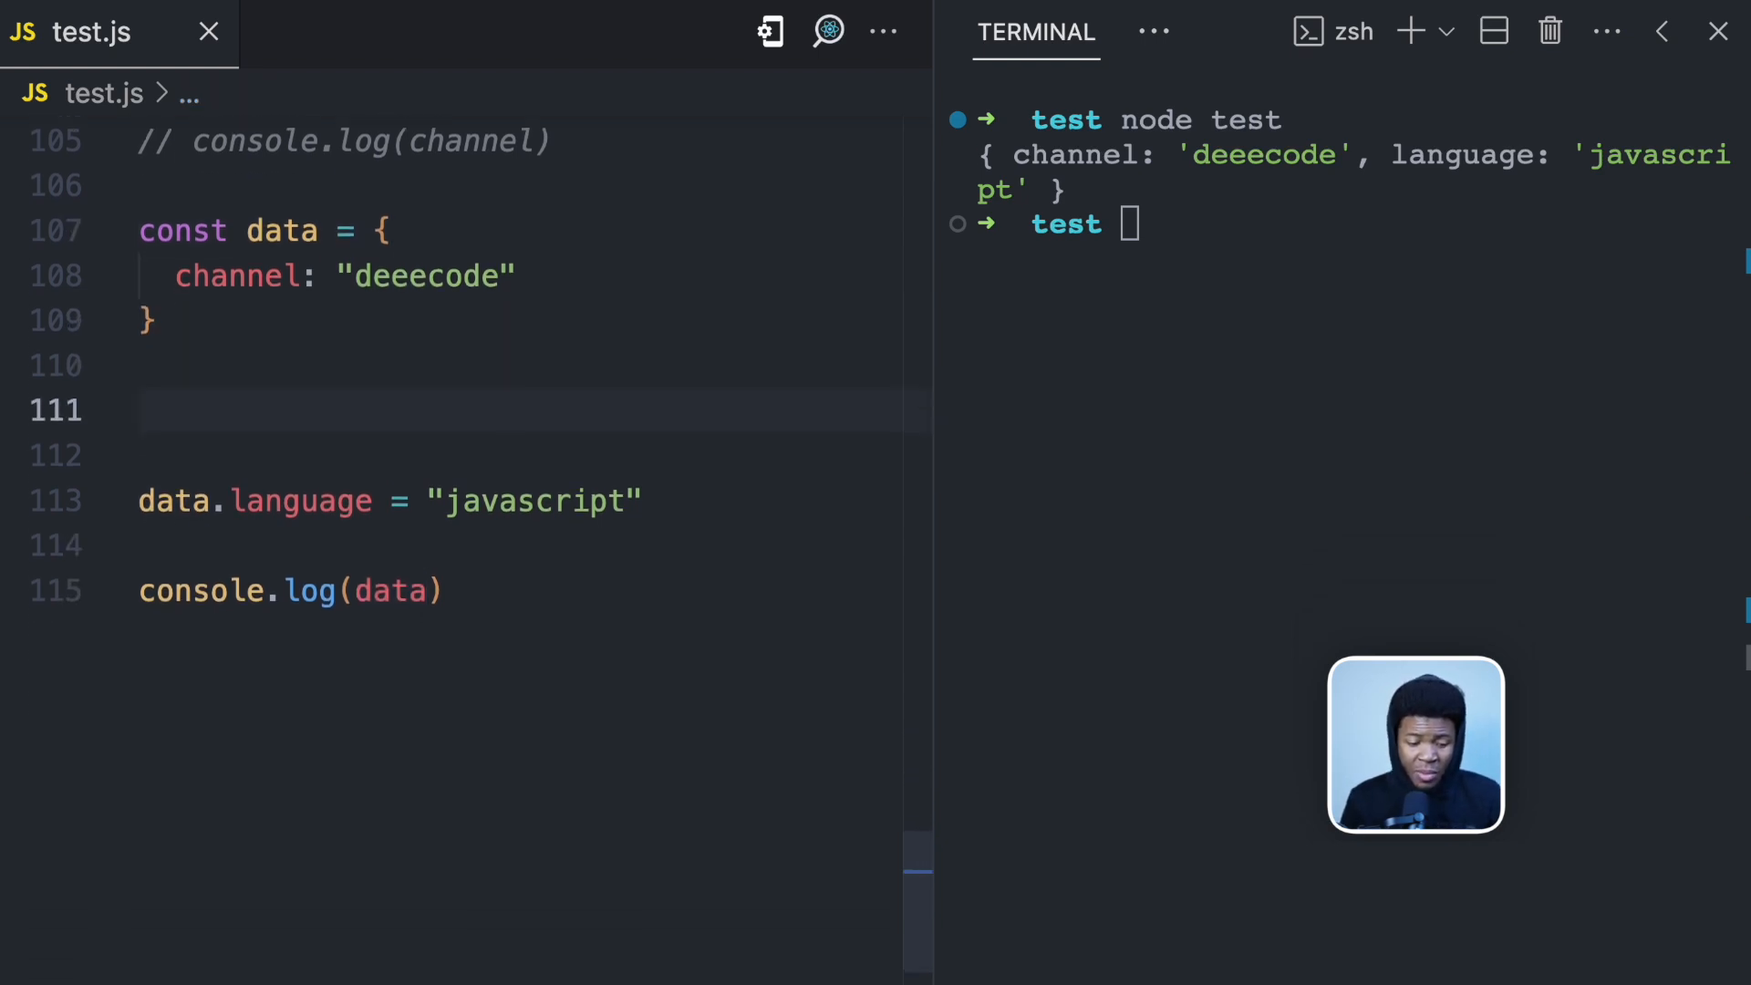
Comment '// data -> ref1' and '// ref1 -> {...}' after the data object
type("// data -> r")
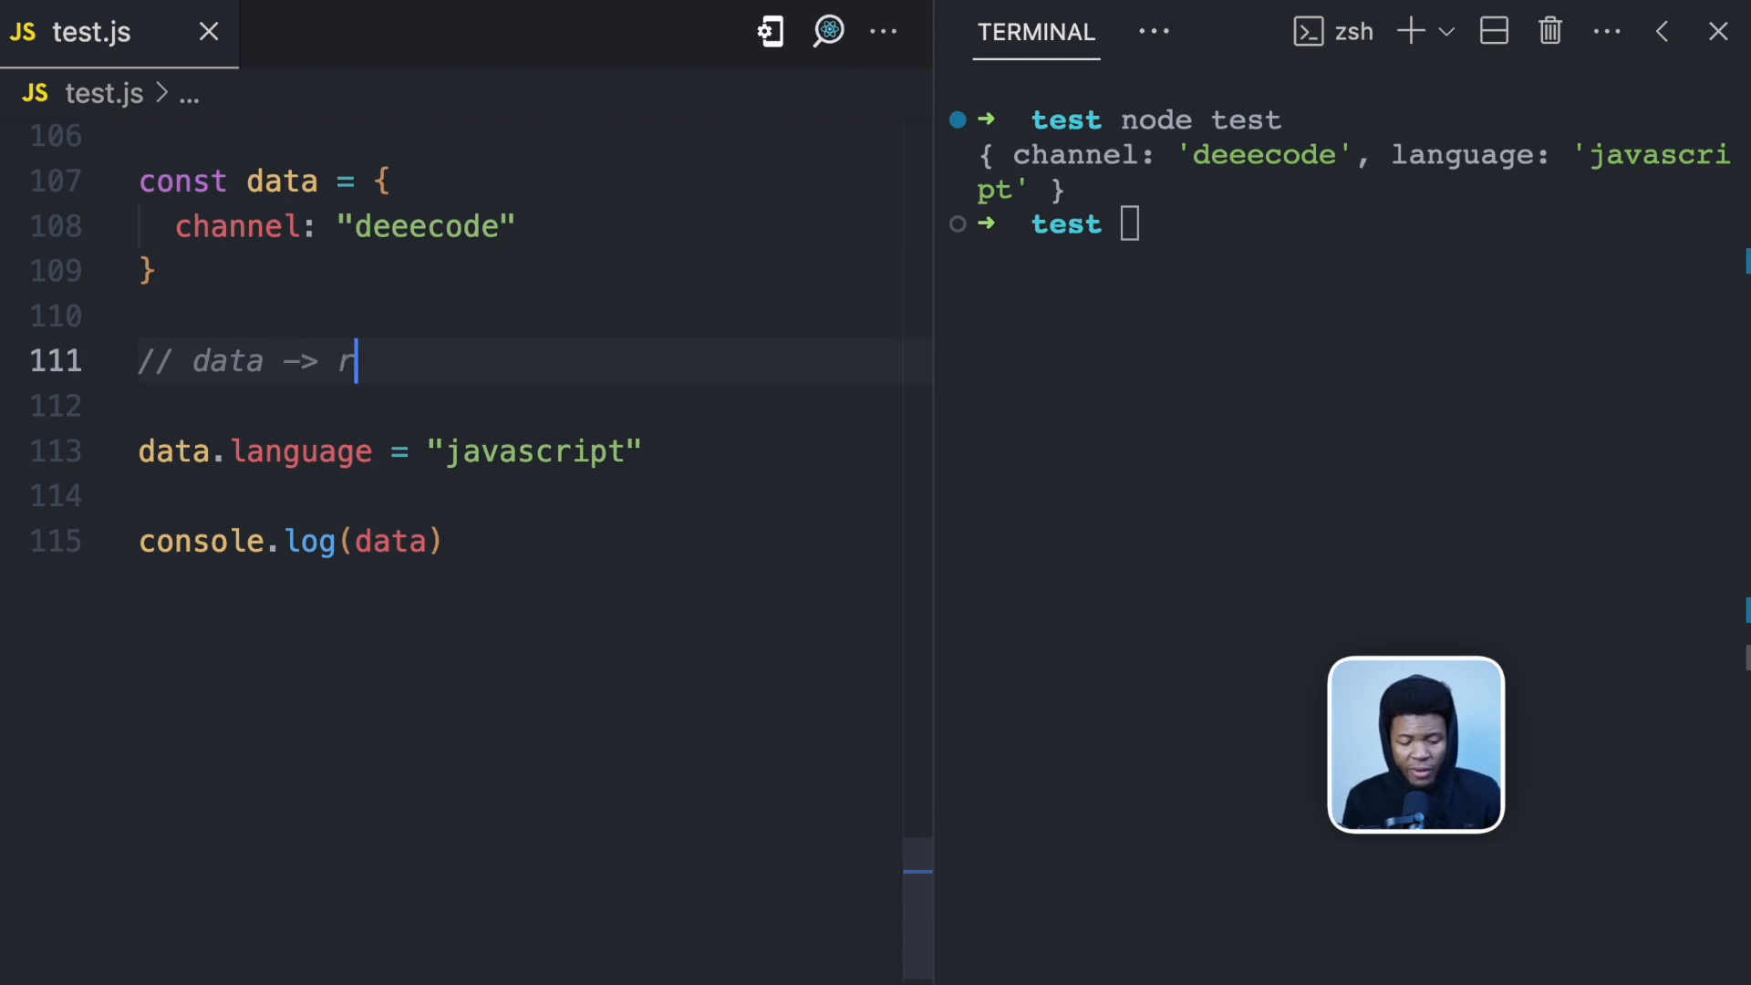
type("ef1")
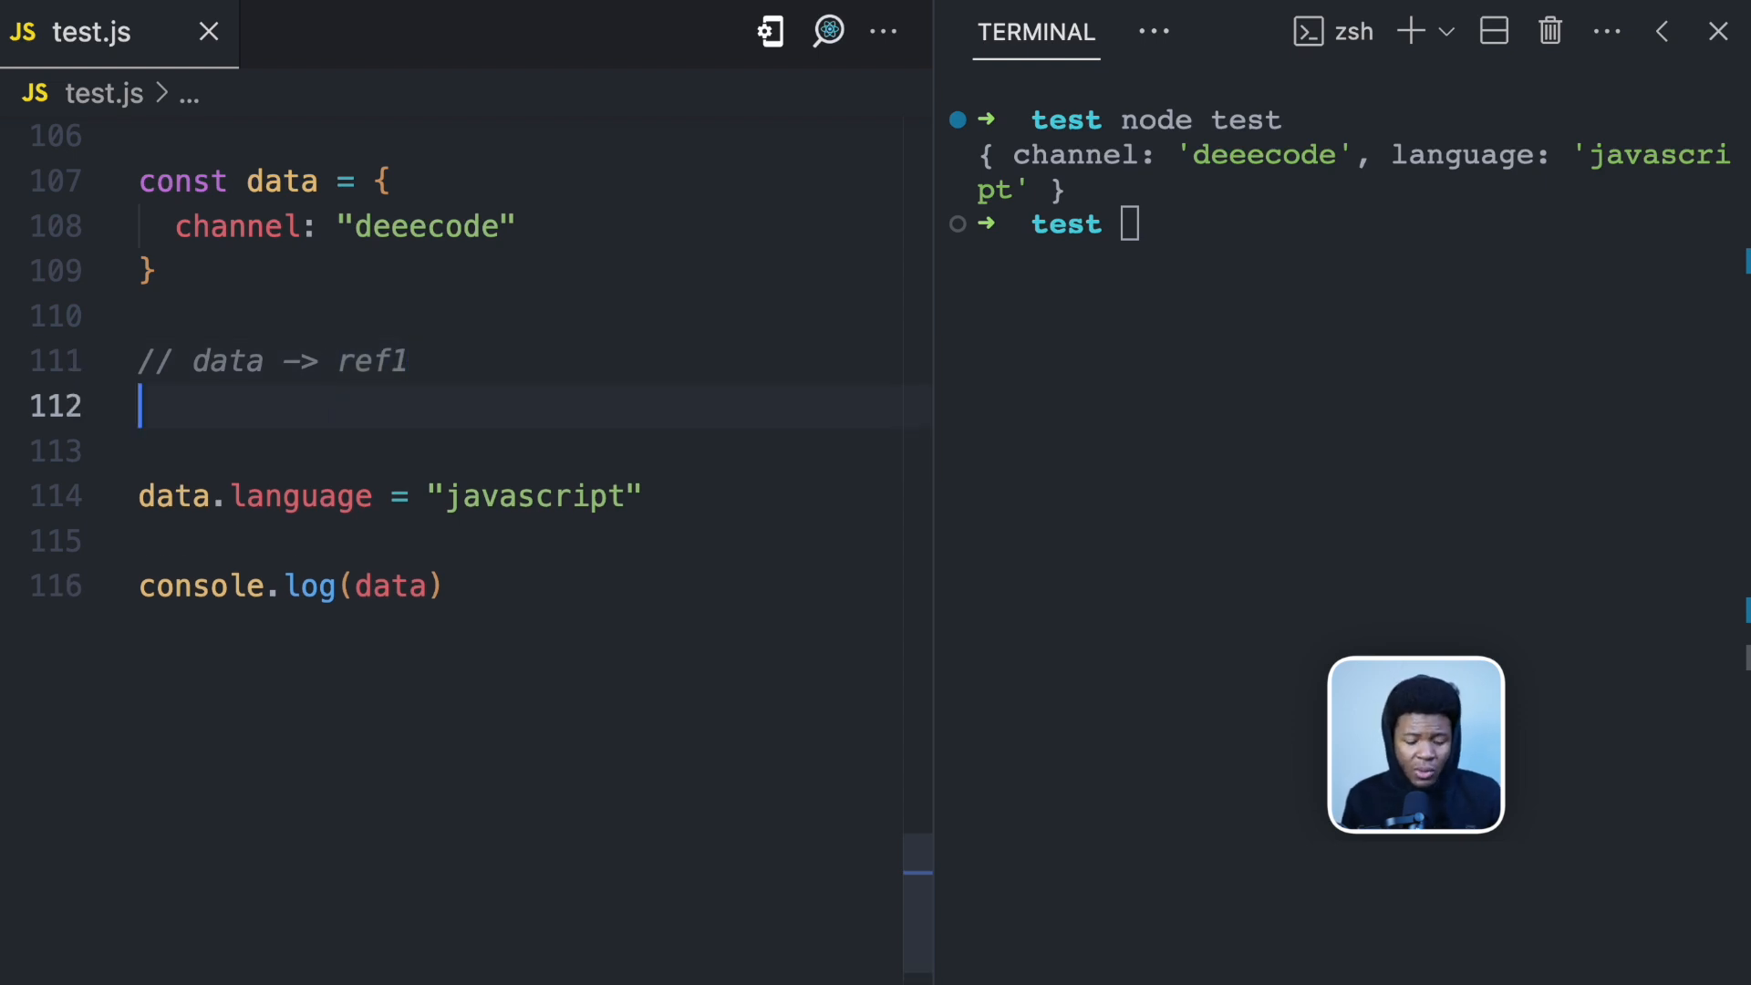
type("//")
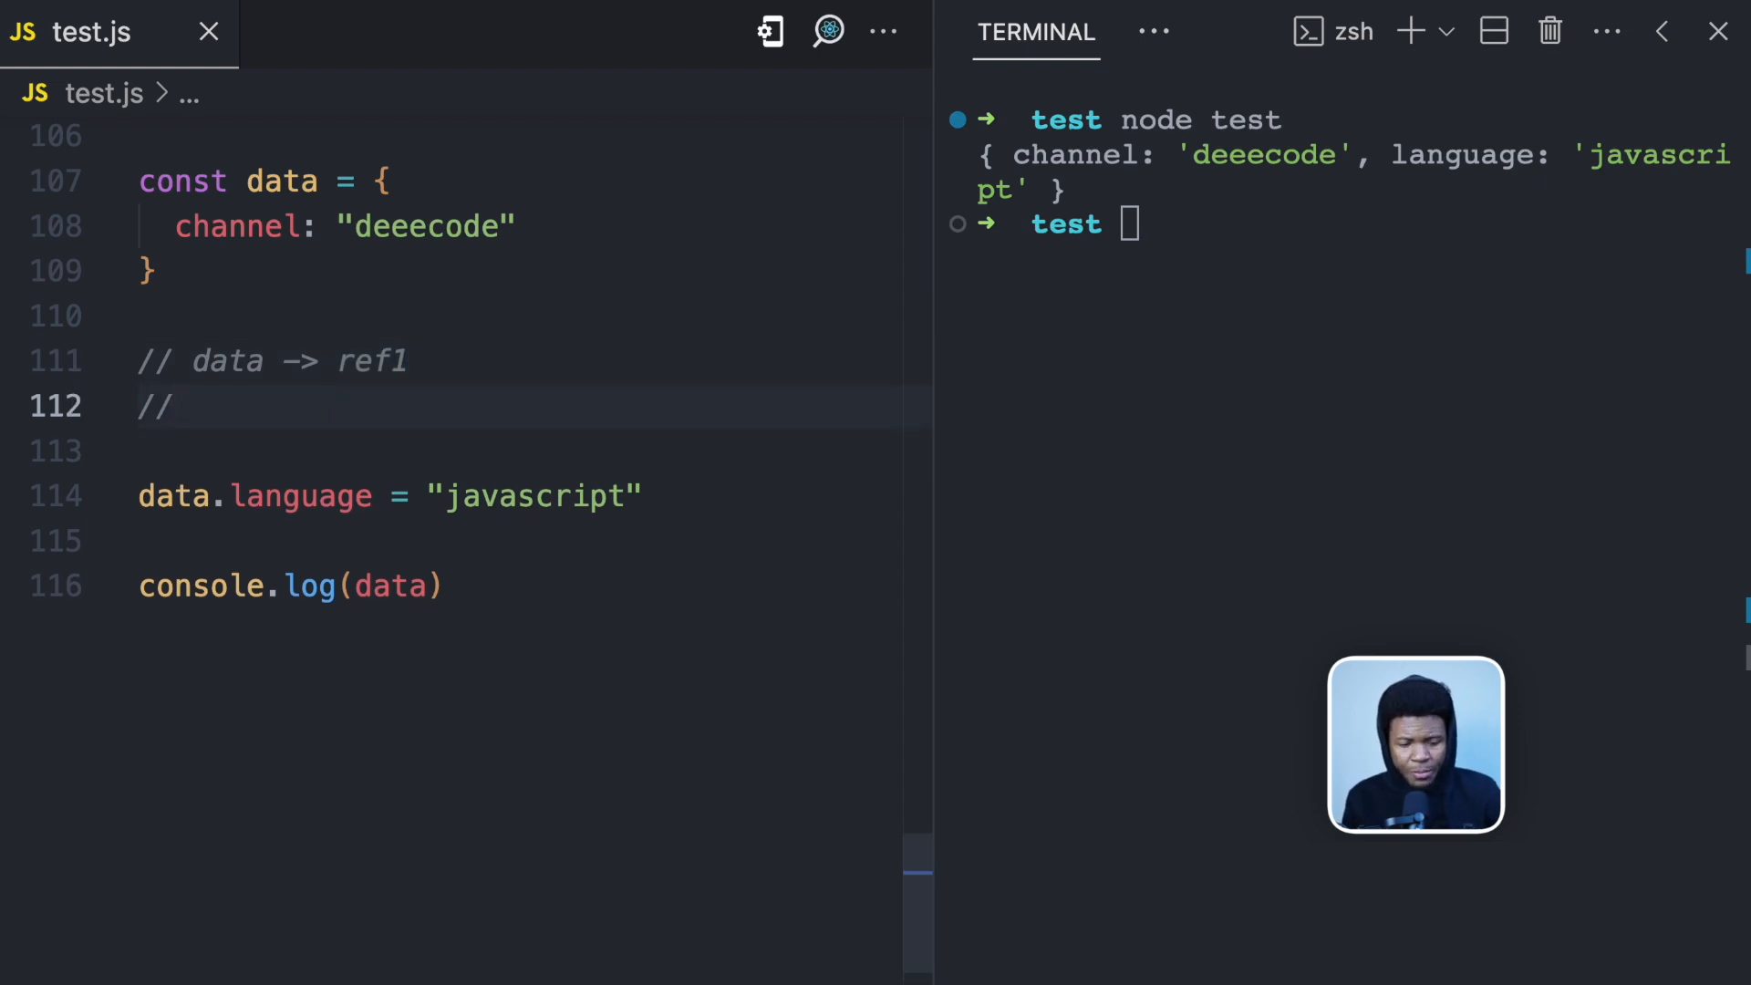
type("ref1 ->")
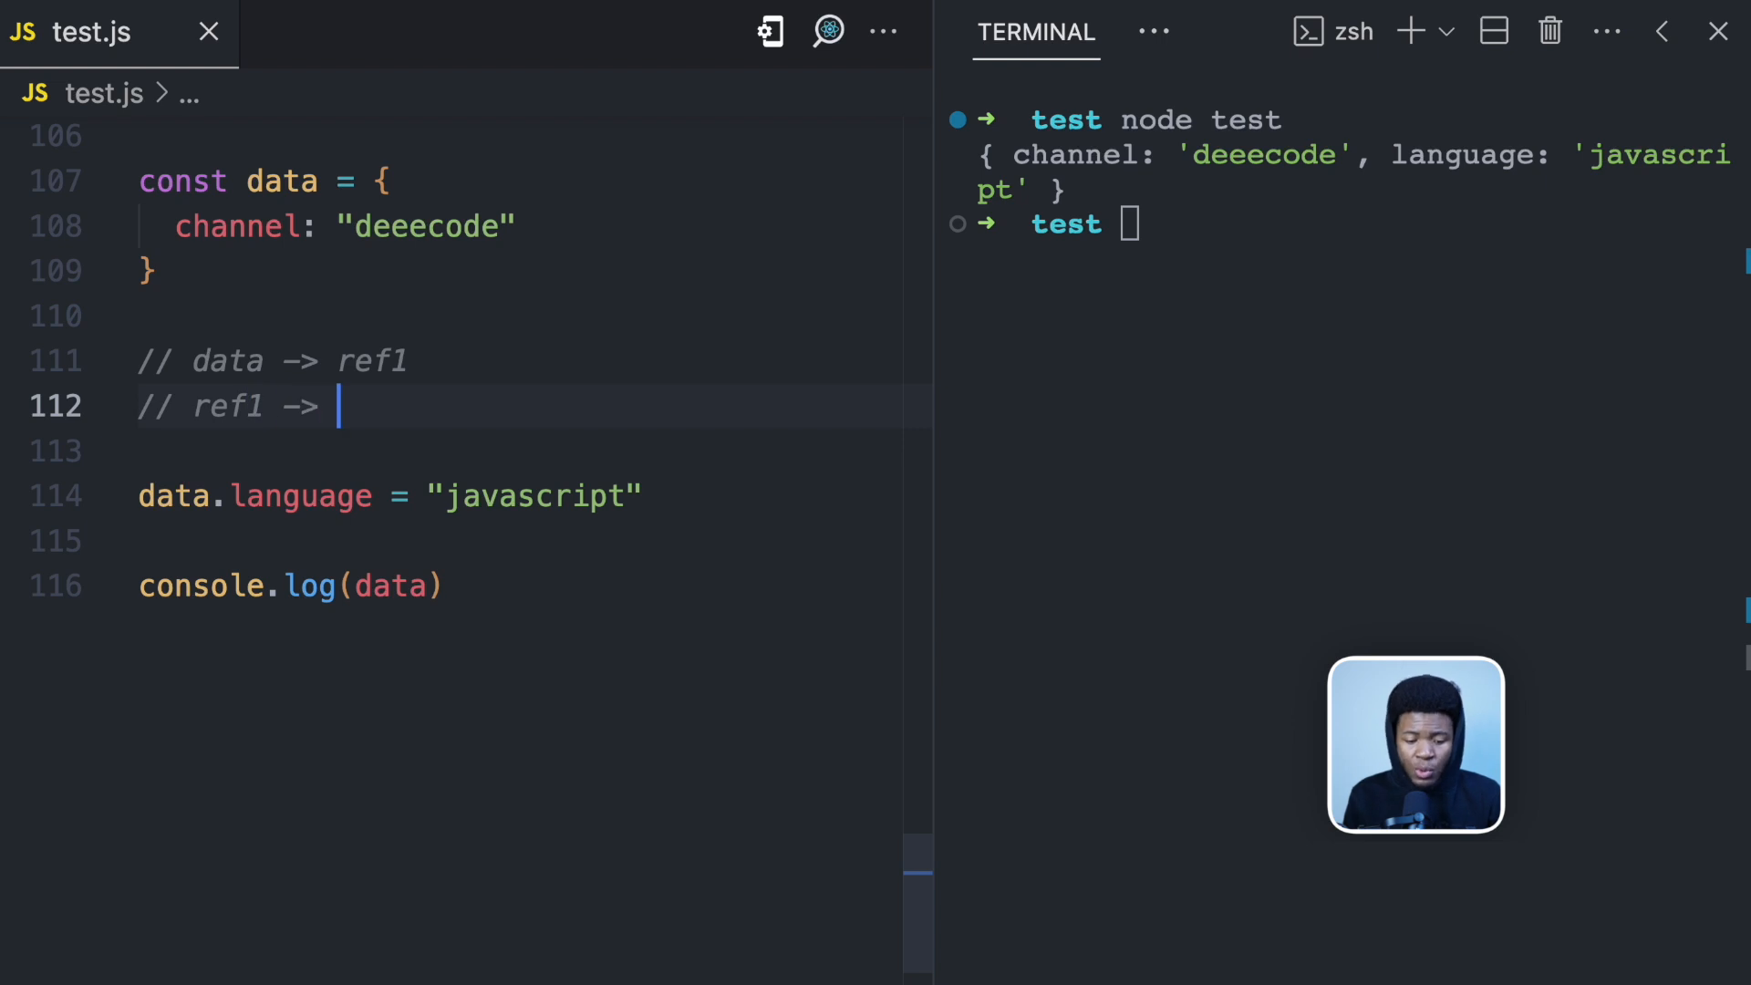
type("{...}")
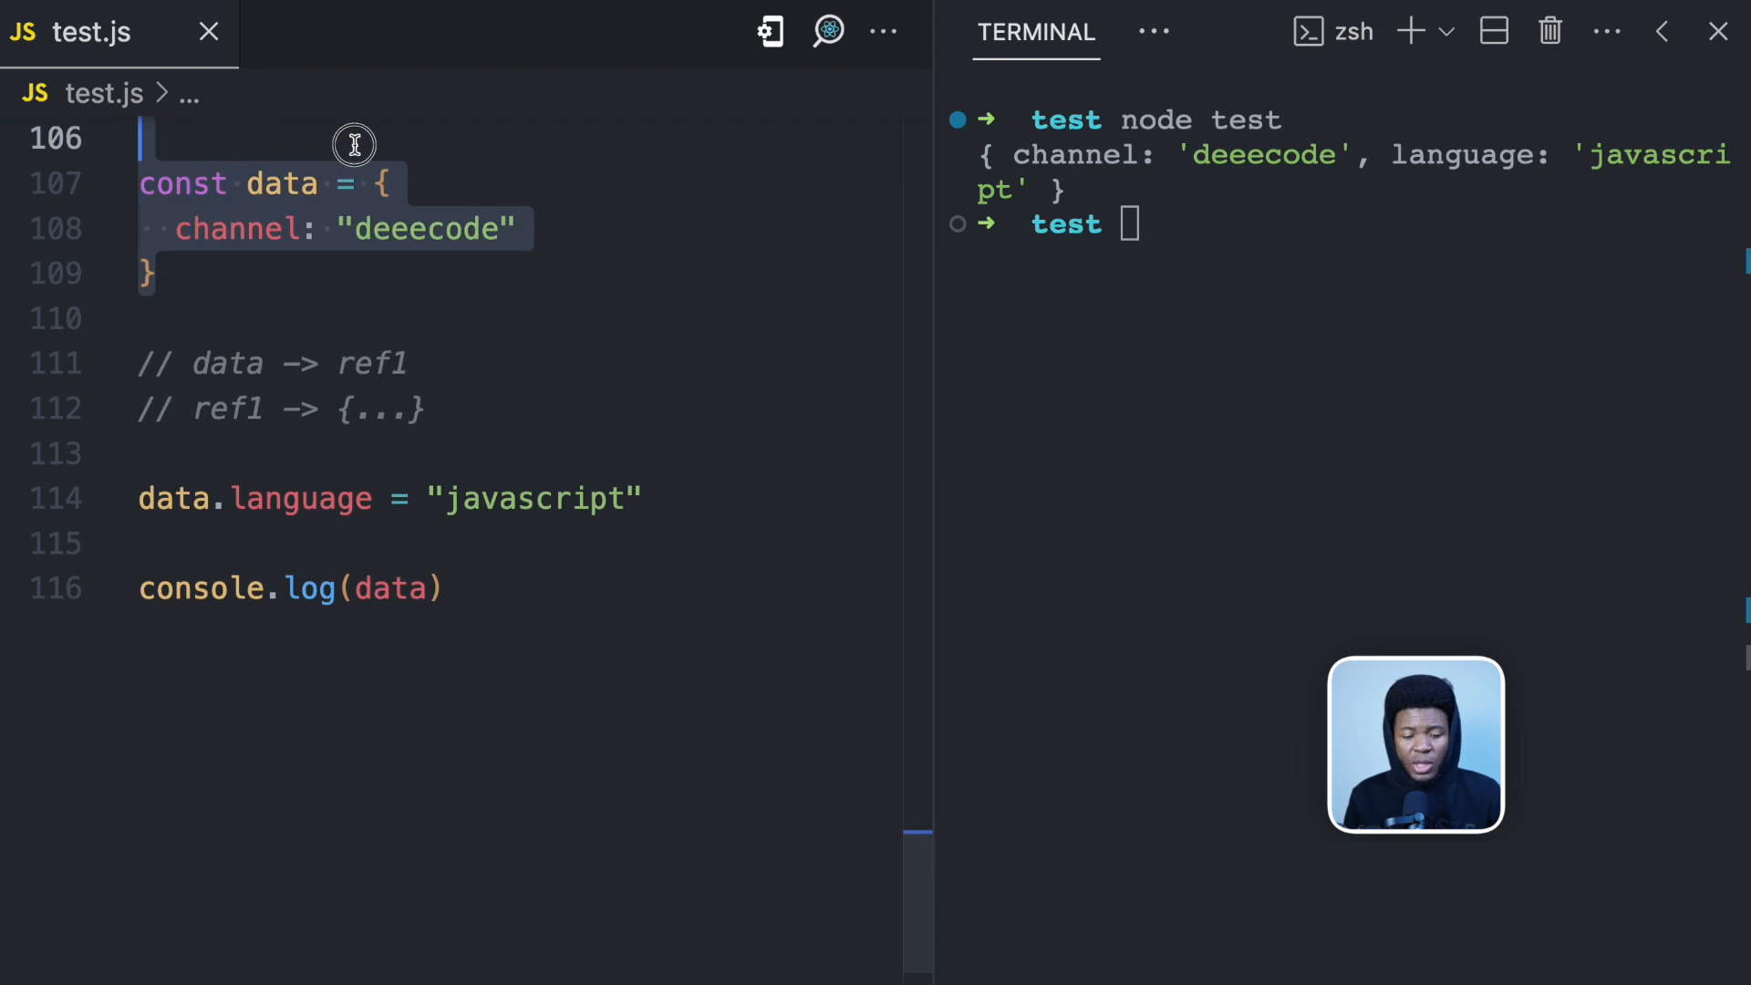
Comment '// ref1 -> {...}' below the data.language assignment and start a new line
scroll("down", 3)
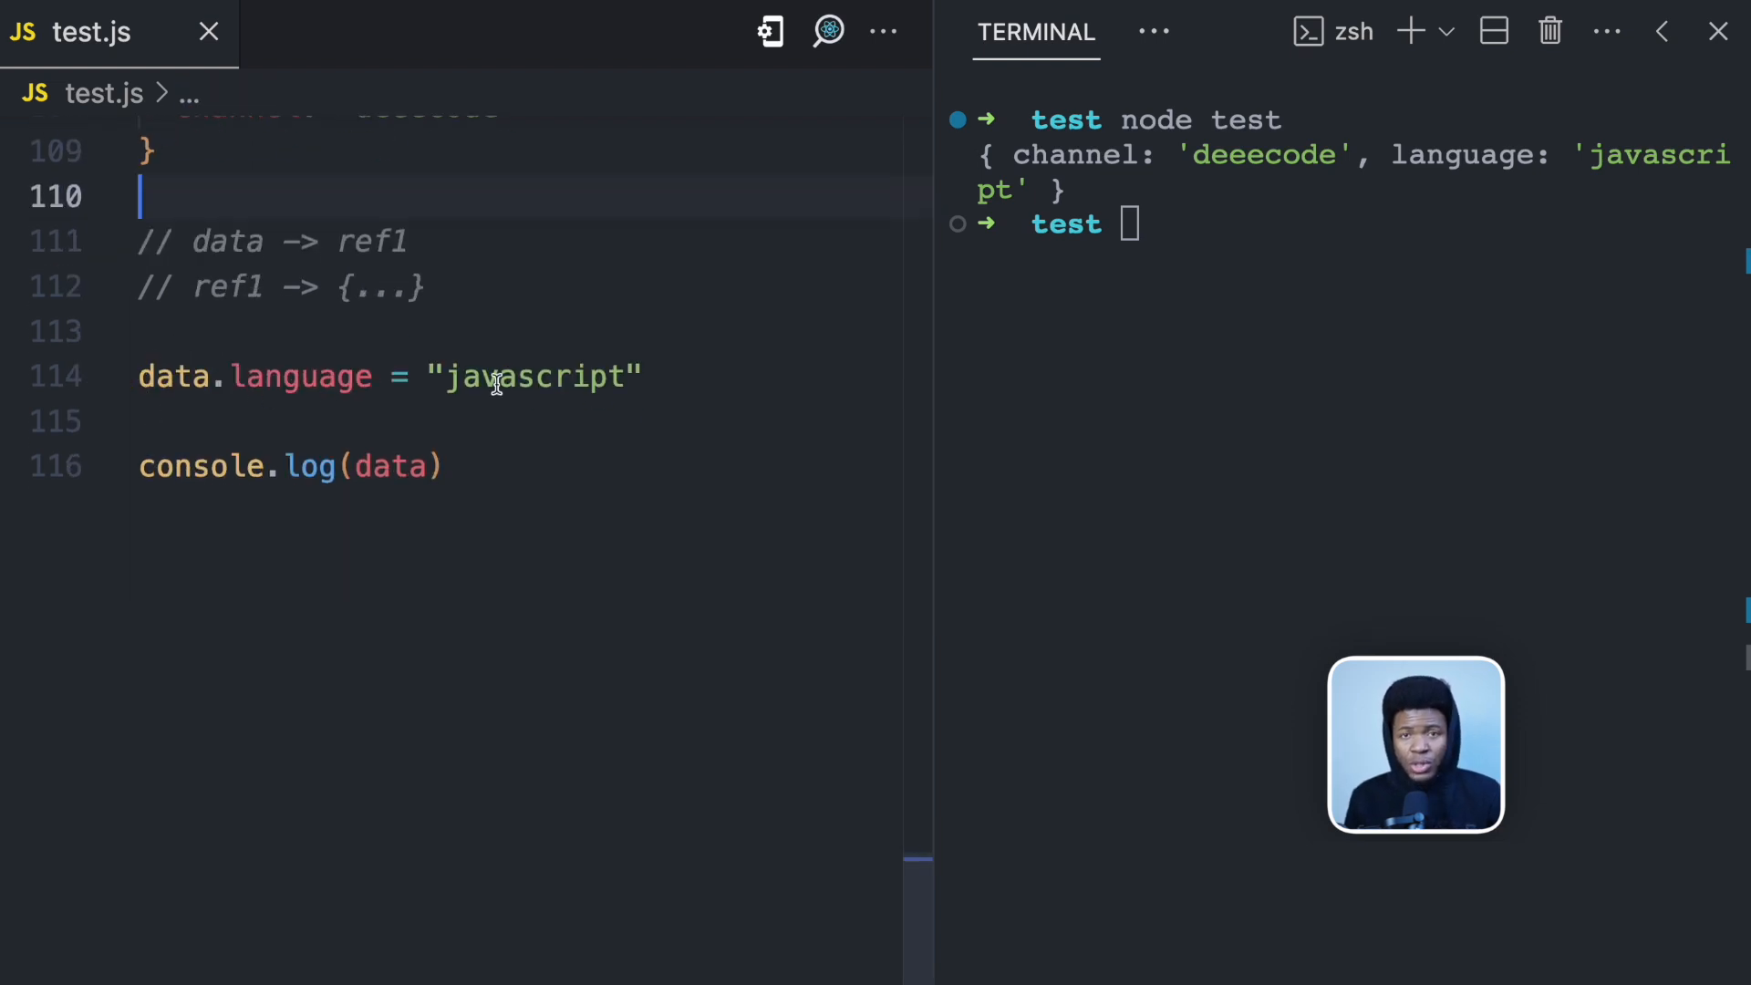
type("//")
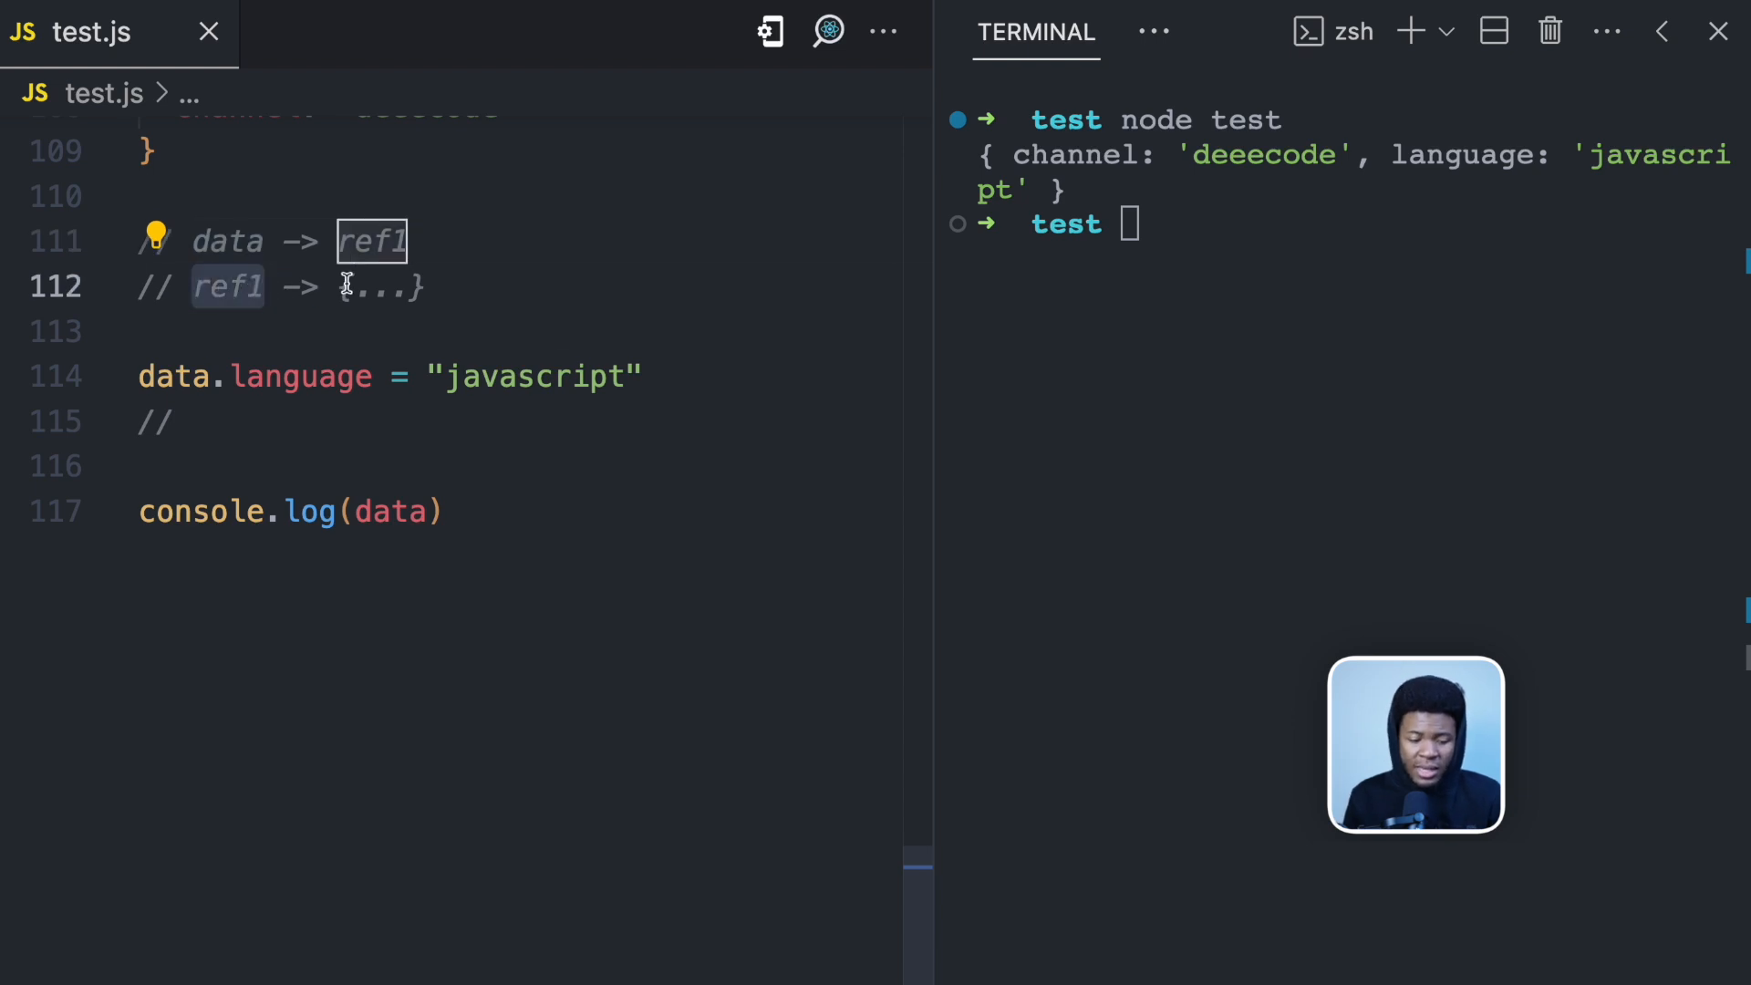
type("ref1")
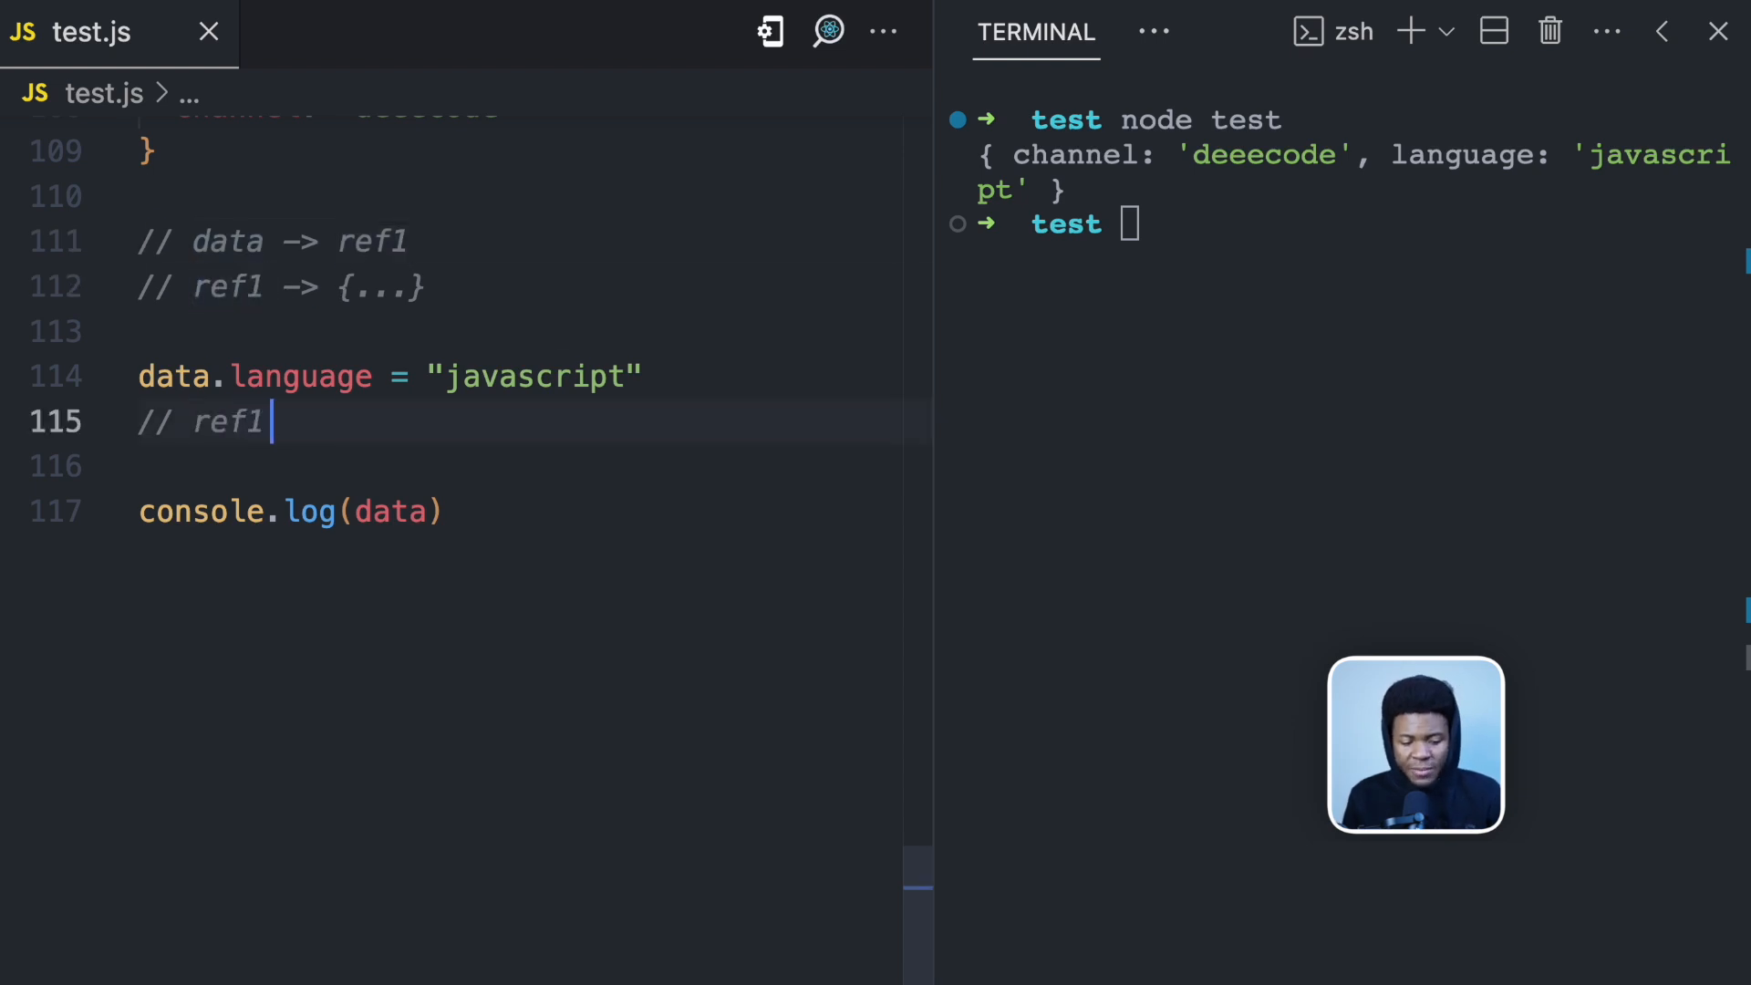
type("-> {...}")
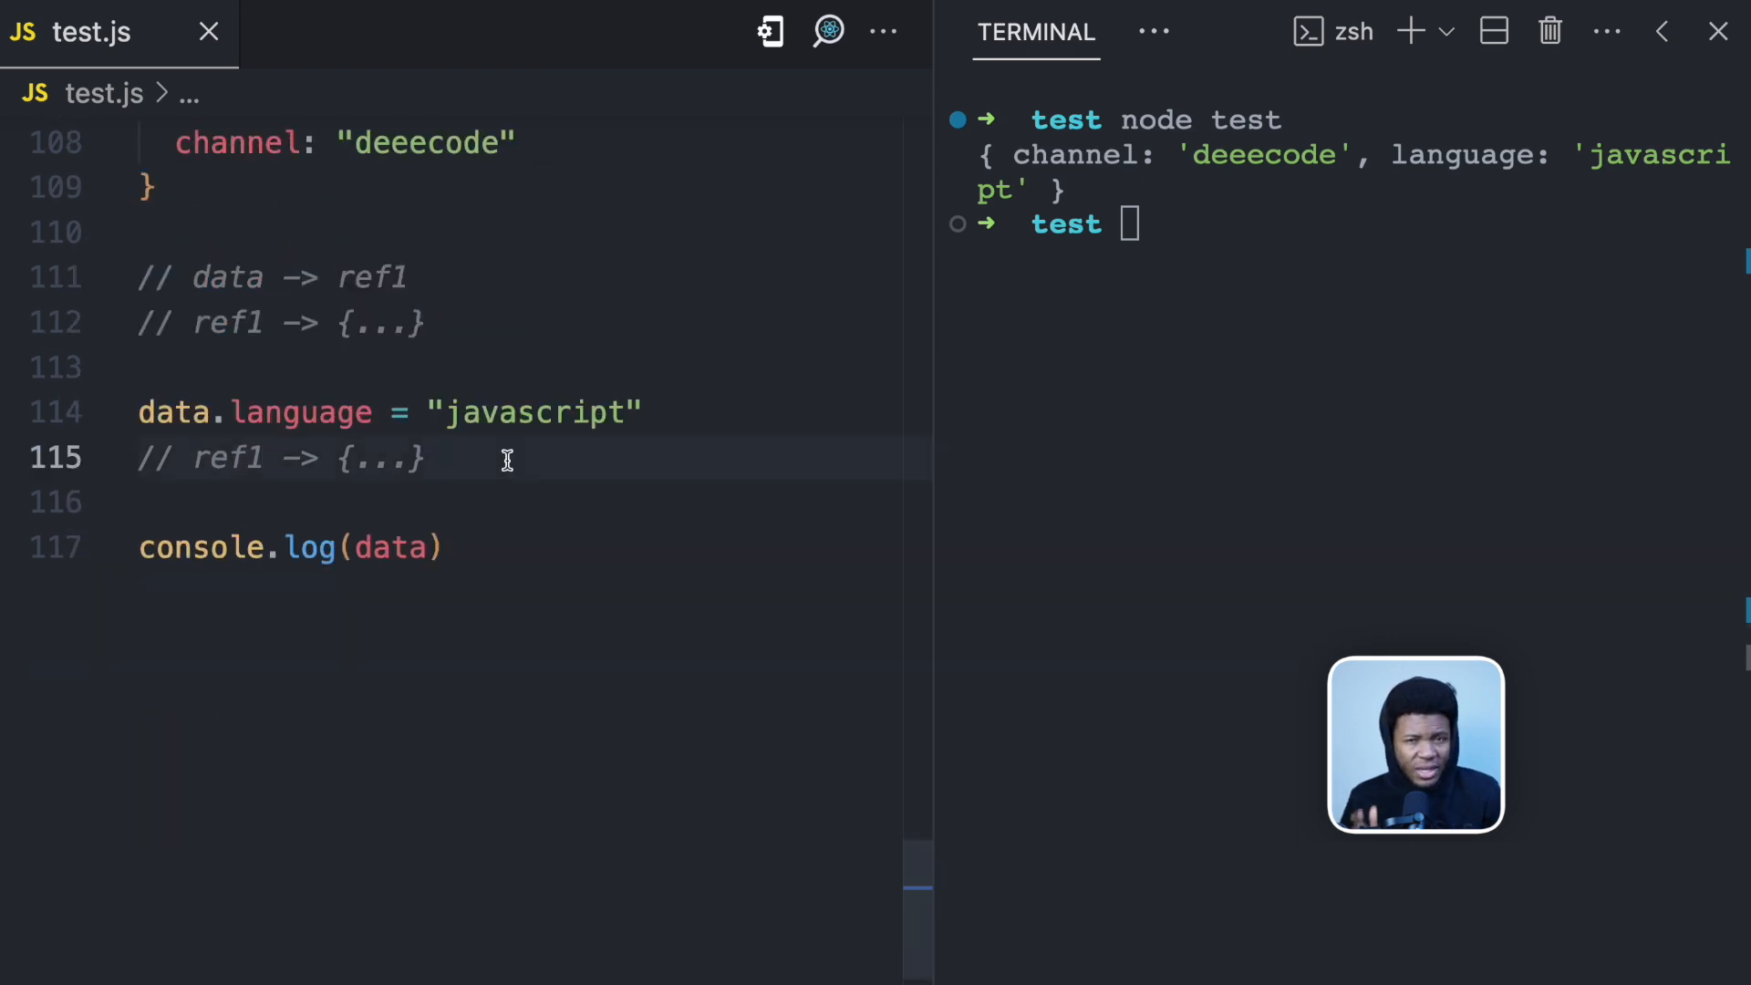
key("enter")
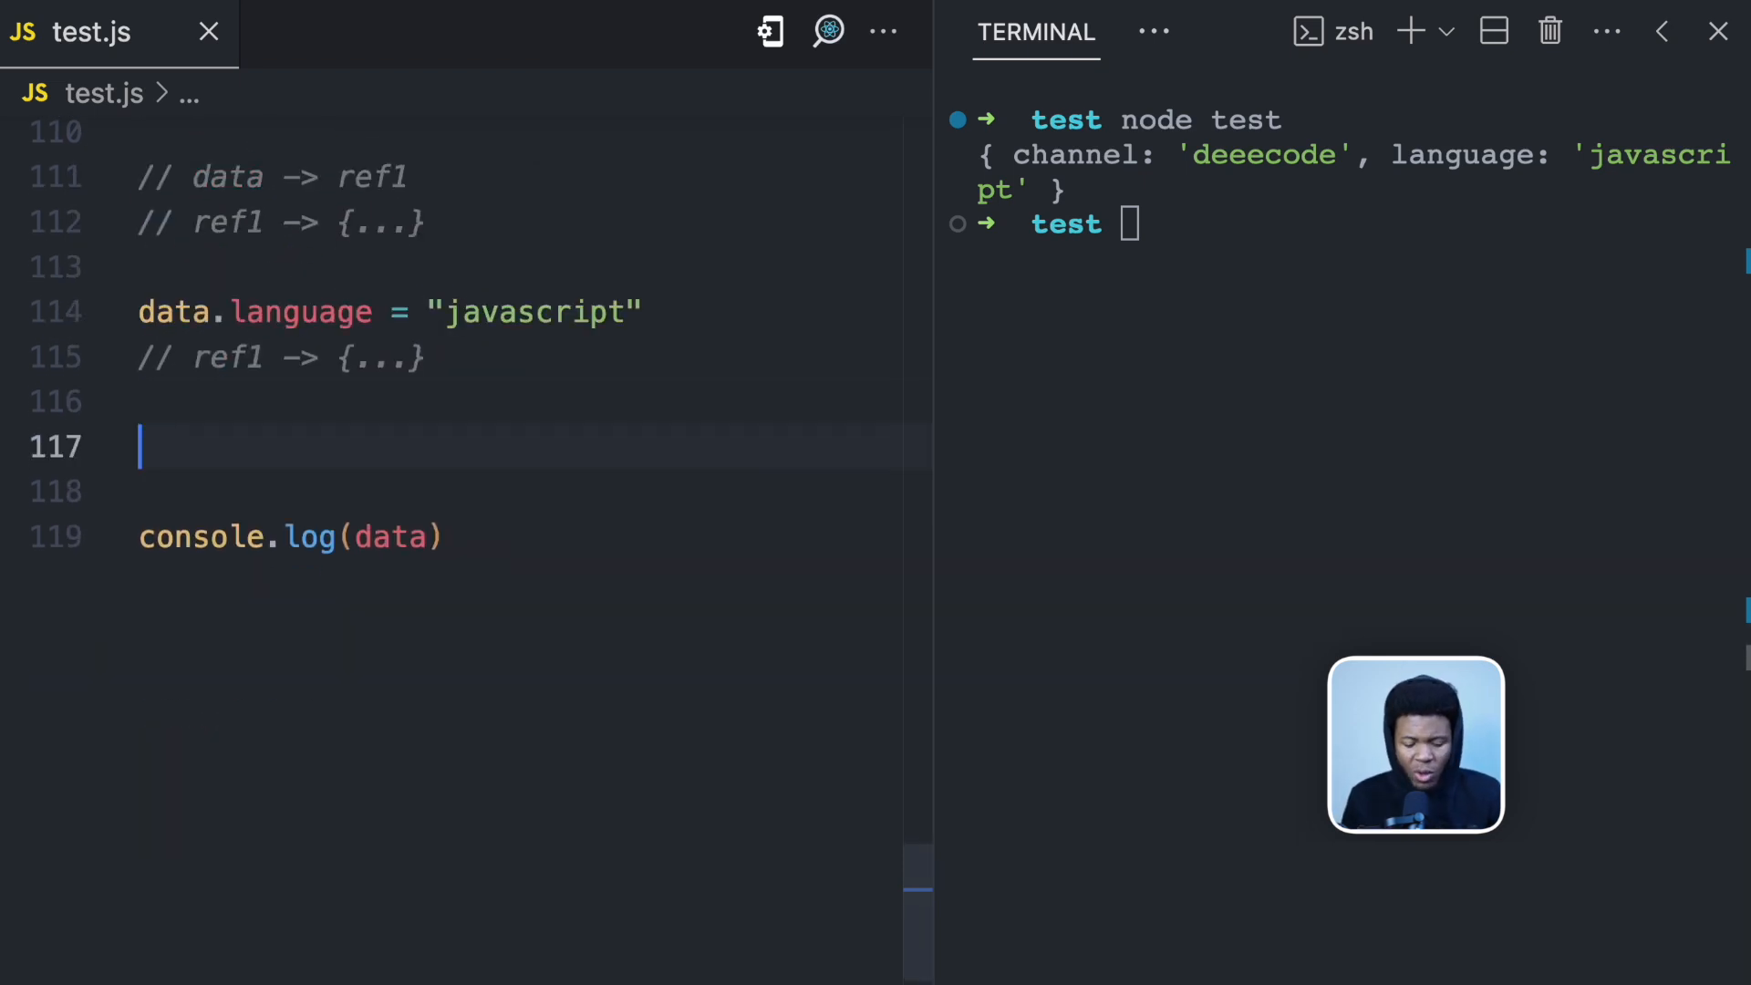
Reassign data to a new object { age: 50 }
type("data =")
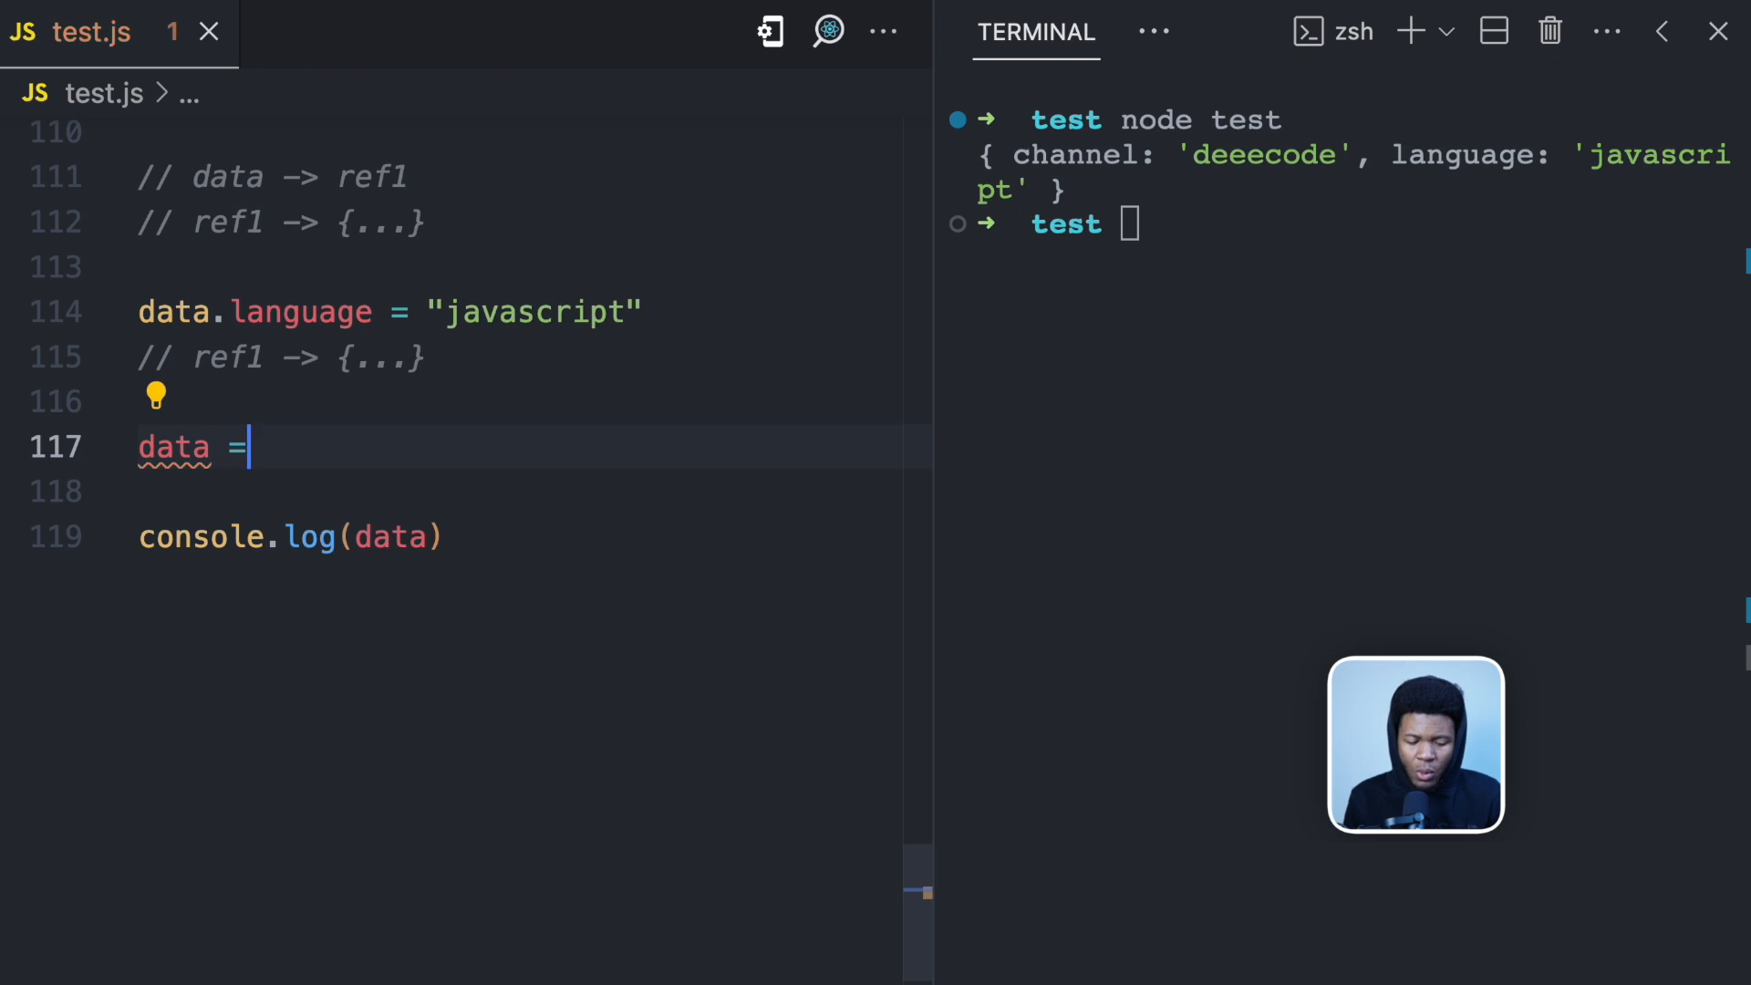
type("{")
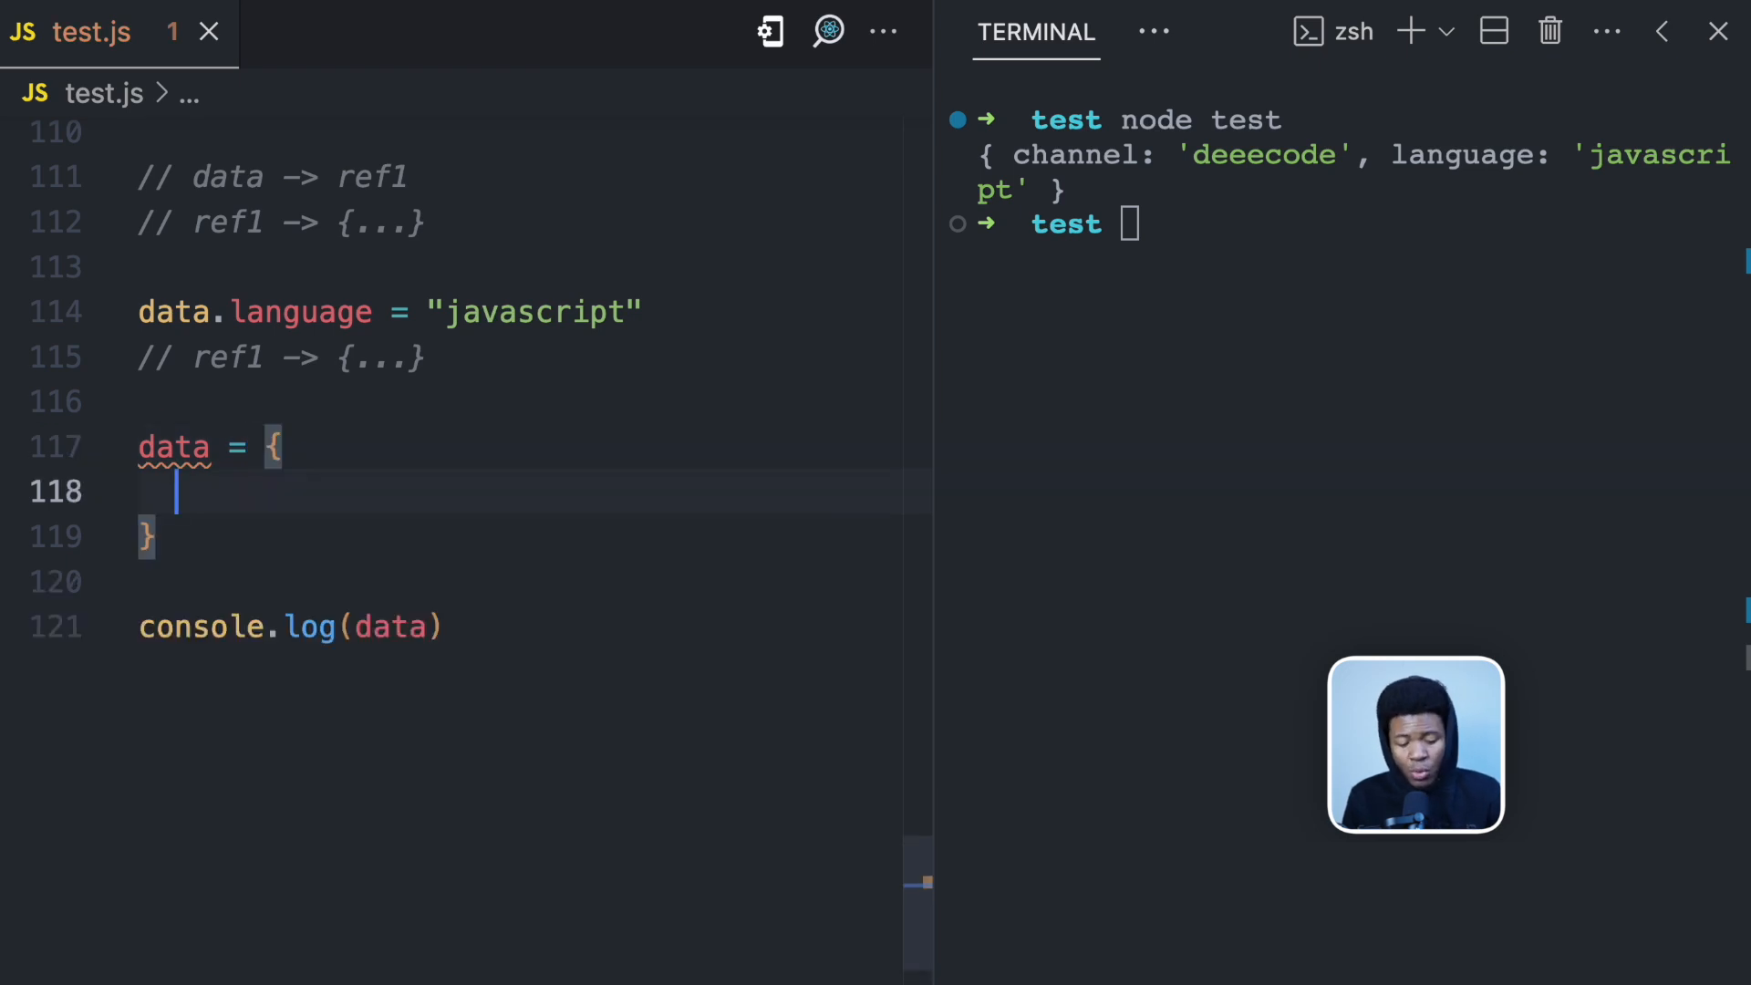
type("age: 50")
left_click(1357, 224)
type("node test")
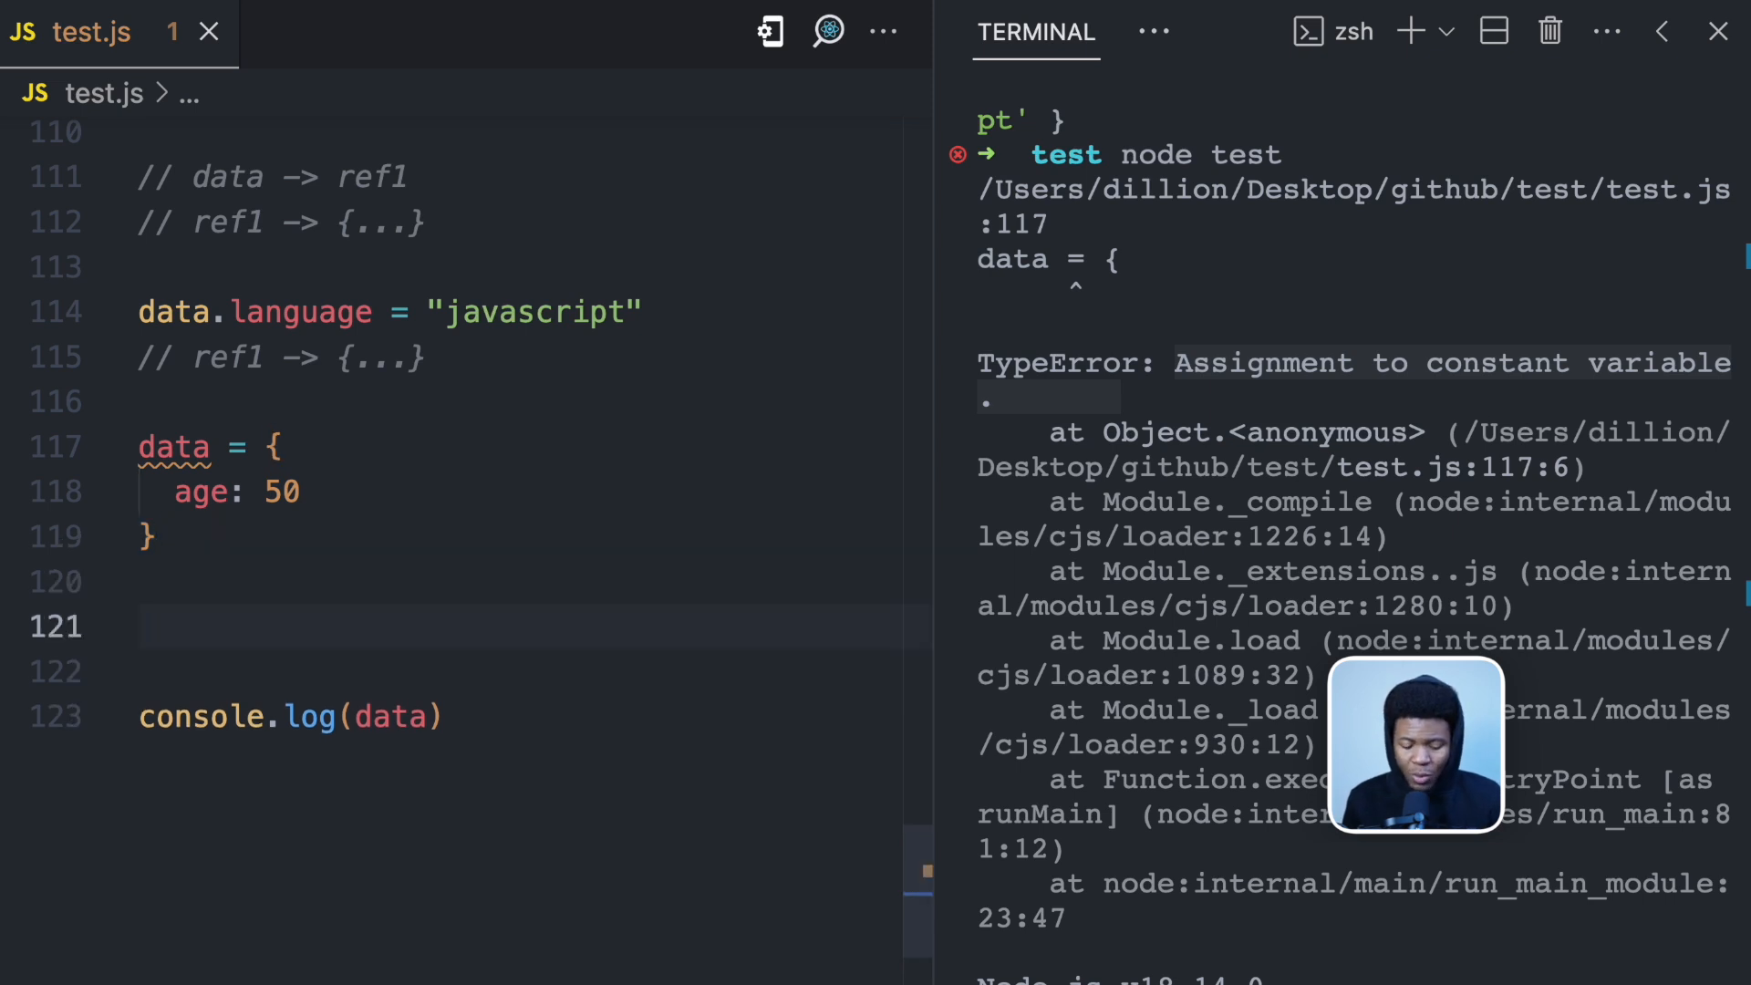
Comment '// data -> ref2' and '// ref2 -> {...}' below the reassignment
type("// data ->")
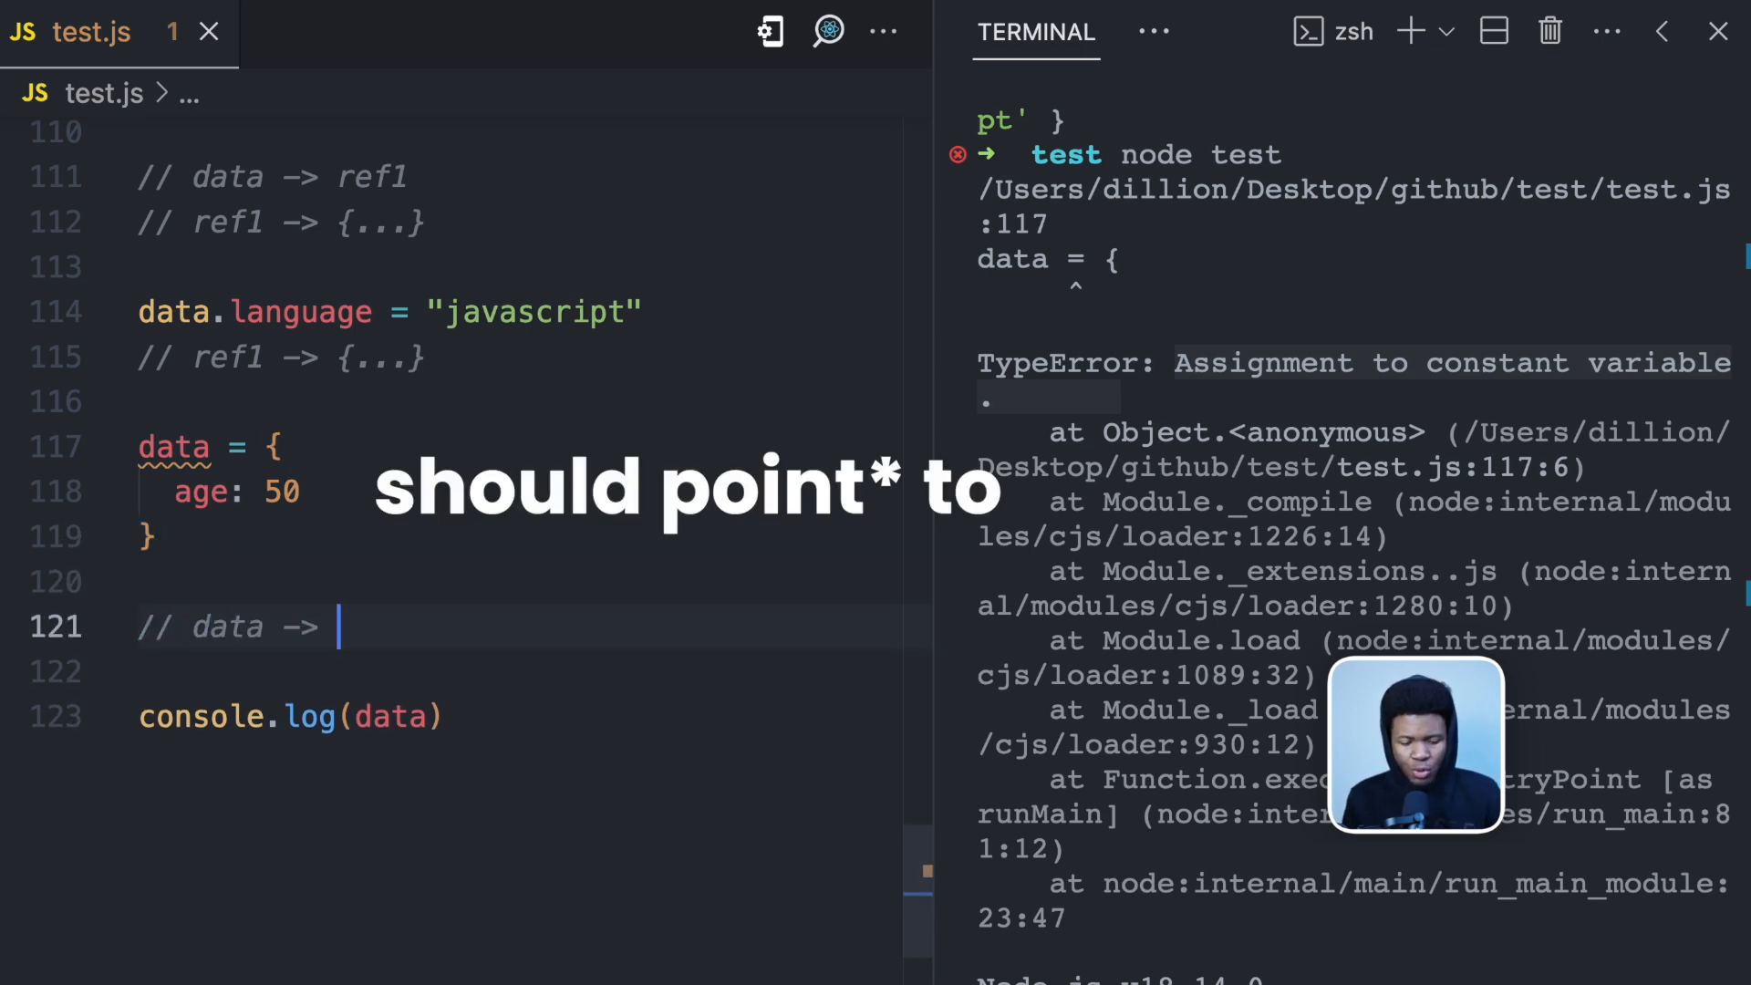
type("ref2")
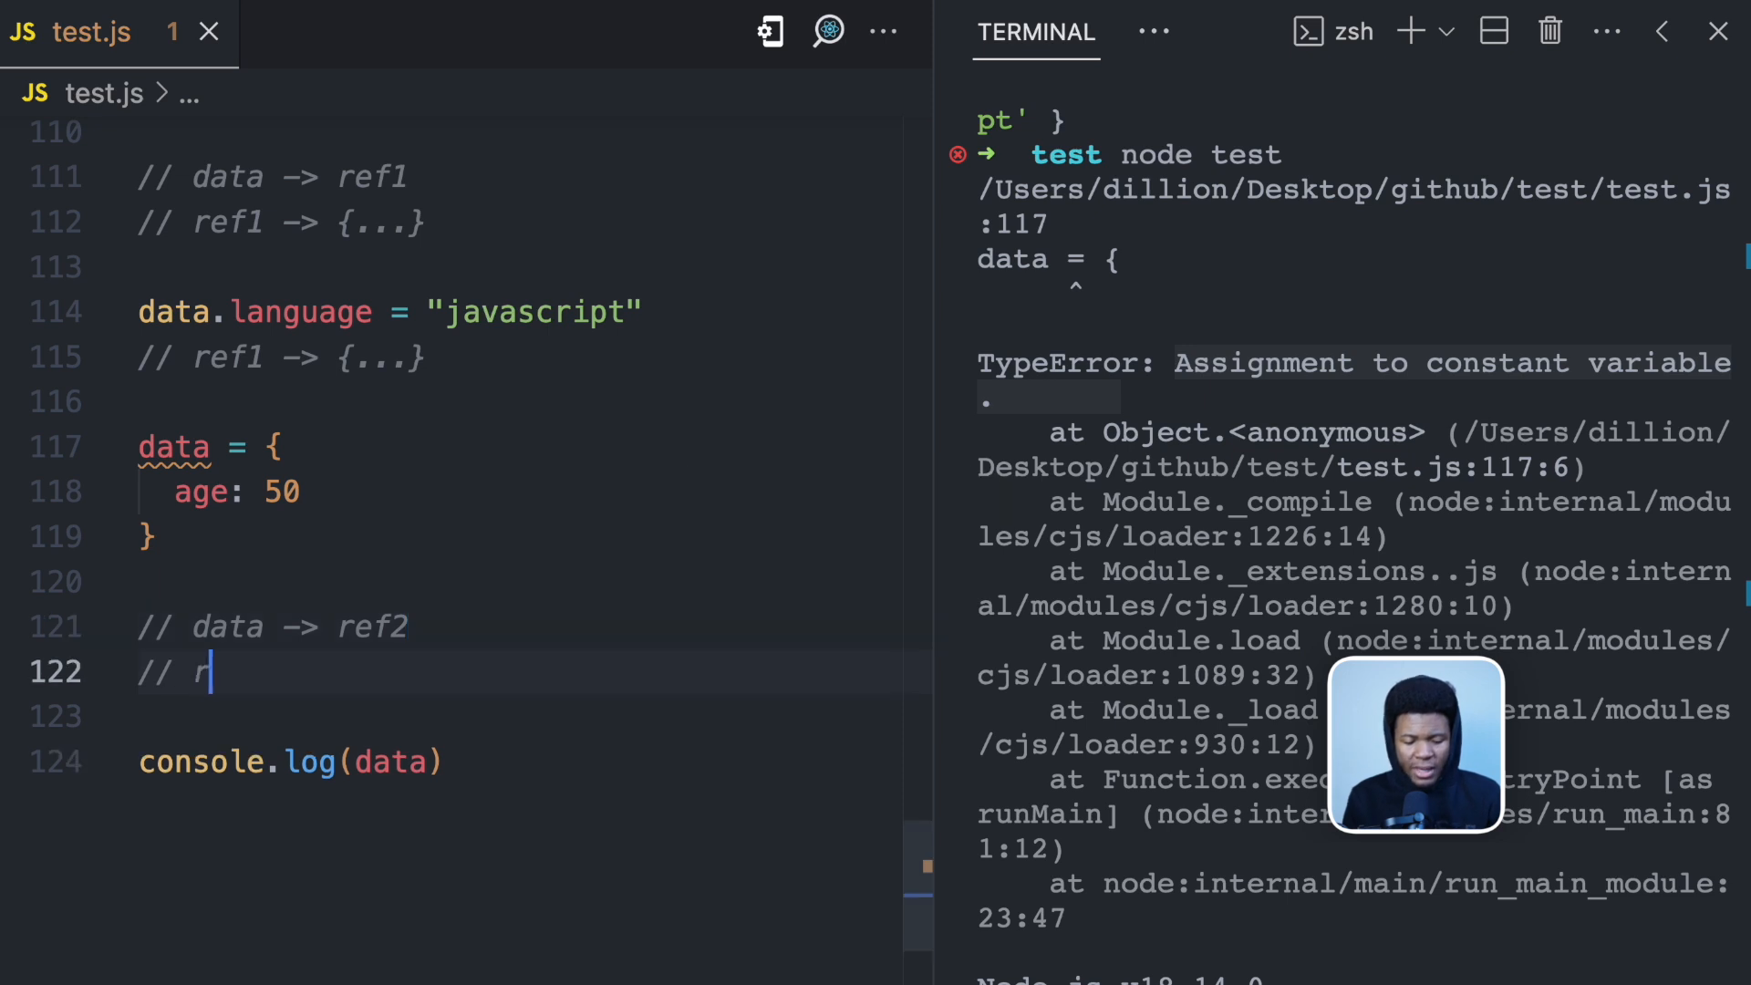
type("ef2 ->")
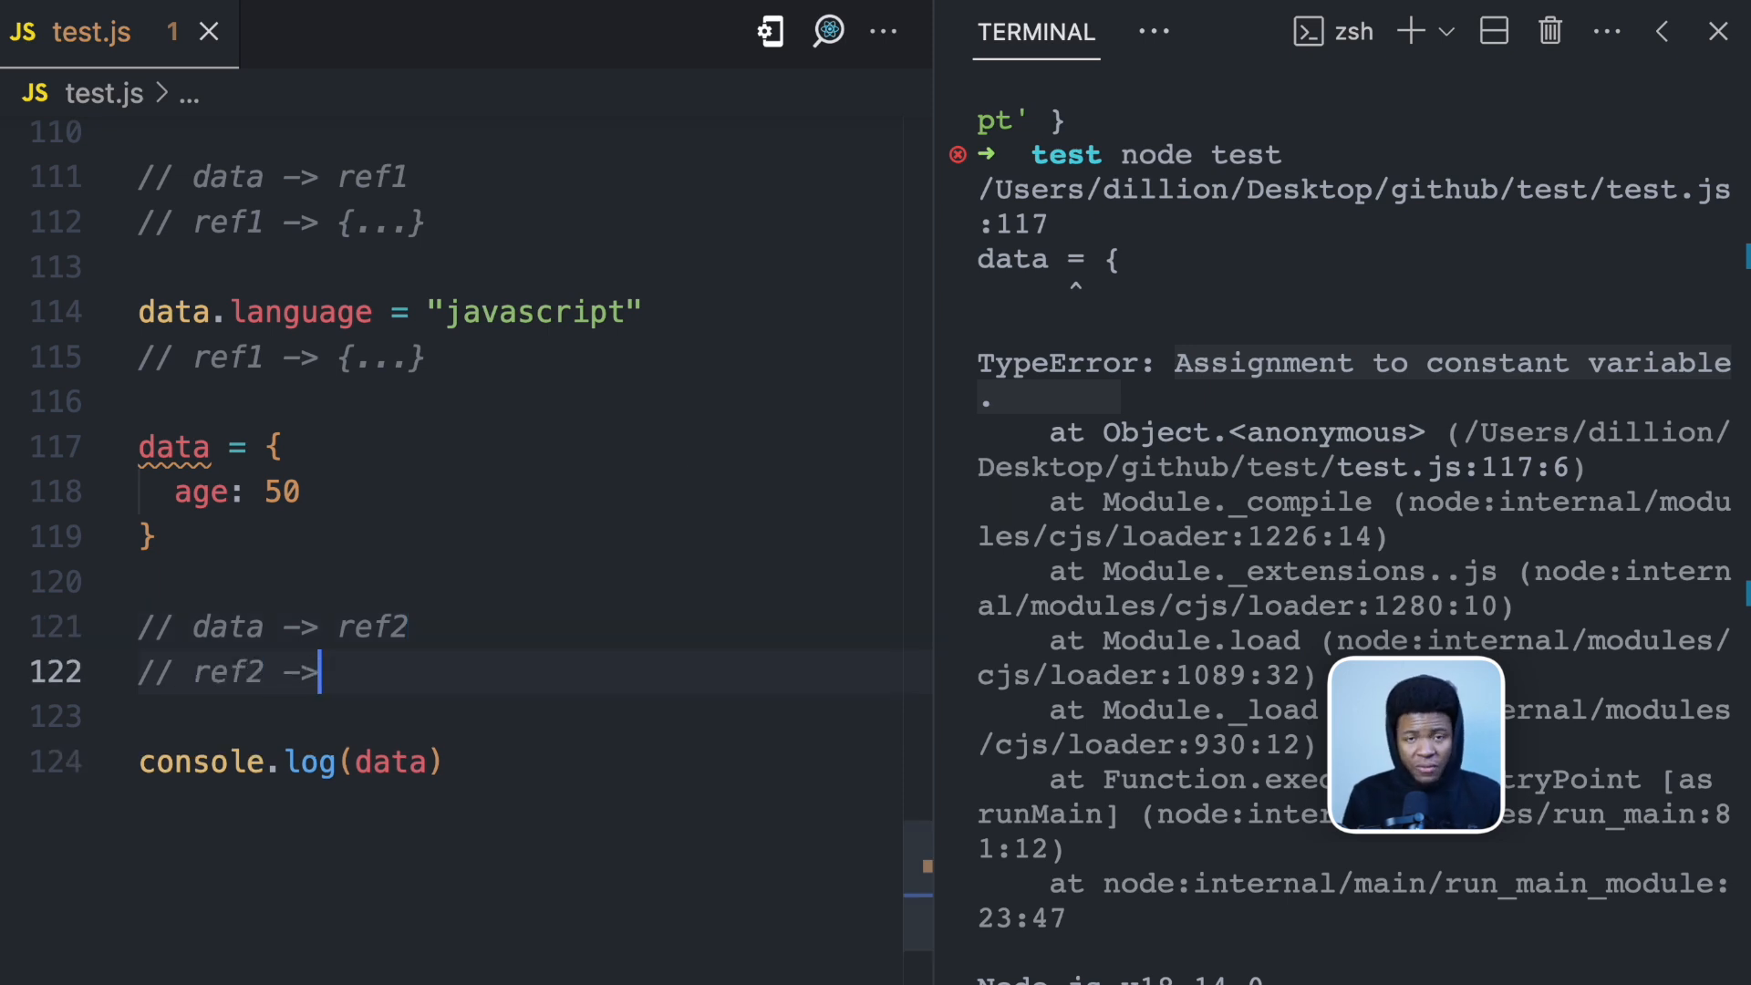
type("{...}")
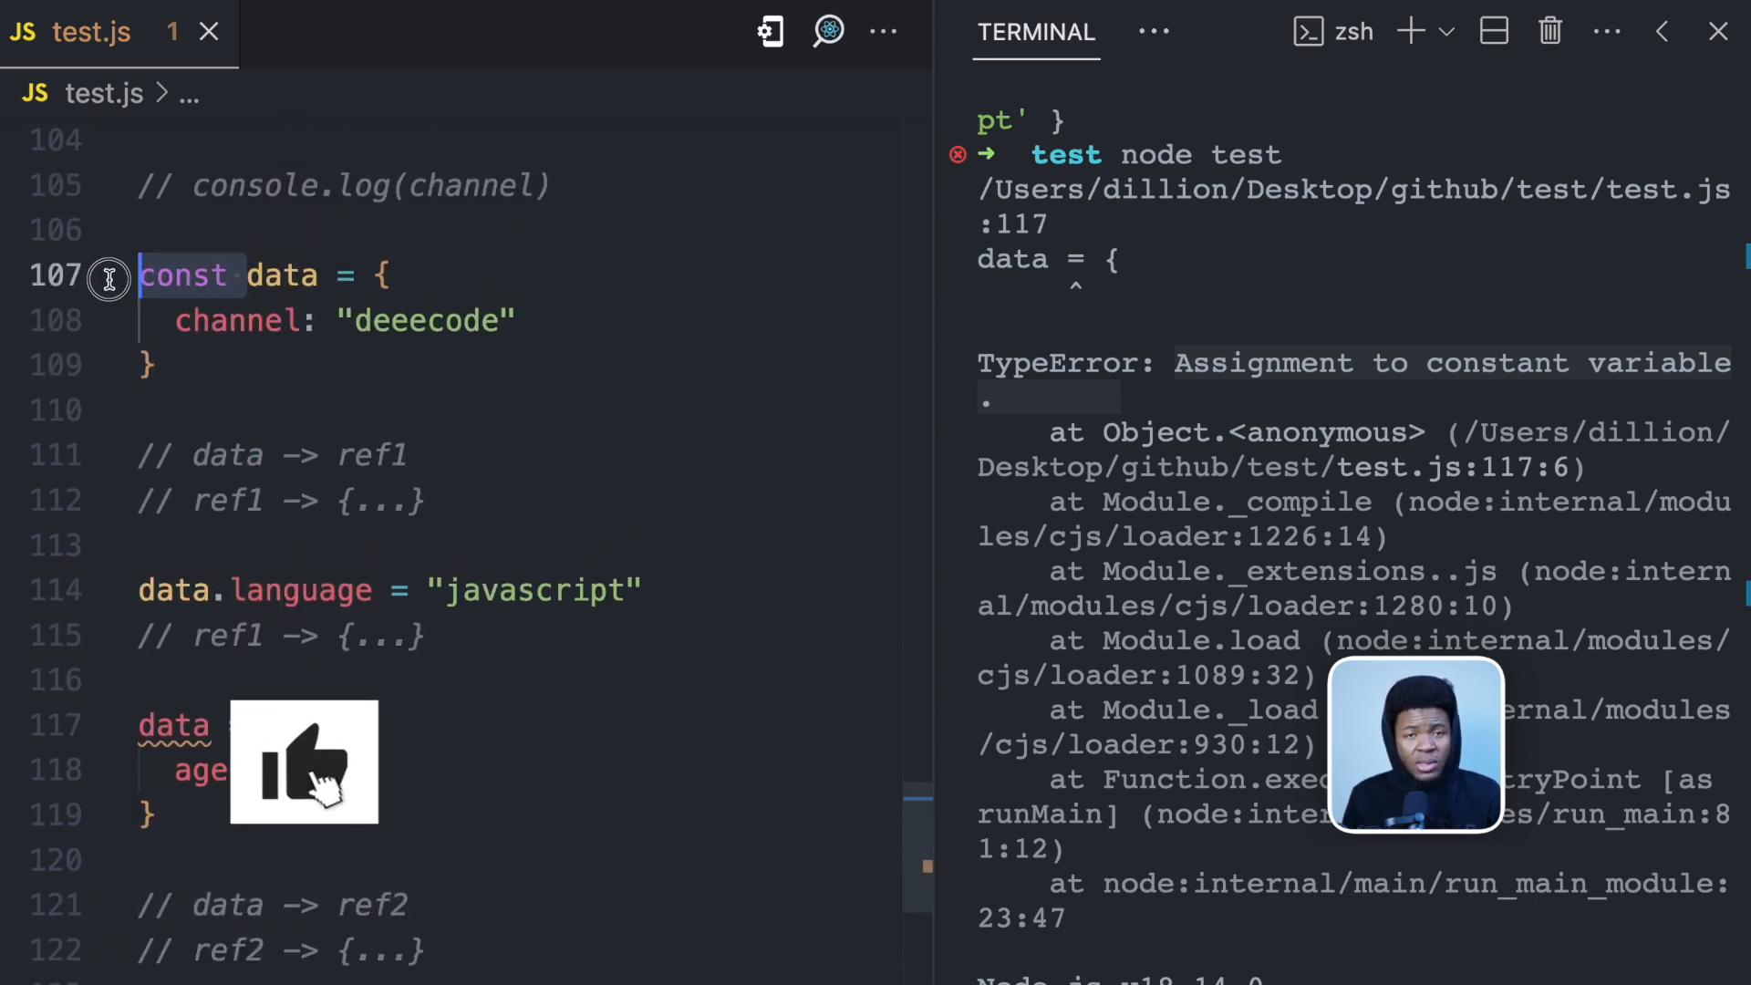
scroll("down", 3)
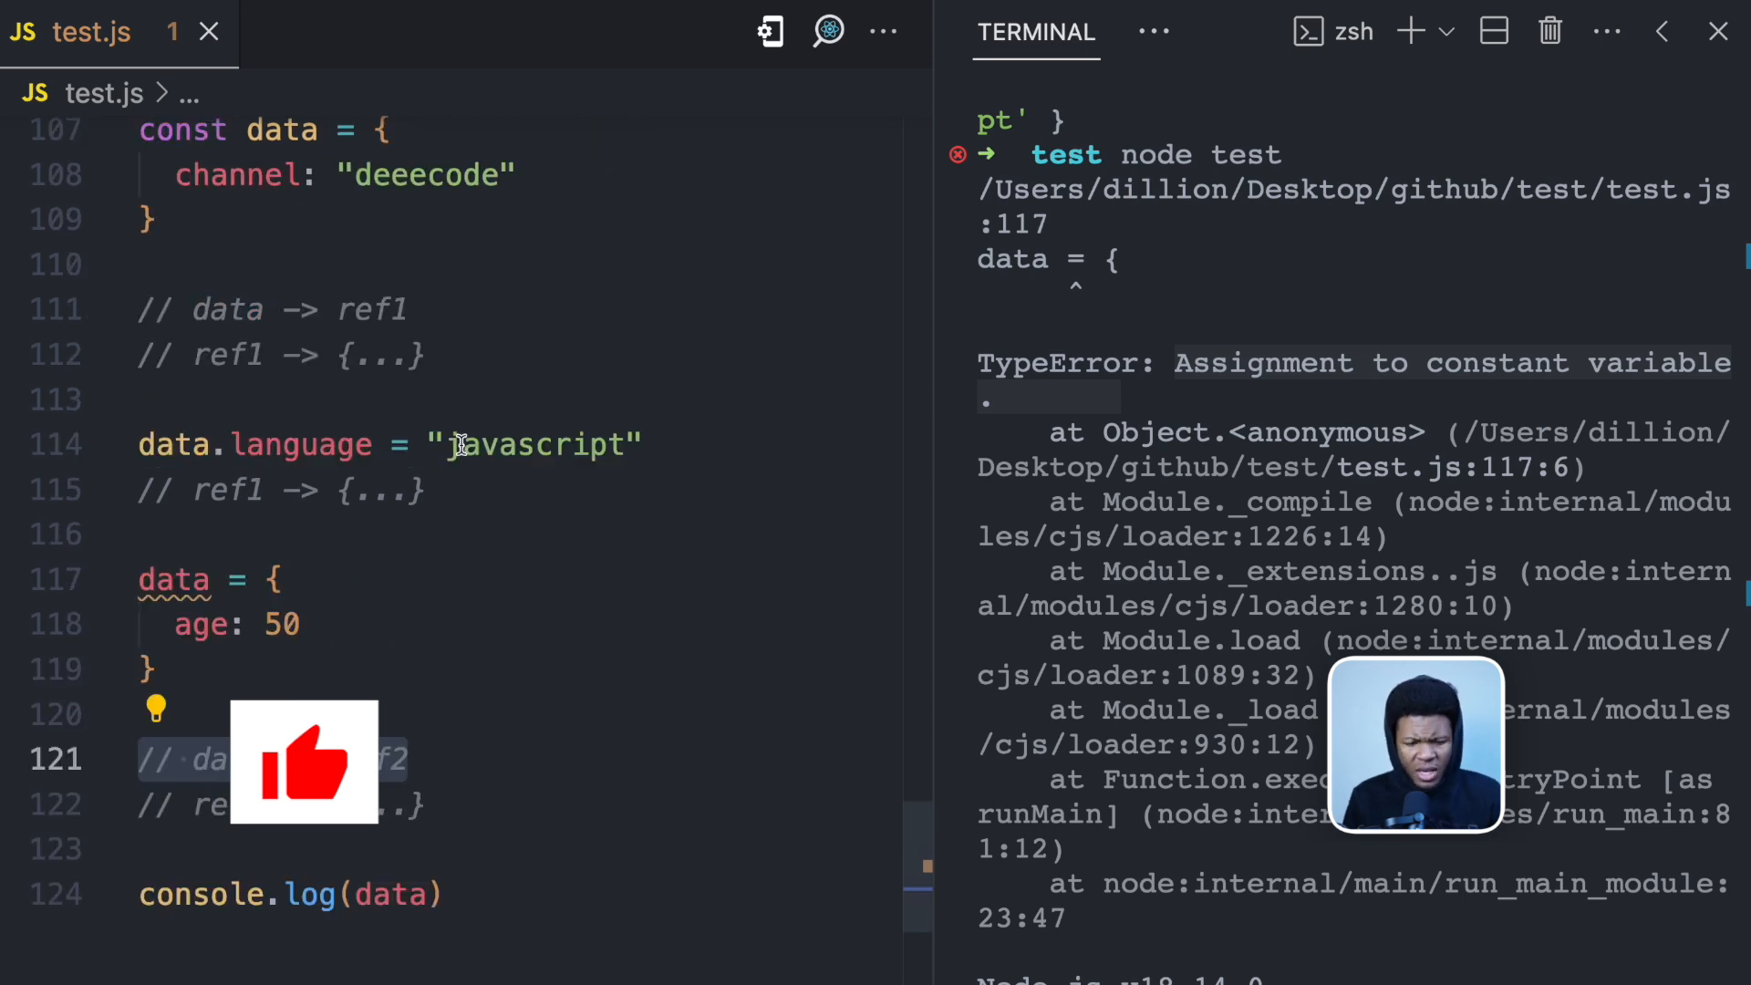
type("le")
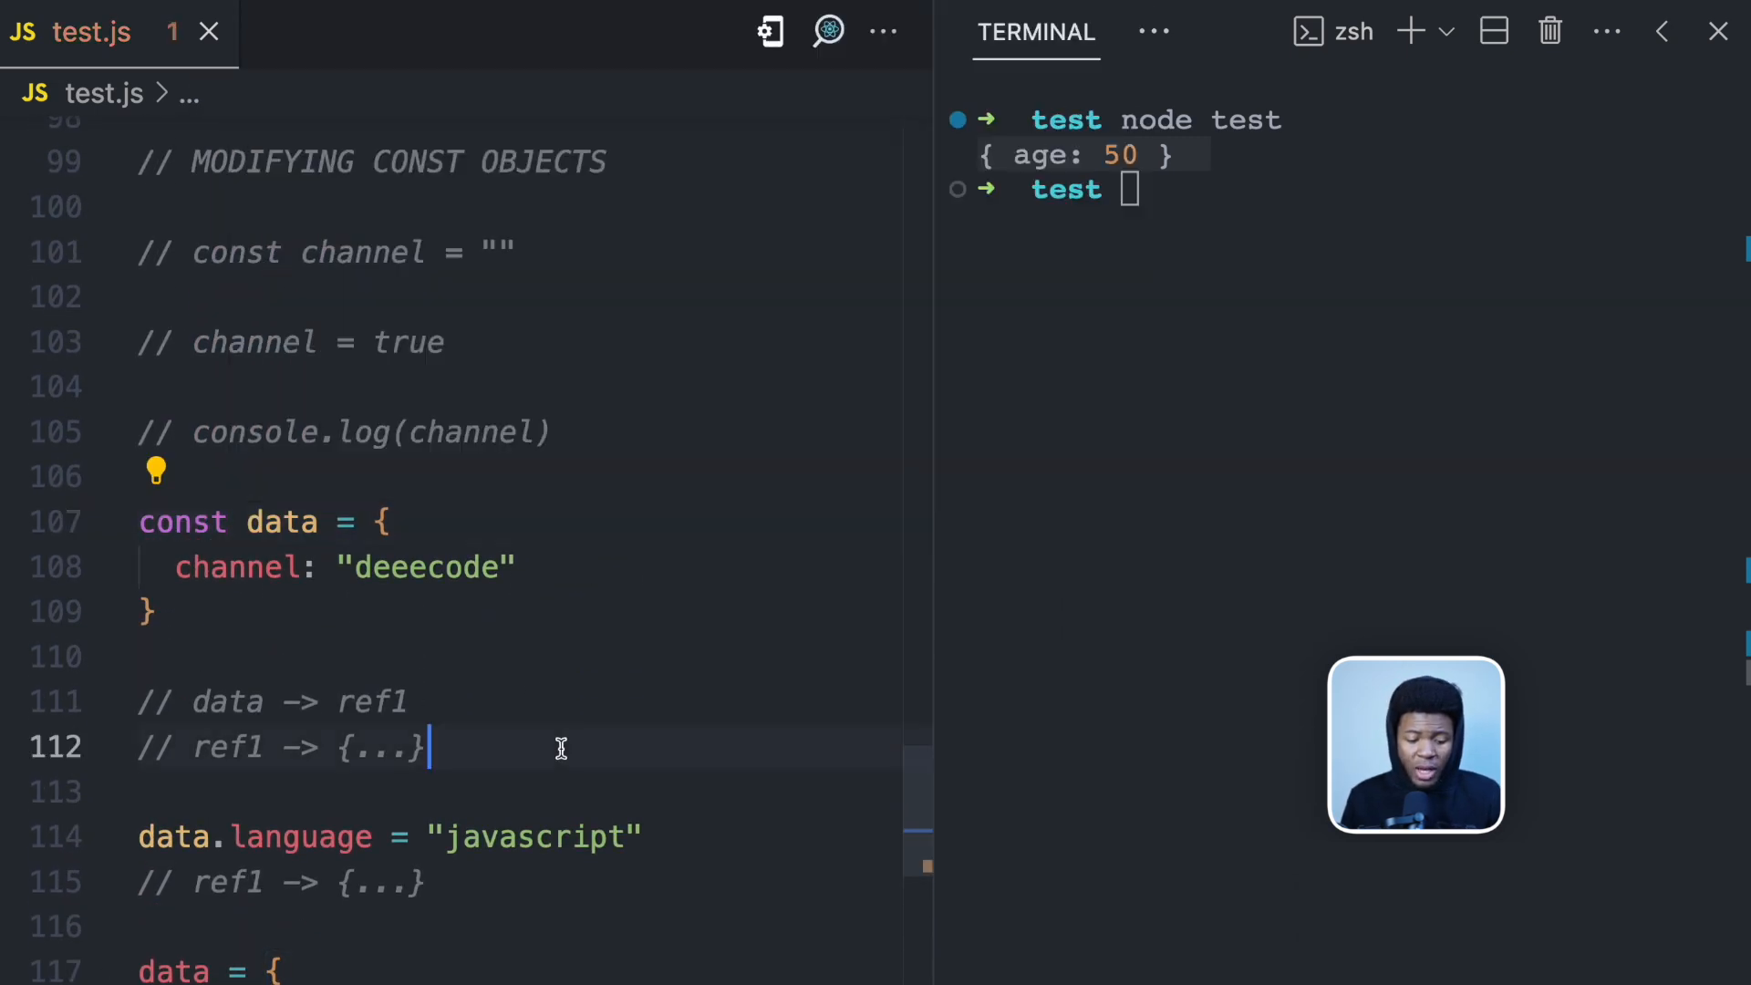
Scroll through test.js and highlight every occurrence of the data variable
scroll("down", 3)
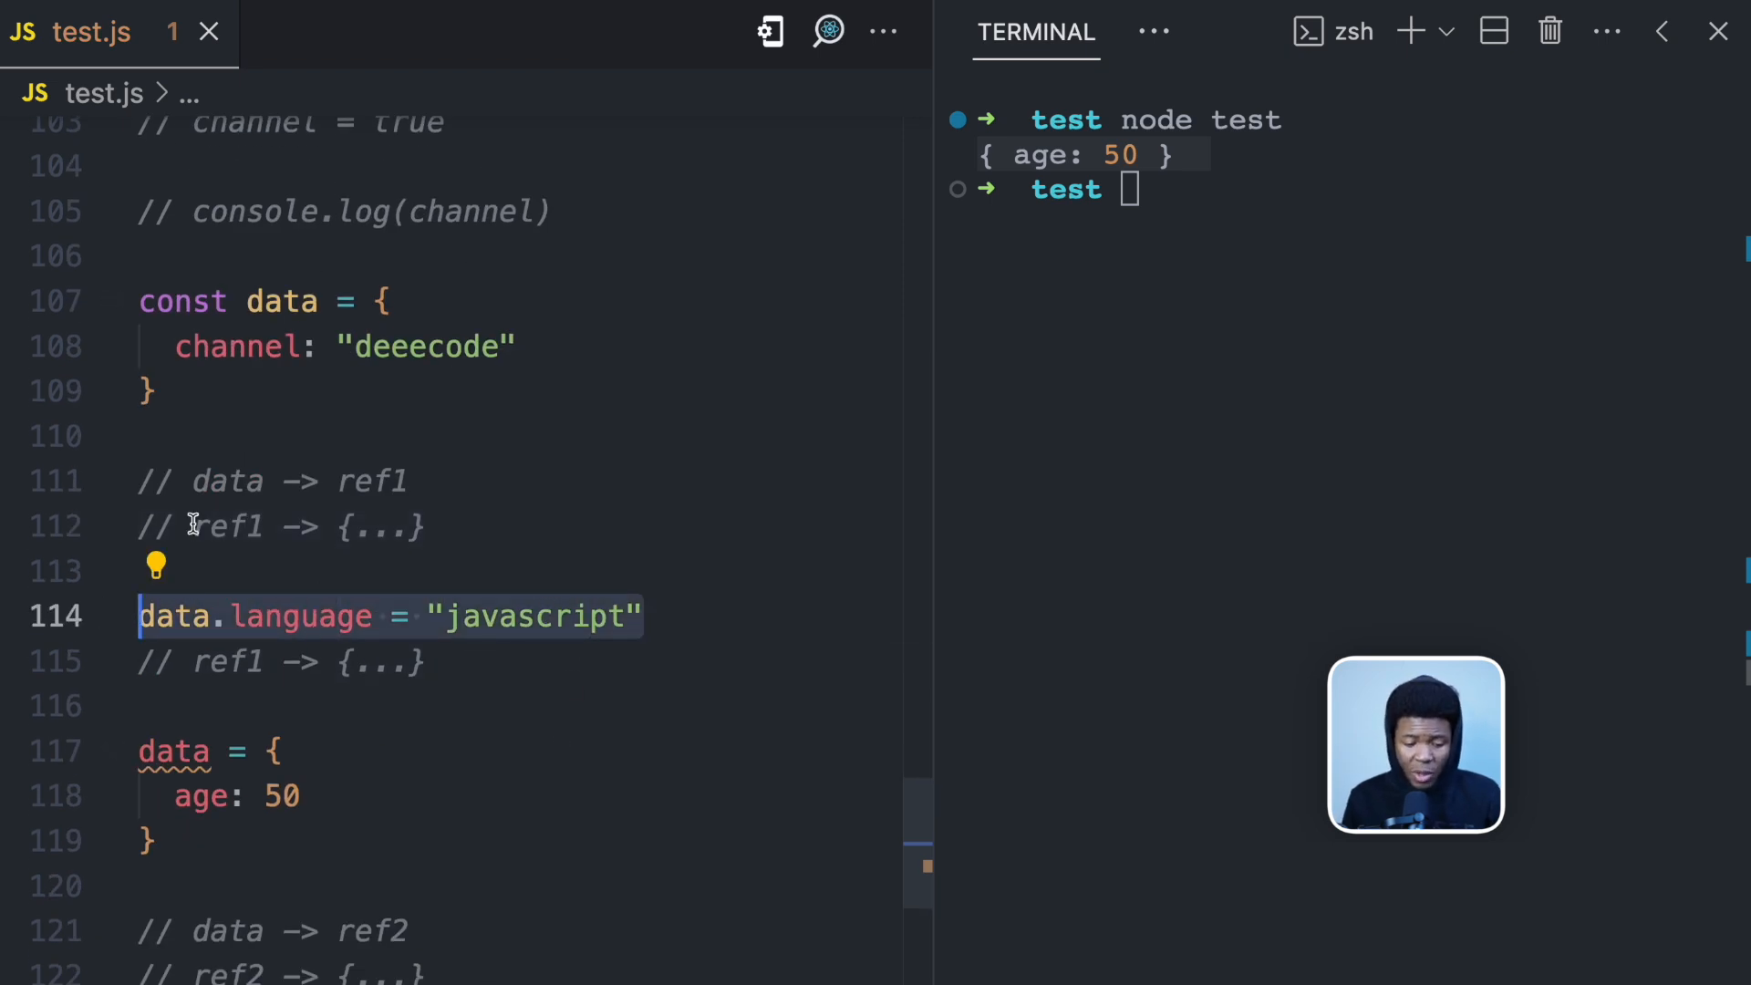
scroll("down", 3)
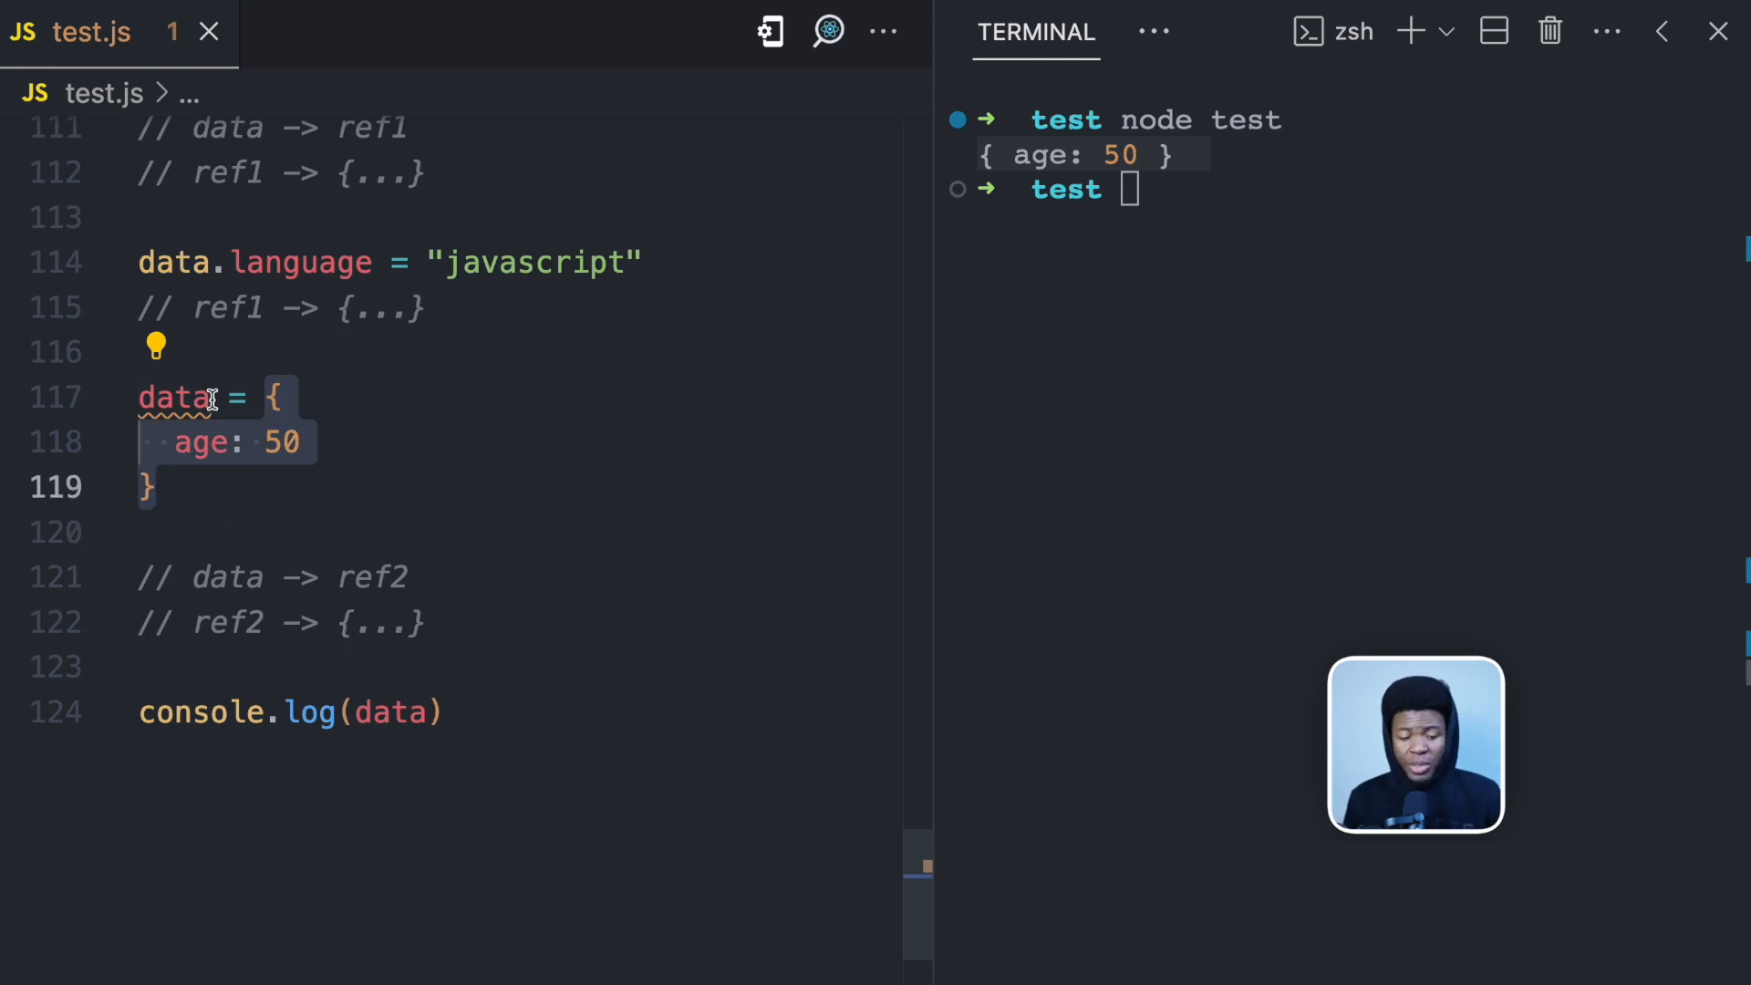
double_click(173, 397)
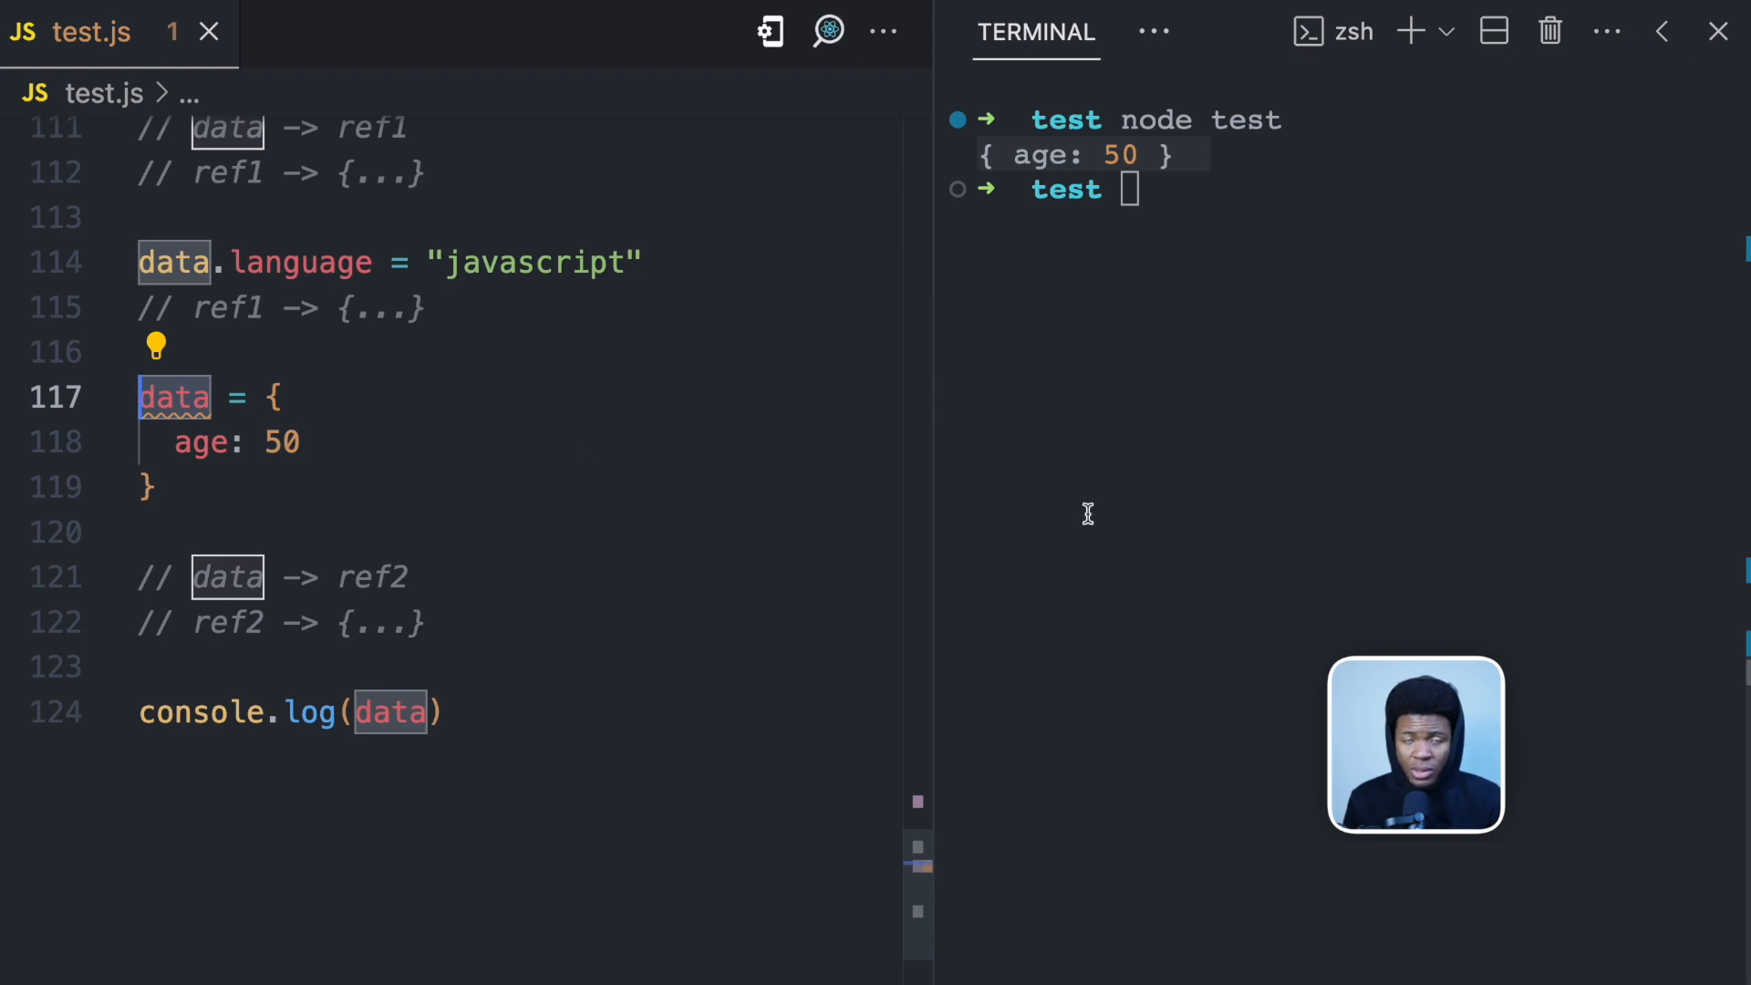